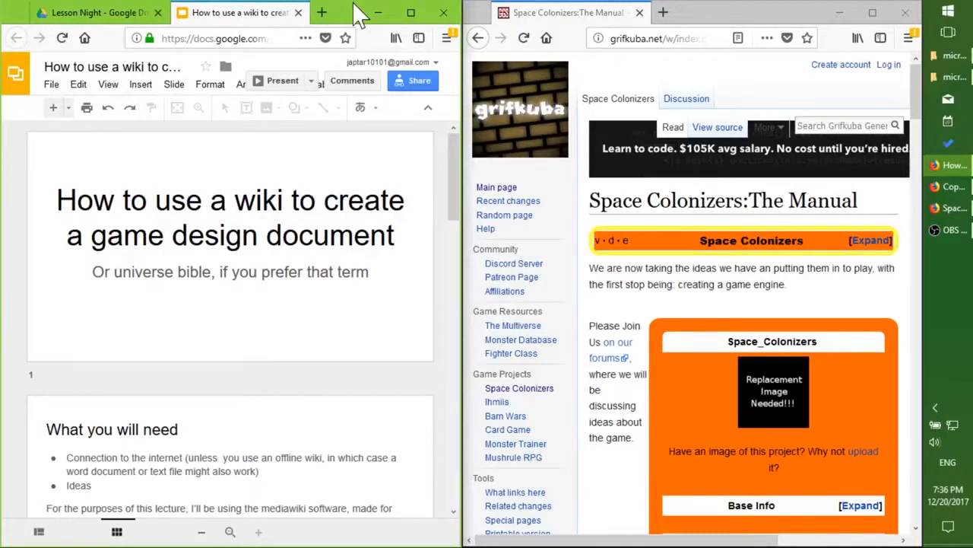
mouse_move(431, 240)
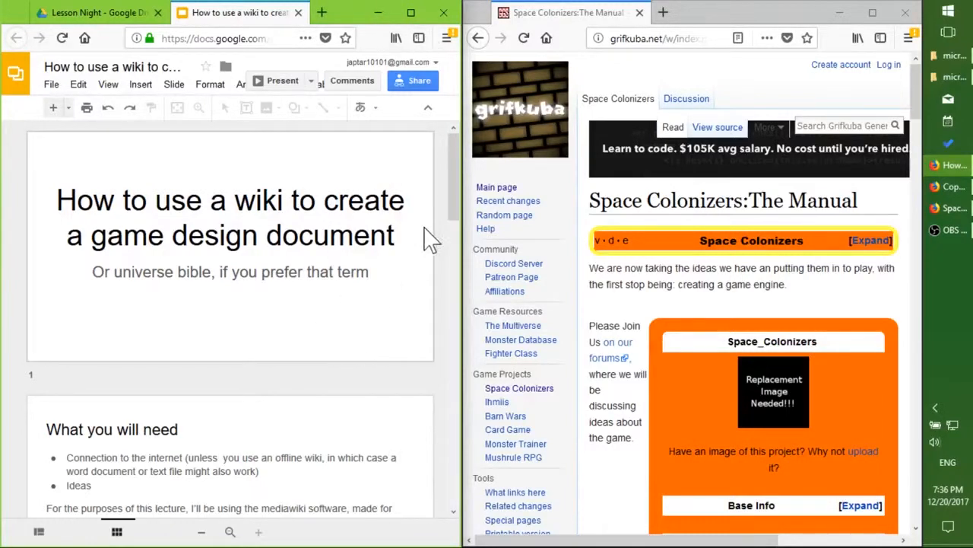
Scroll the filmstrip from the title slide down to the 'What you will need' slide.
scroll("down", 3)
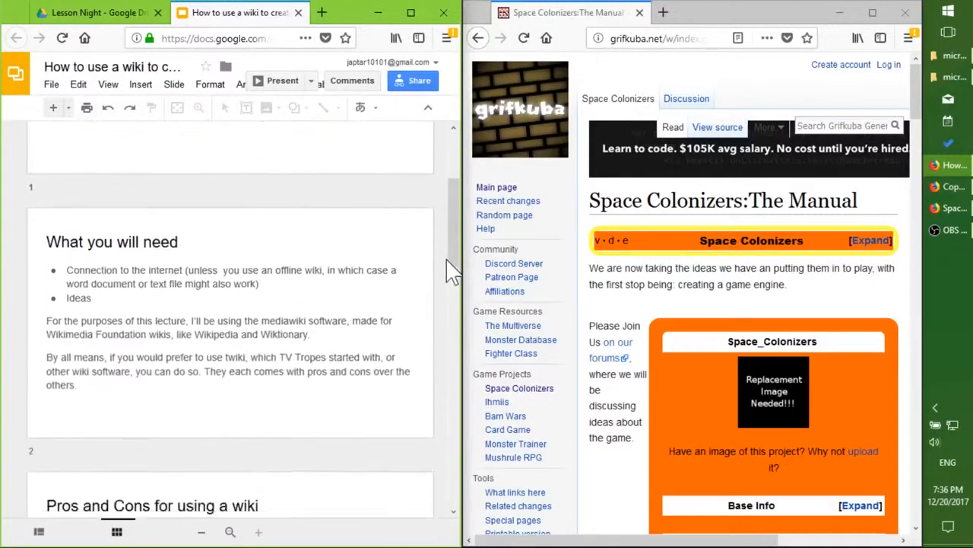
scroll("down", 3)
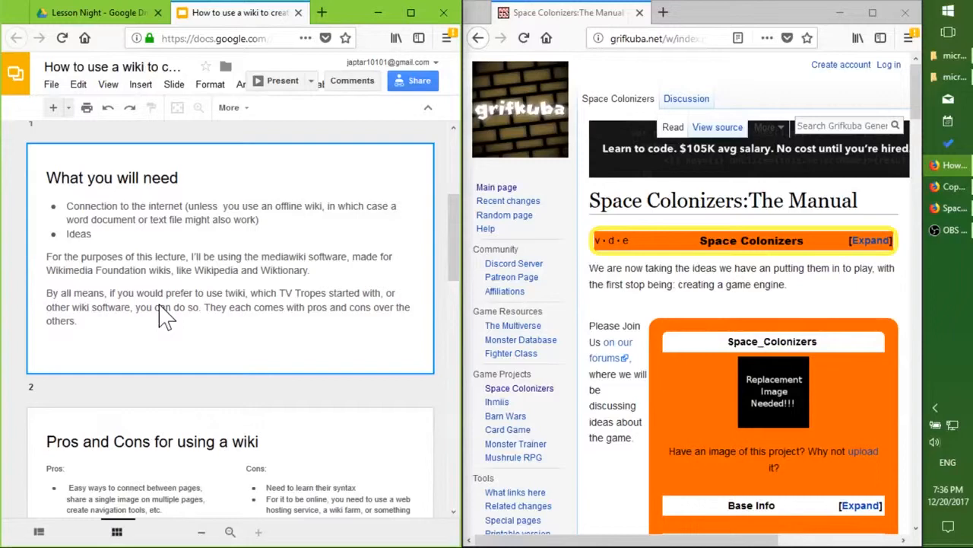
mouse_move(39, 217)
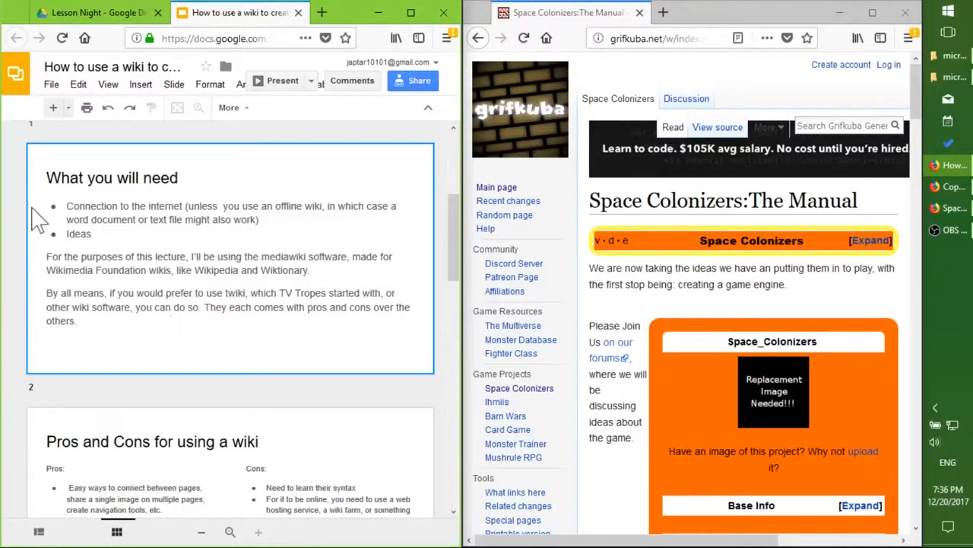
scroll("down", 3)
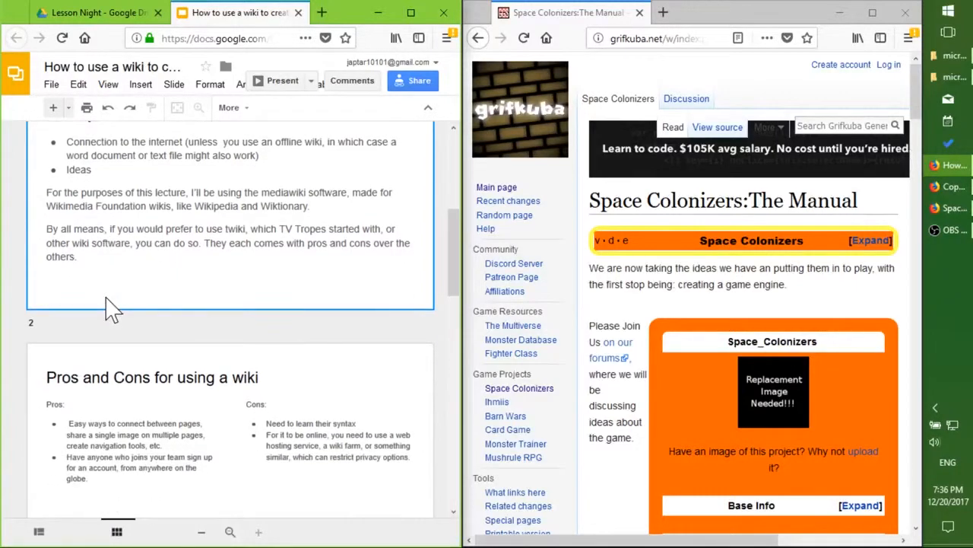
mouse_move(342, 304)
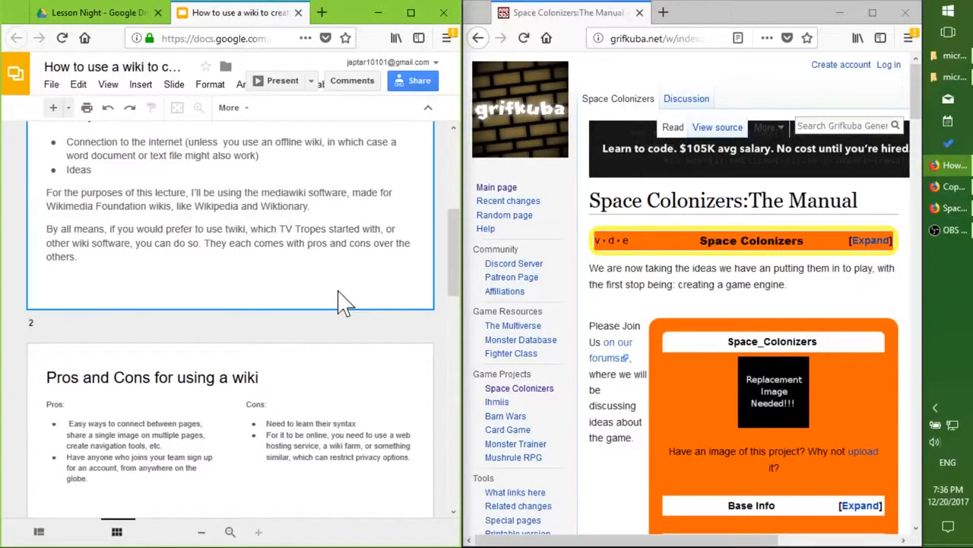
mouse_move(177, 232)
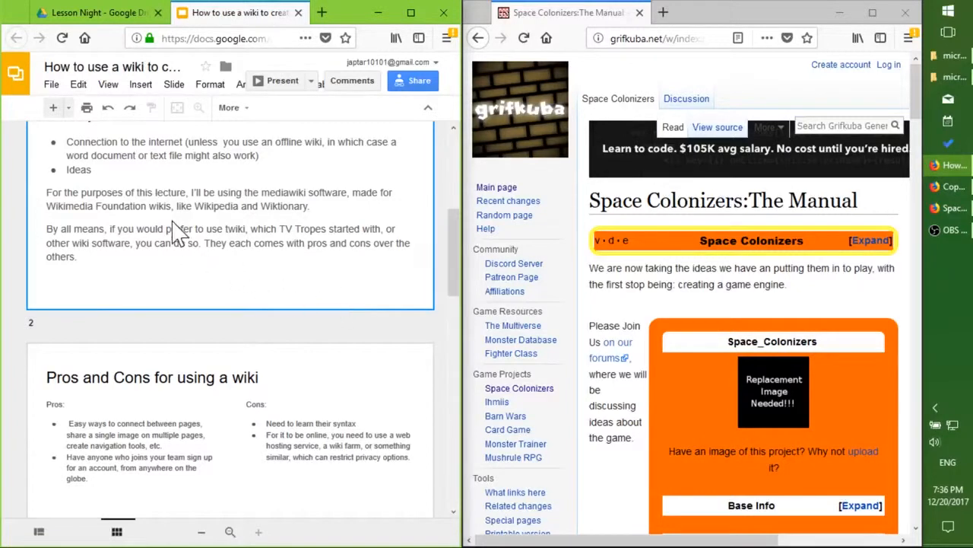
mouse_move(182, 243)
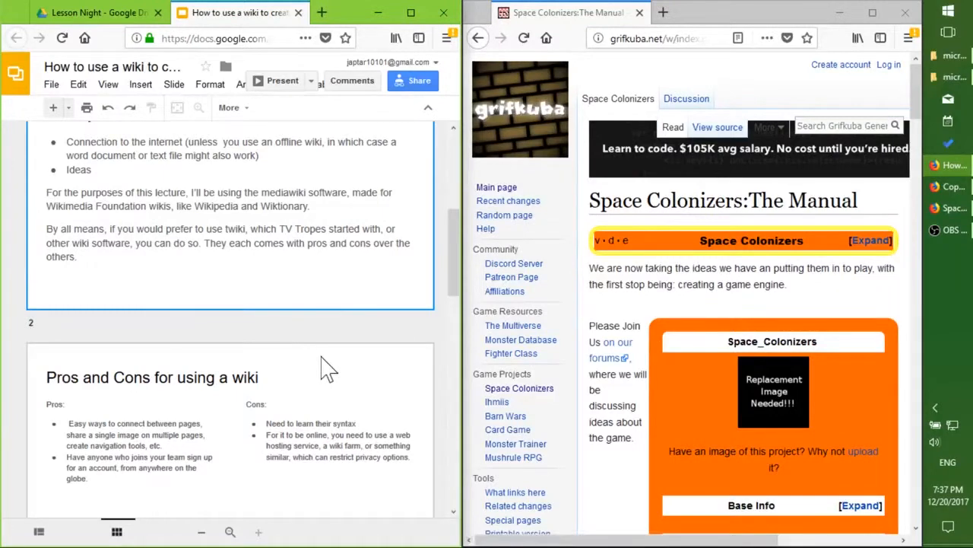
Scroll down until the 'Pros and Cons for using a wiki' slide is fully shown.
scroll("down", 3)
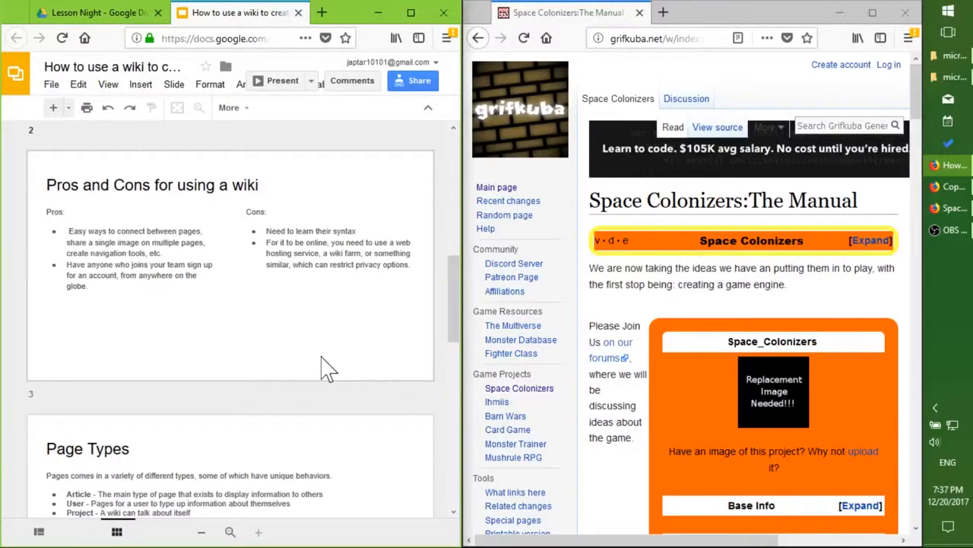
mouse_move(364, 317)
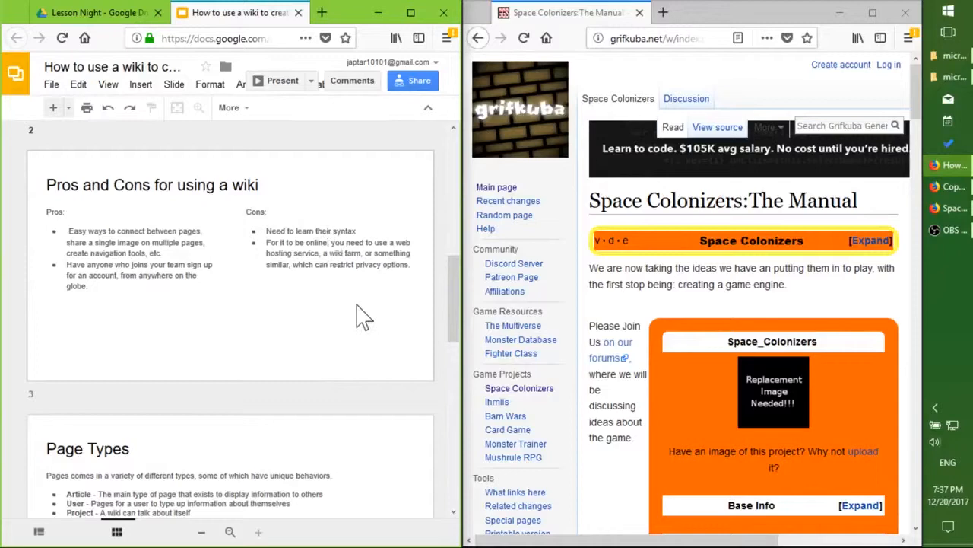
Browse down through the Space Colonizers:The Manual sections and return to the top.
scroll("down", 3)
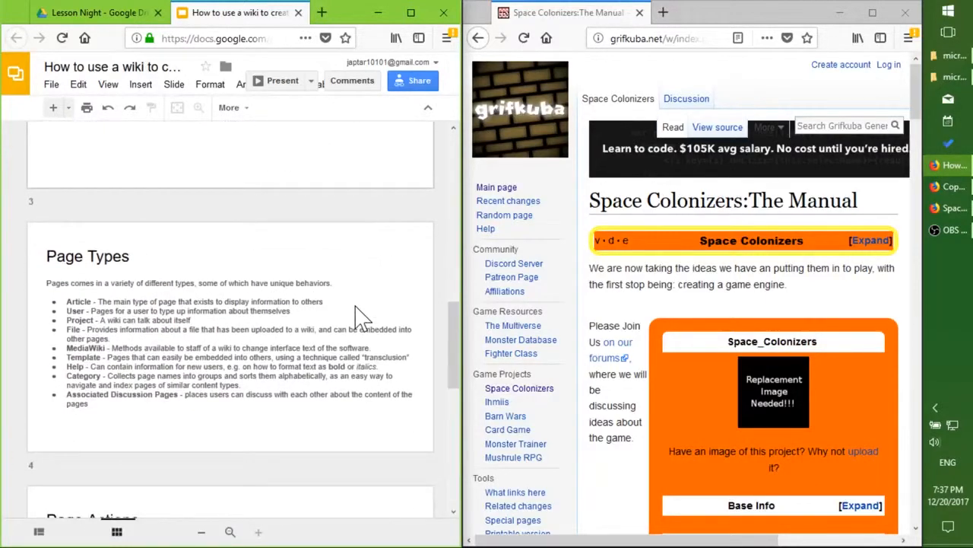
mouse_move(643, 262)
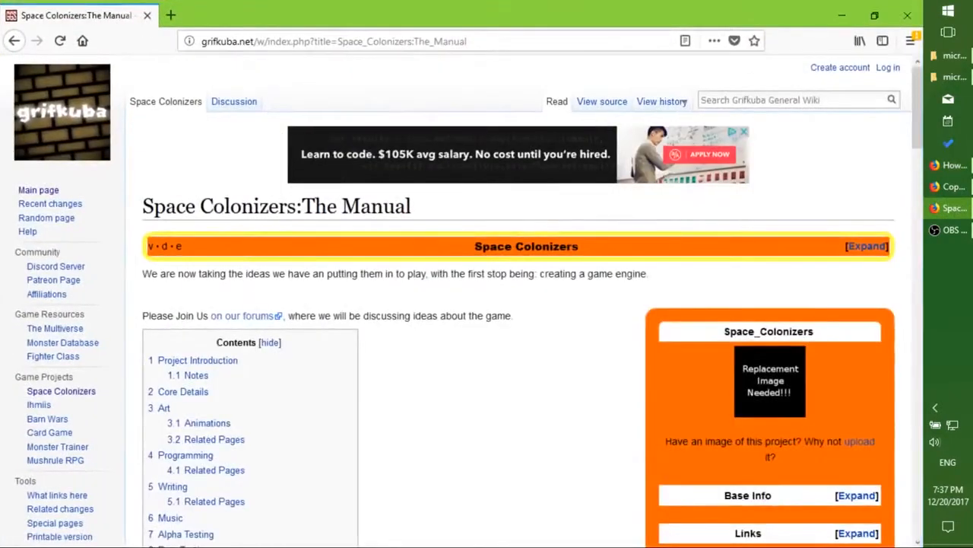
scroll("down", 3)
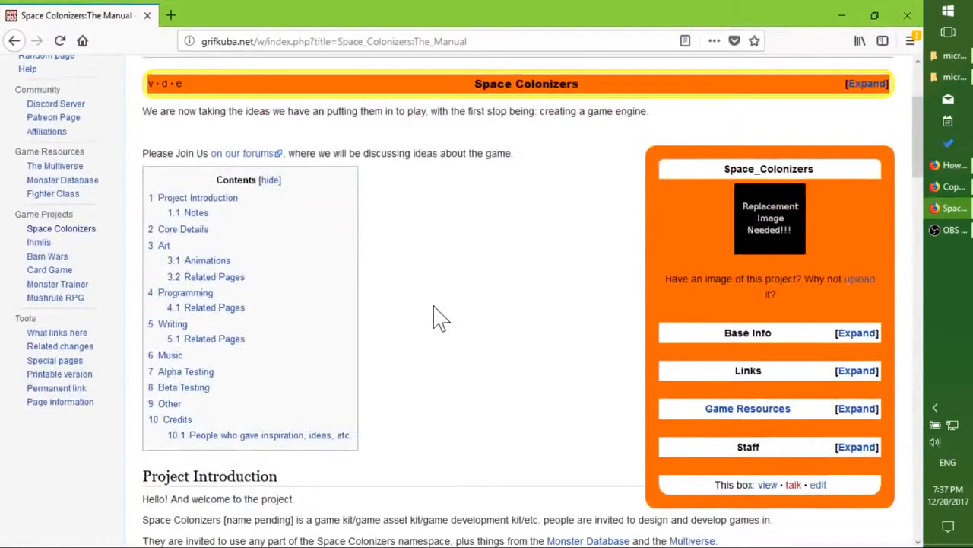
scroll("up", 3)
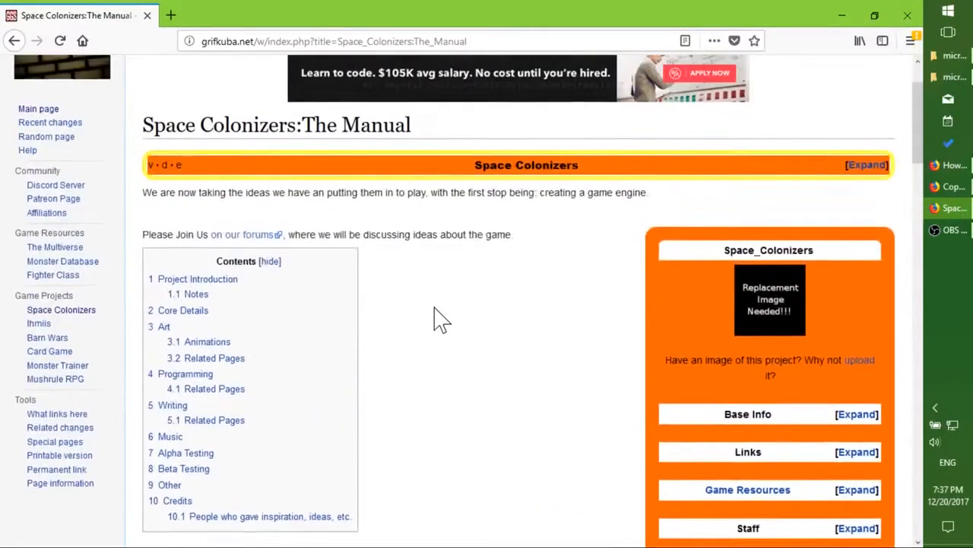
scroll("up", 3)
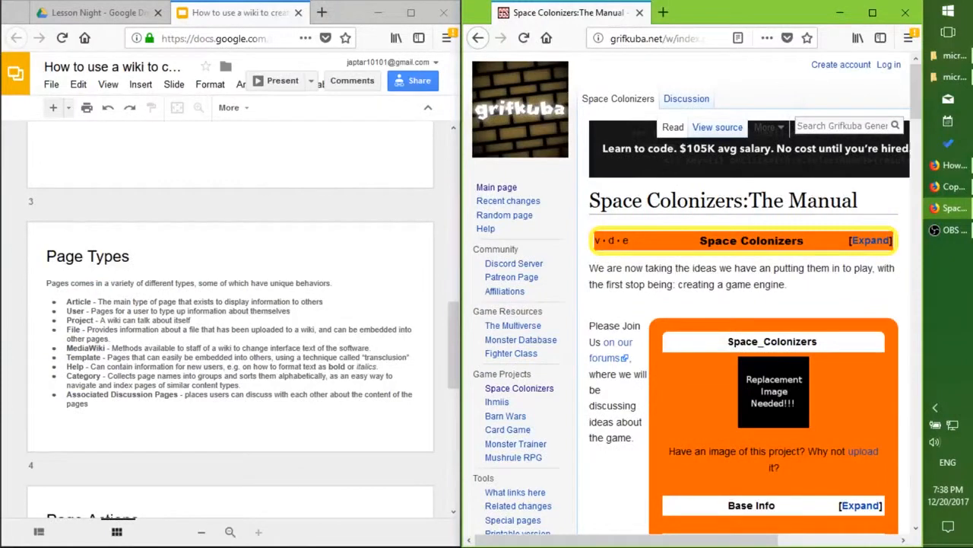
scroll("down", 3)
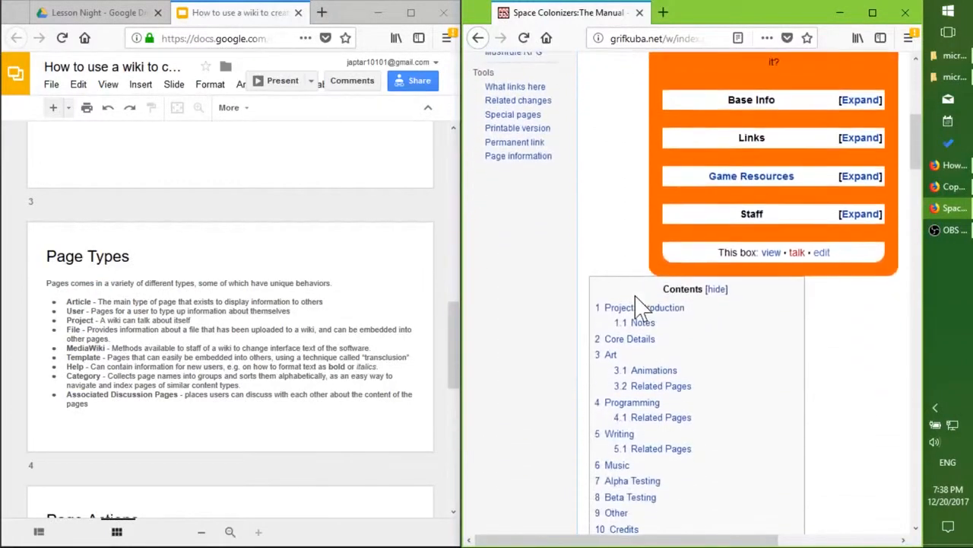
scroll("down", 3)
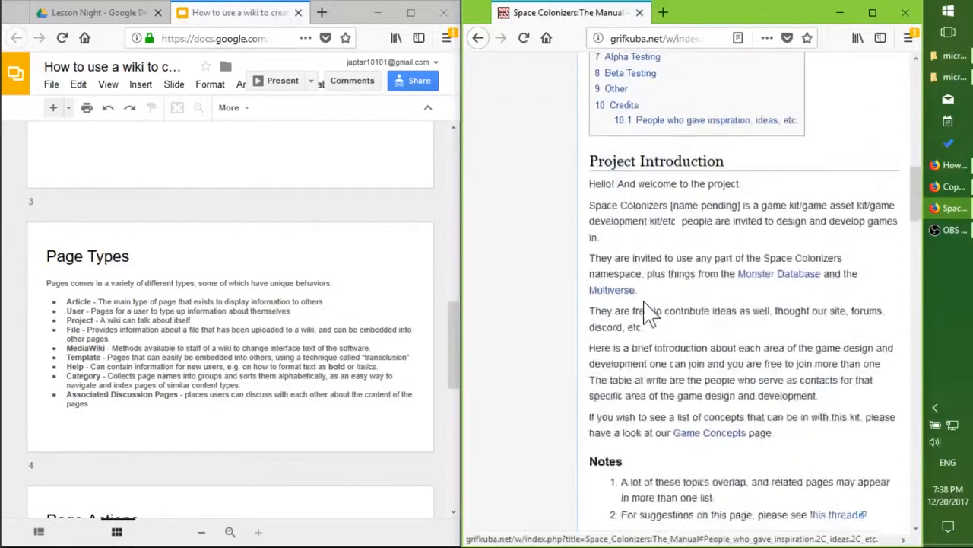
scroll("down", 3)
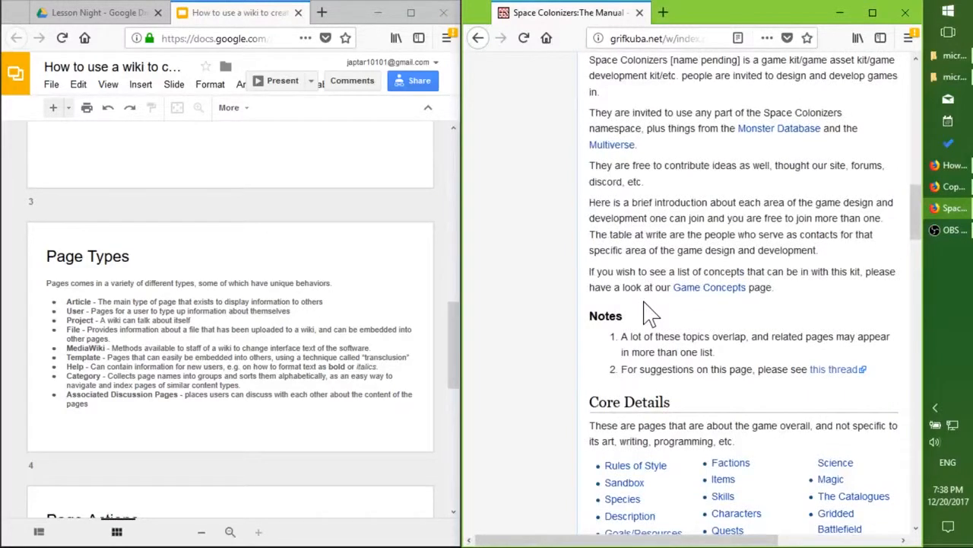
scroll("down", 3)
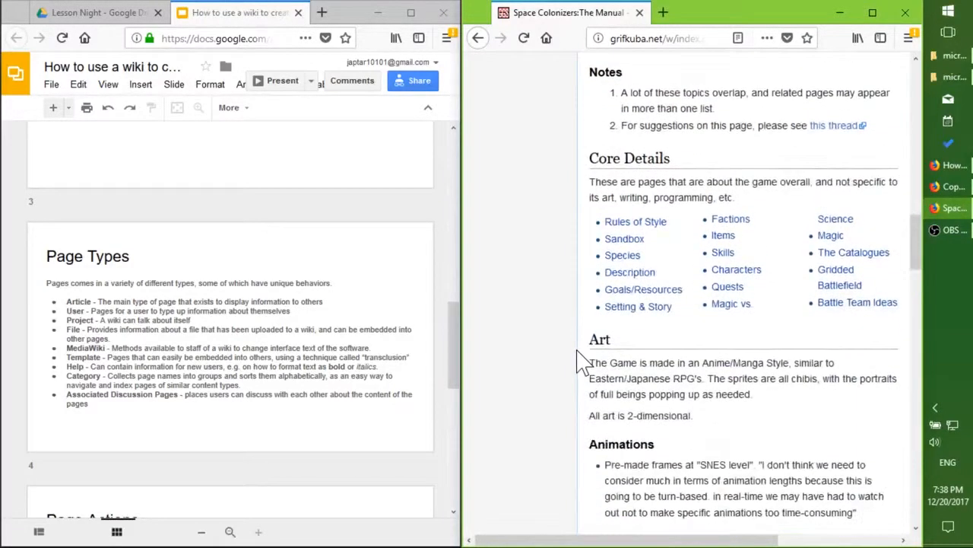
scroll("down", 3)
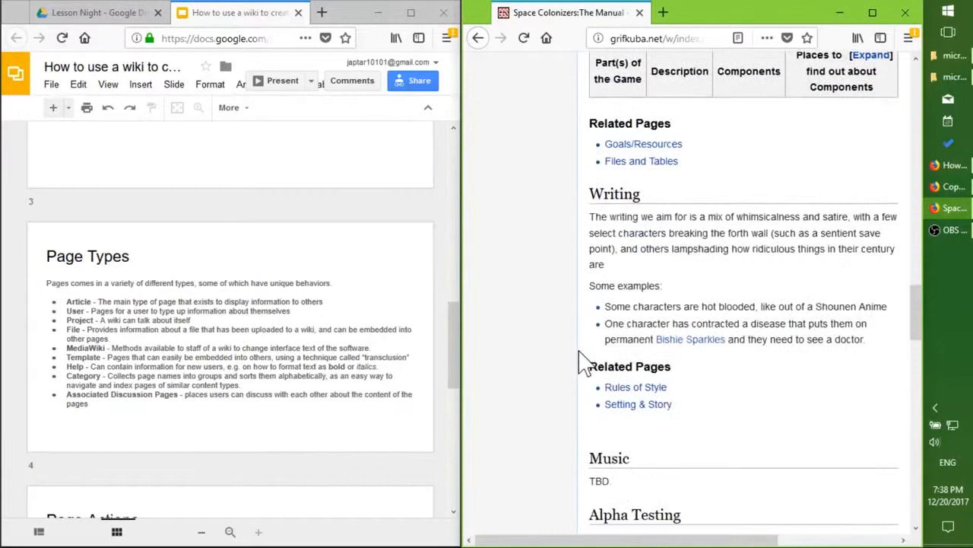
scroll("down", 3)
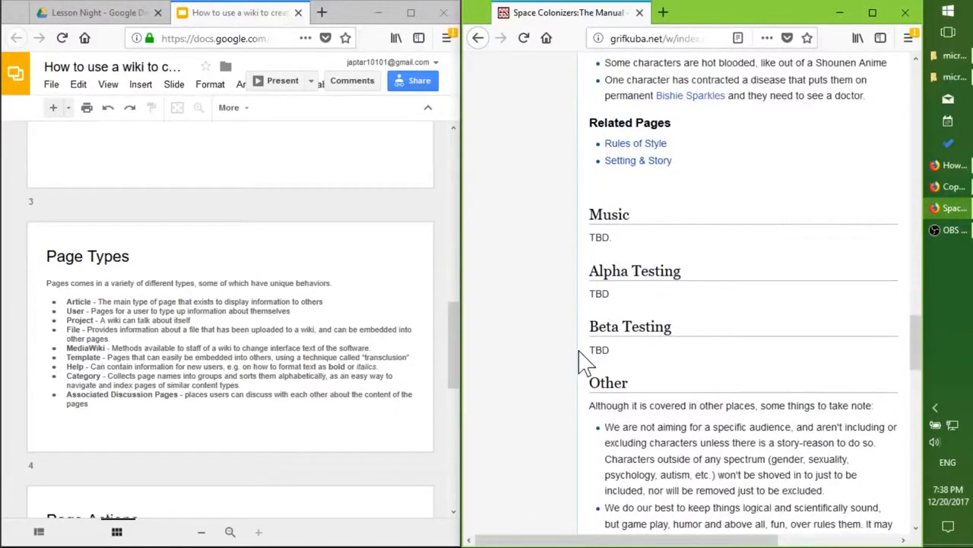
scroll("up", 3)
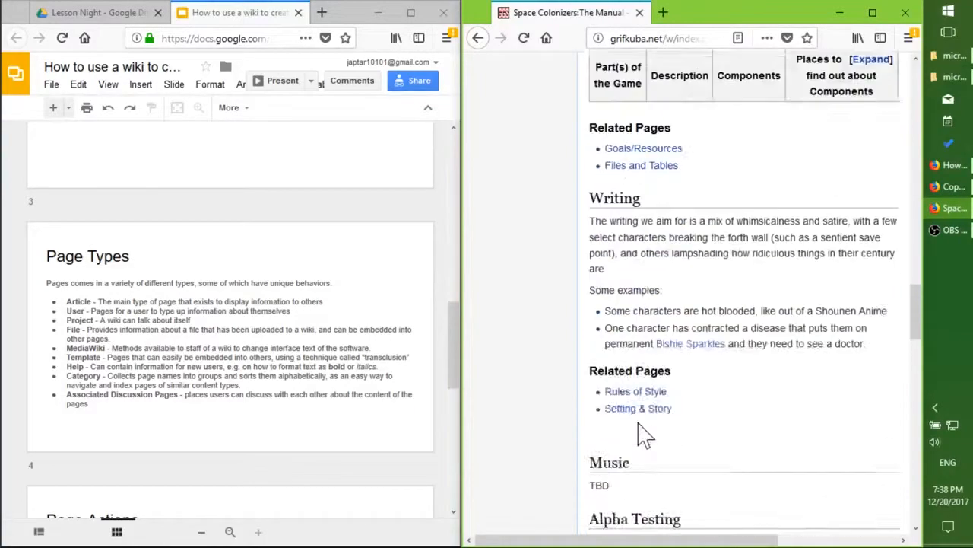
scroll("up", 3)
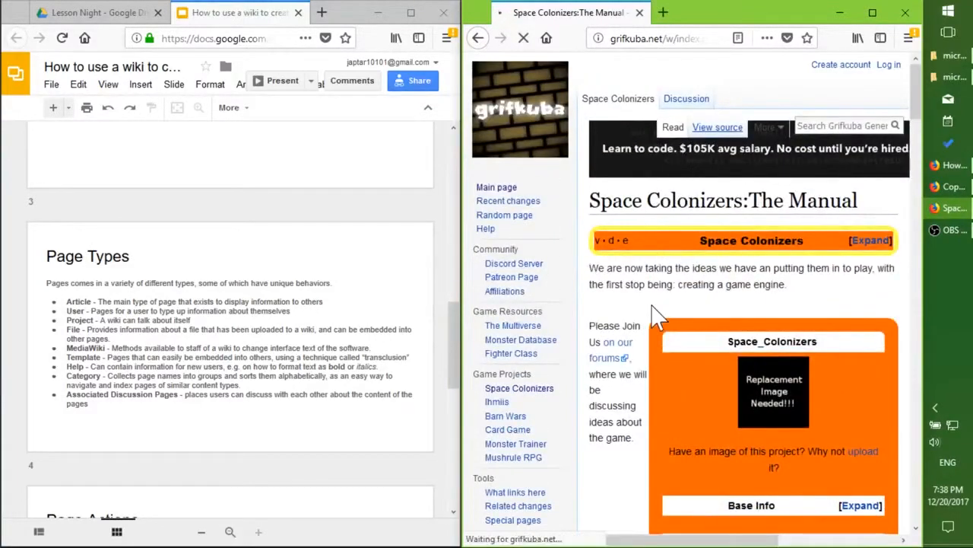
View The Manual's source and scroll through its infobox, introduction, art and programming sections.
left_click(716, 127)
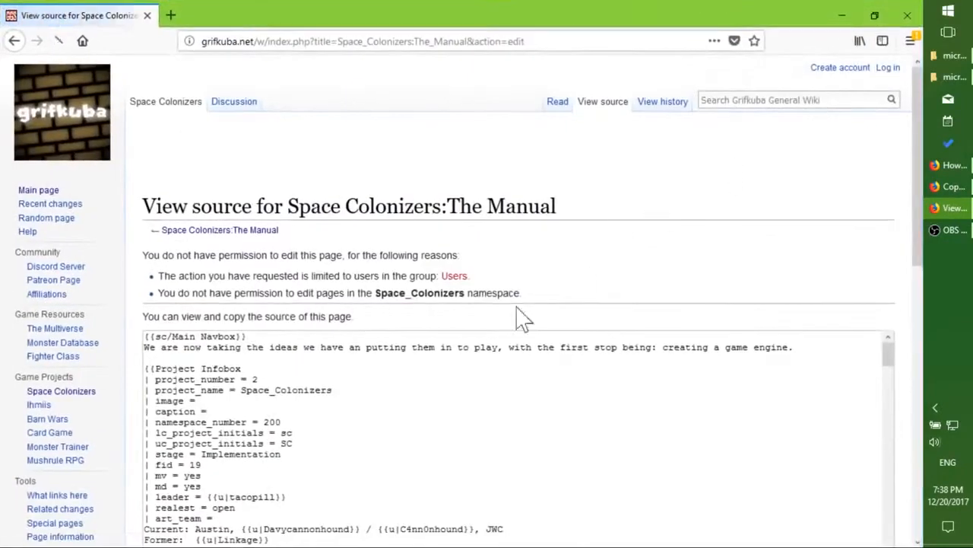
scroll("down", 3)
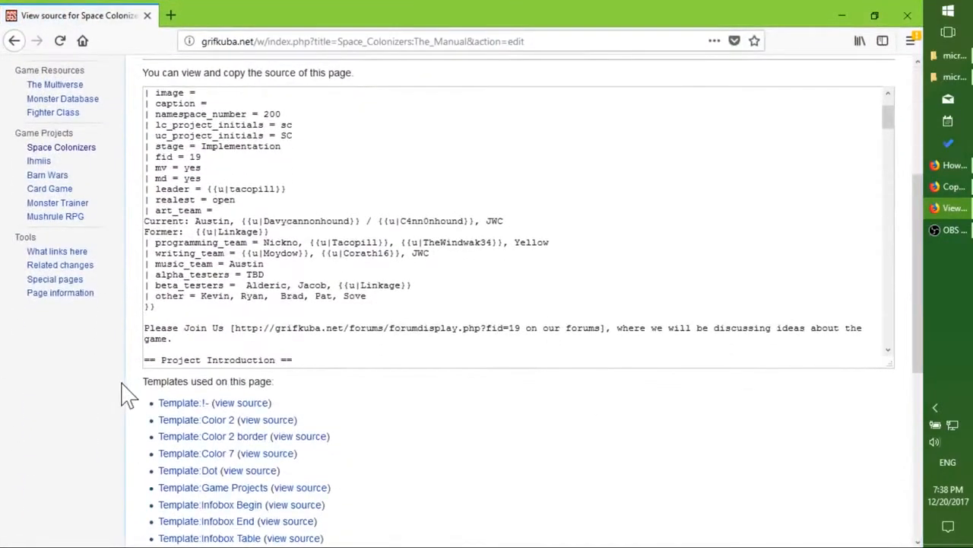
scroll("down", 3)
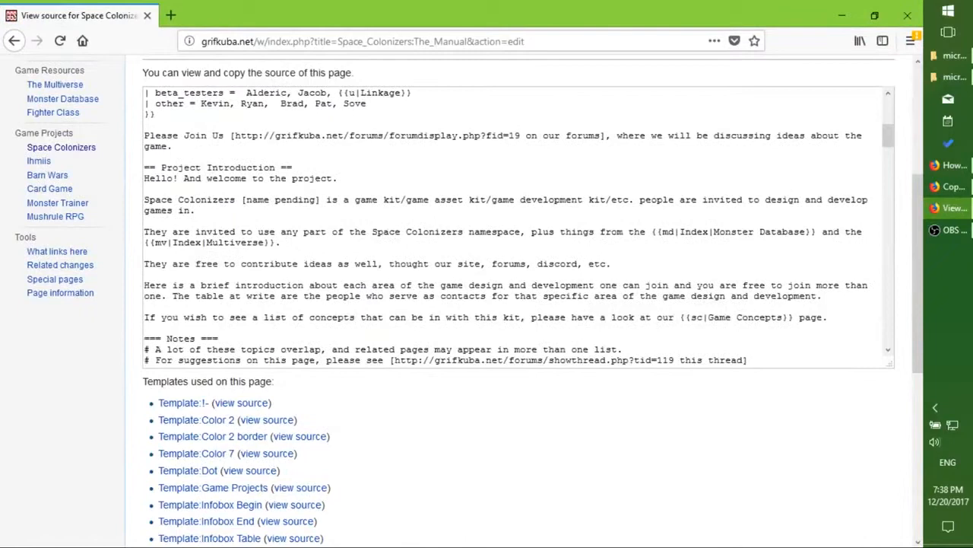
scroll("down", 3)
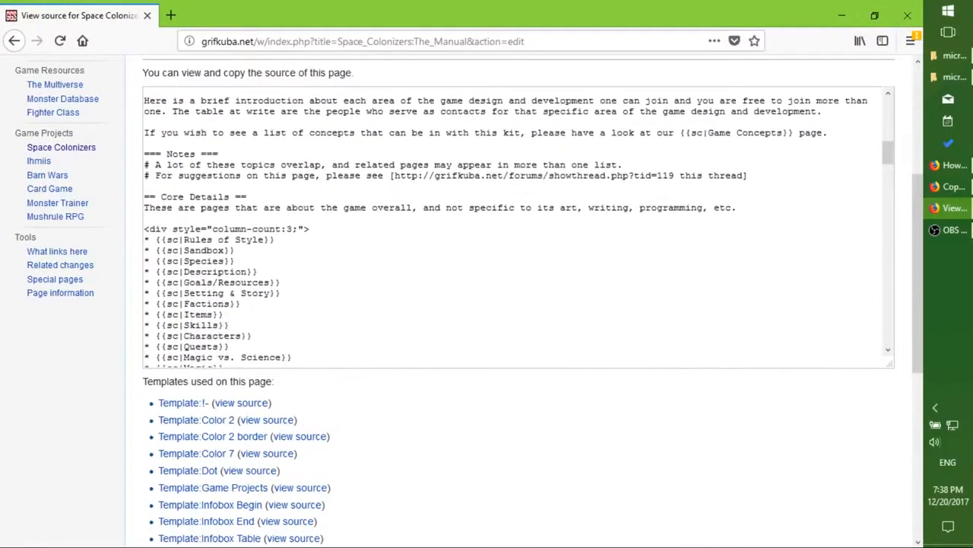
scroll("down", 3)
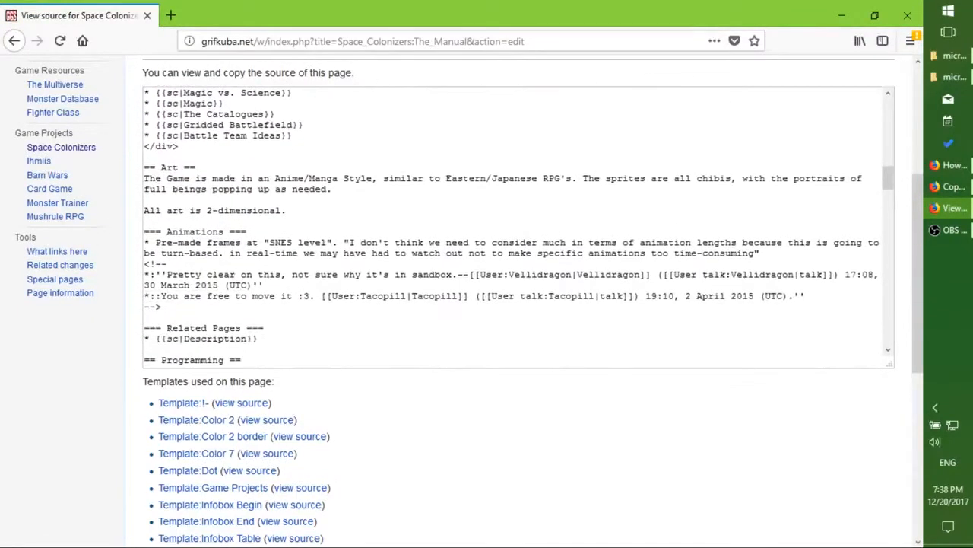
scroll("down", 3)
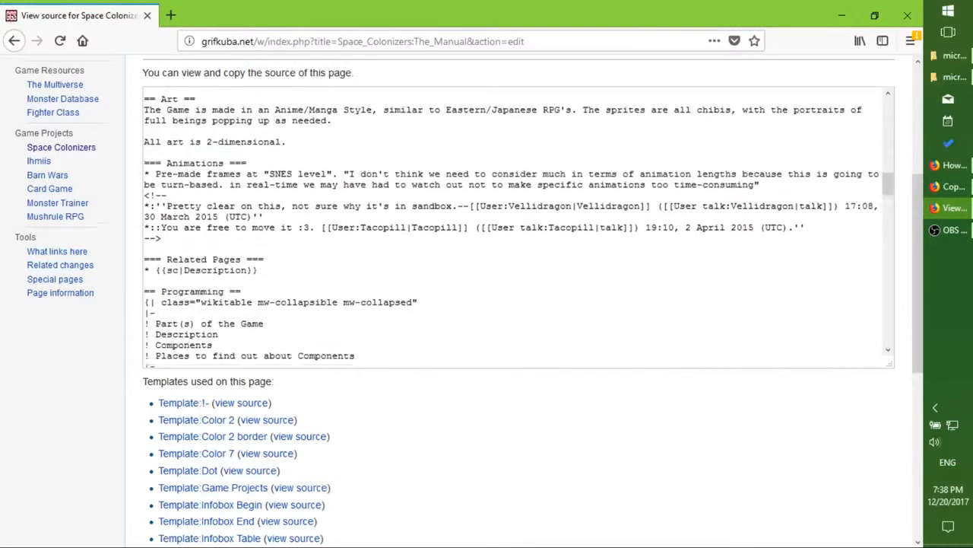
scroll("down", 3)
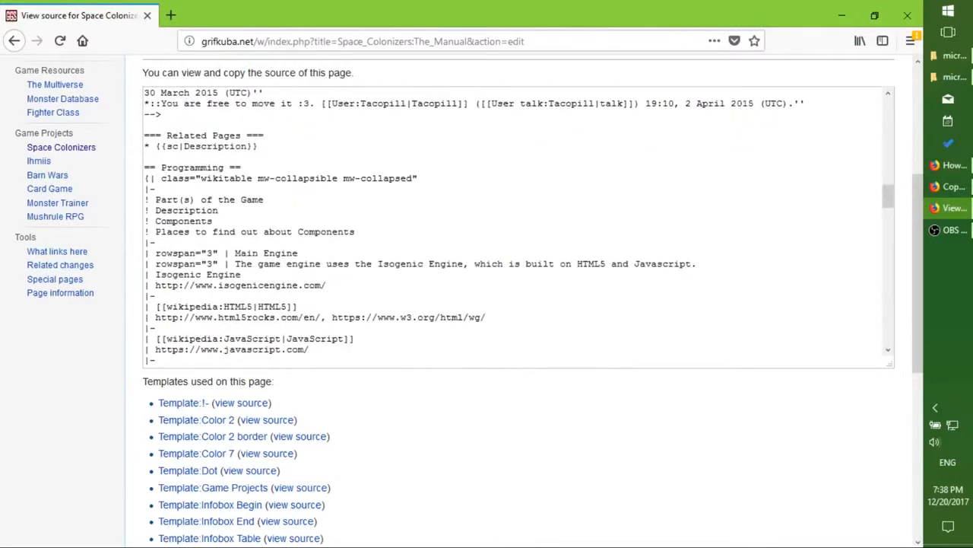
mouse_move(825, 72)
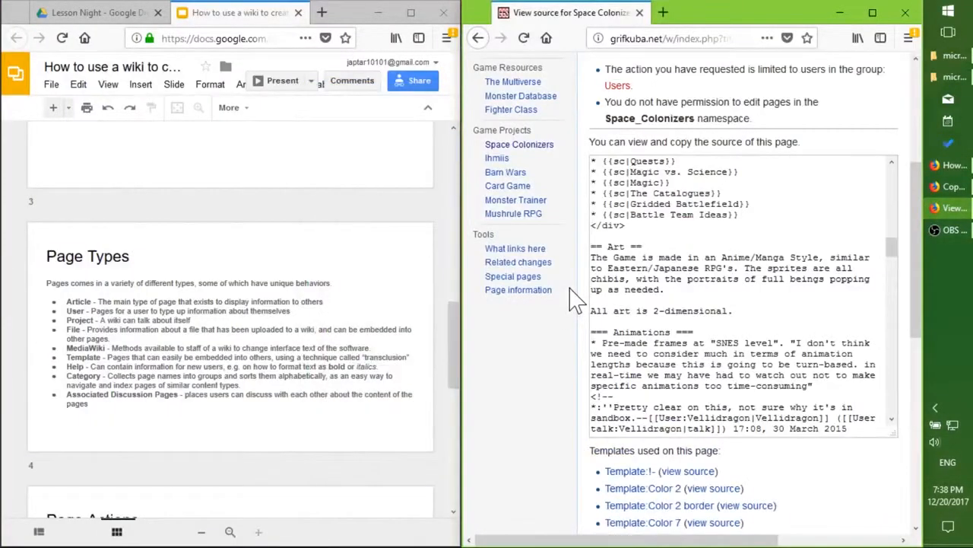
scroll("up", 3)
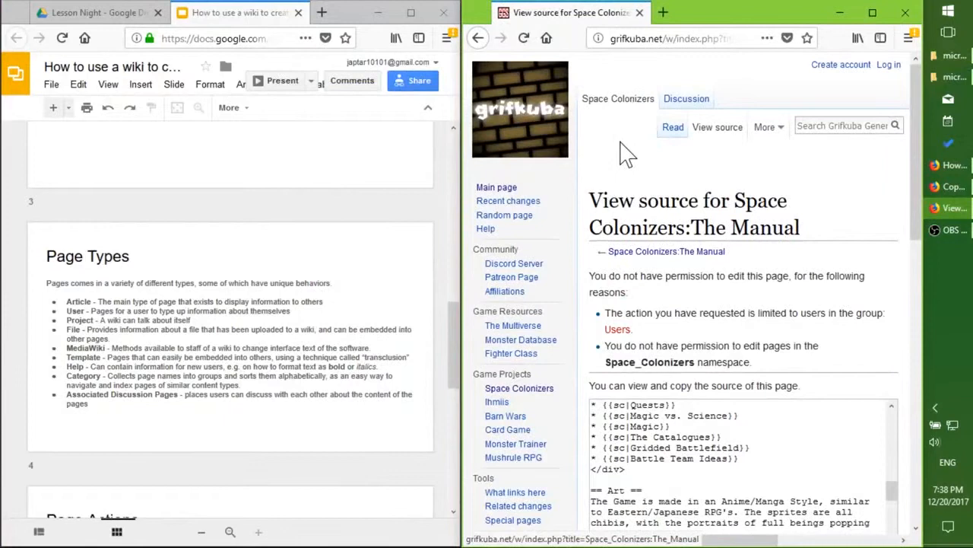
mouse_move(609, 167)
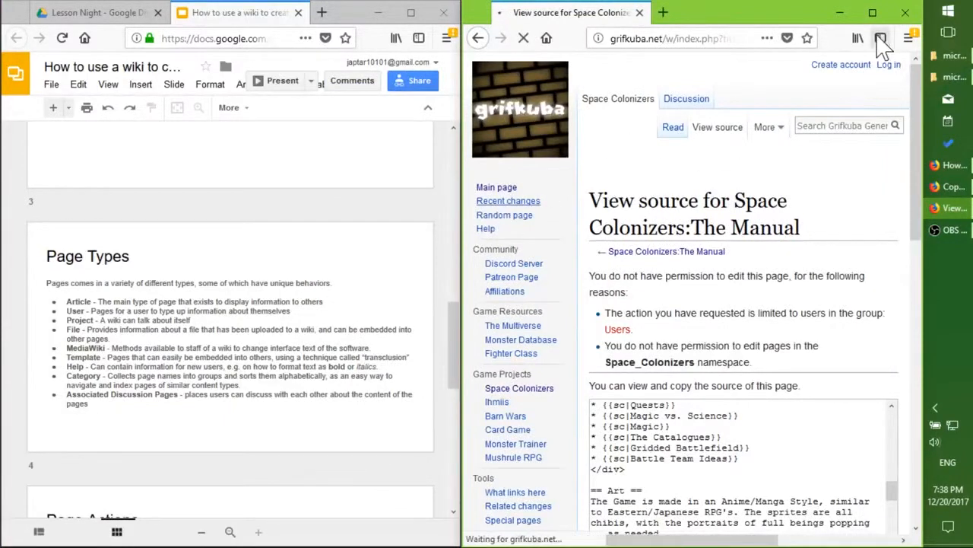
Maximize the wiki window and read the User:Tacopill user page.
left_click(508, 200)
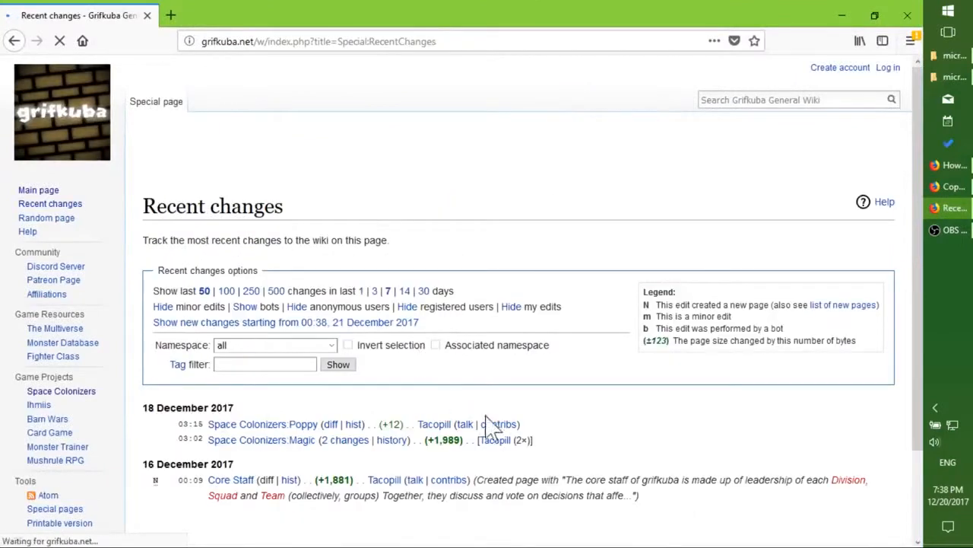
scroll("down", 3)
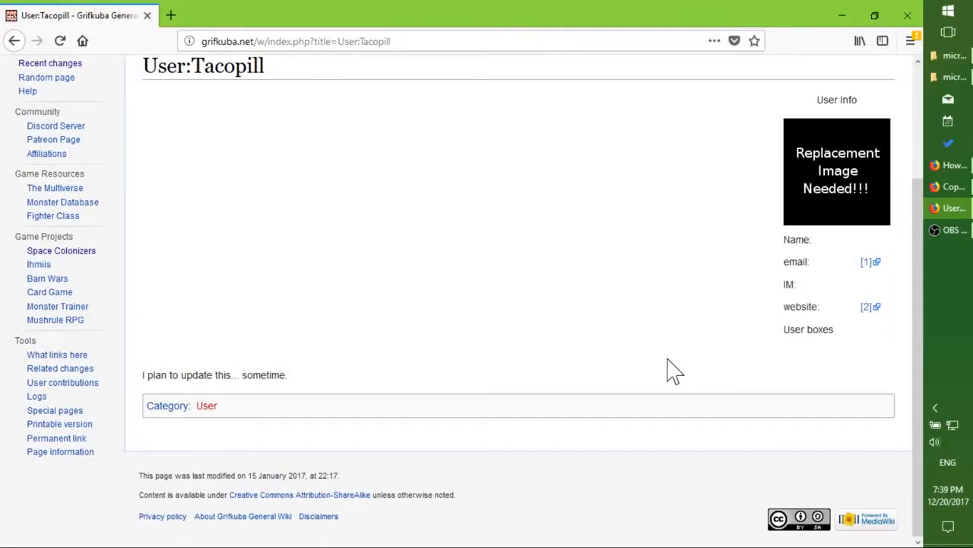
scroll("up", 3)
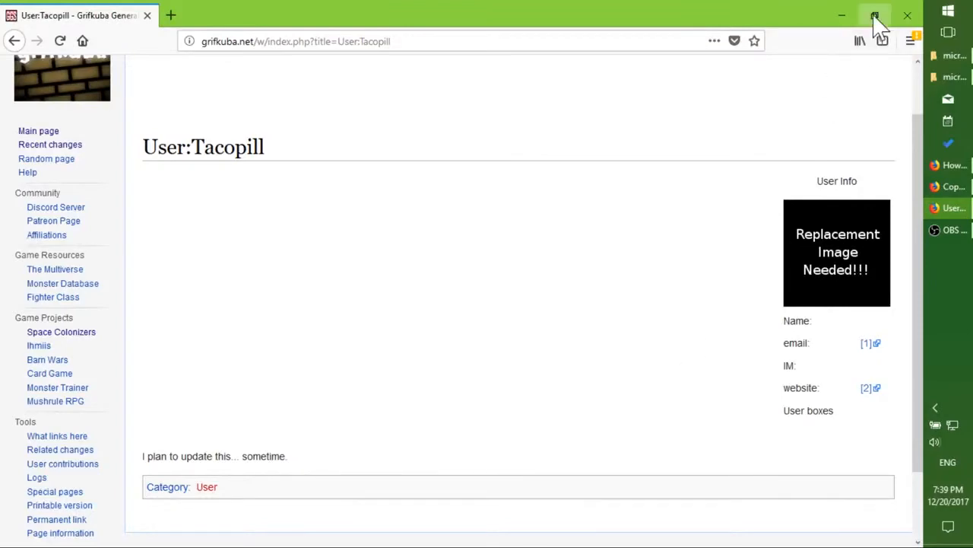
Put the wiki back beside the Page Actions slide and return to Special:RecentChanges.
left_click(874, 16)
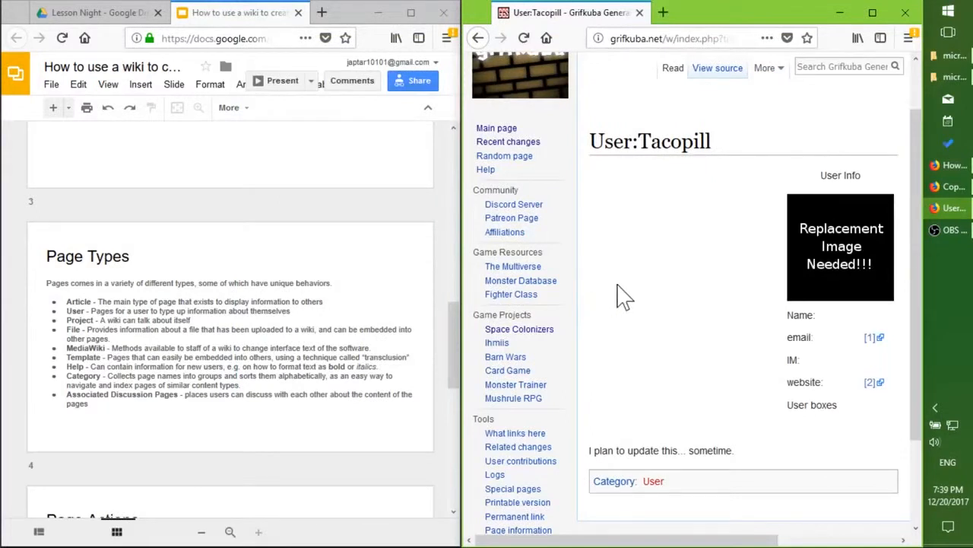
mouse_move(590, 270)
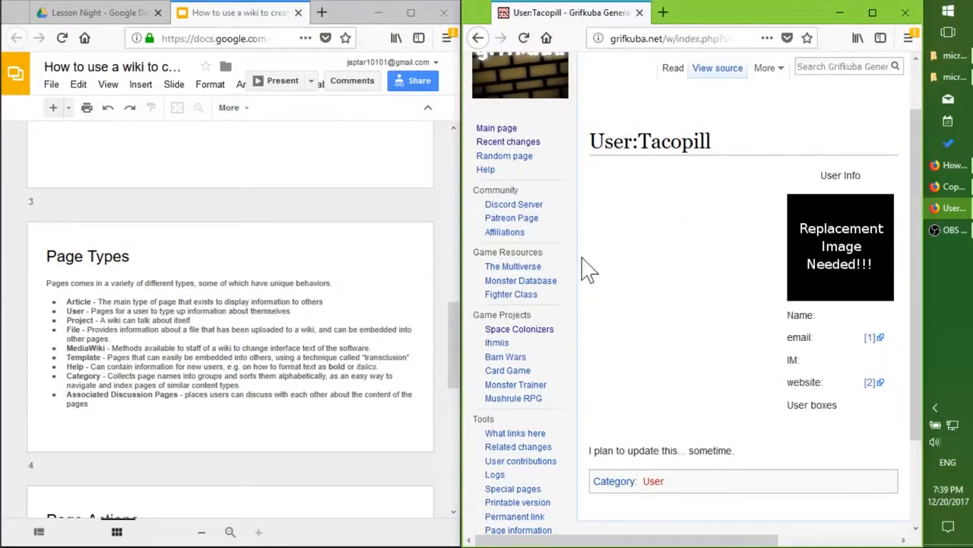
mouse_move(681, 206)
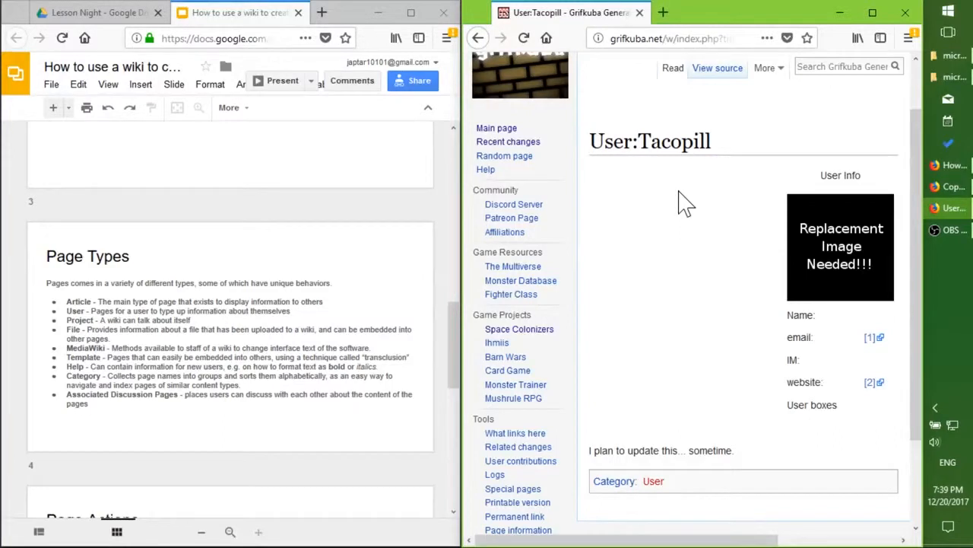
mouse_move(686, 215)
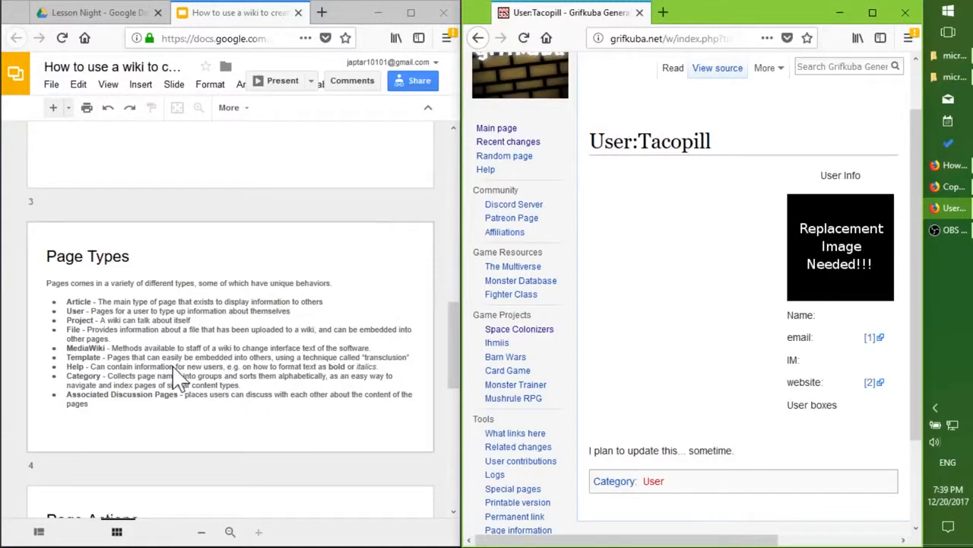
scroll("down", 3)
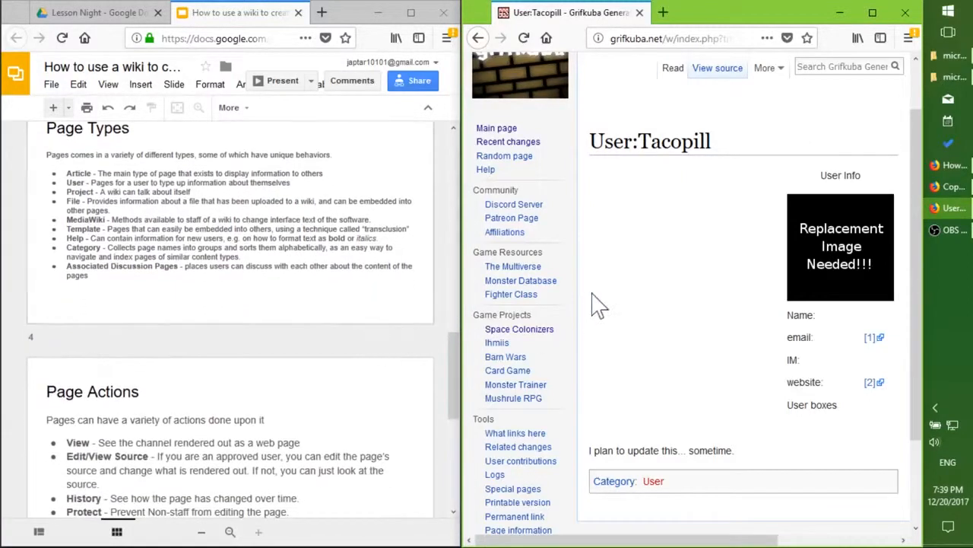
scroll("up", 3)
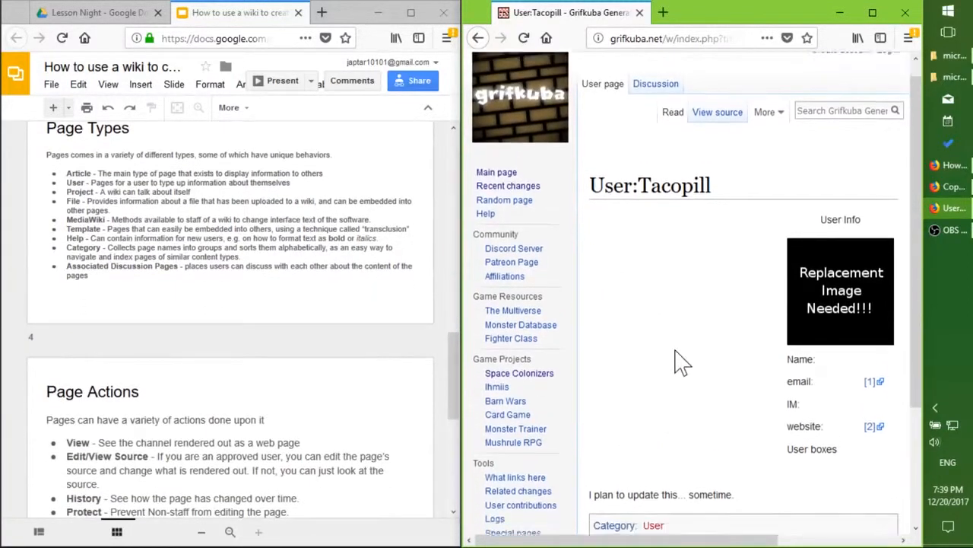
scroll("down", 3)
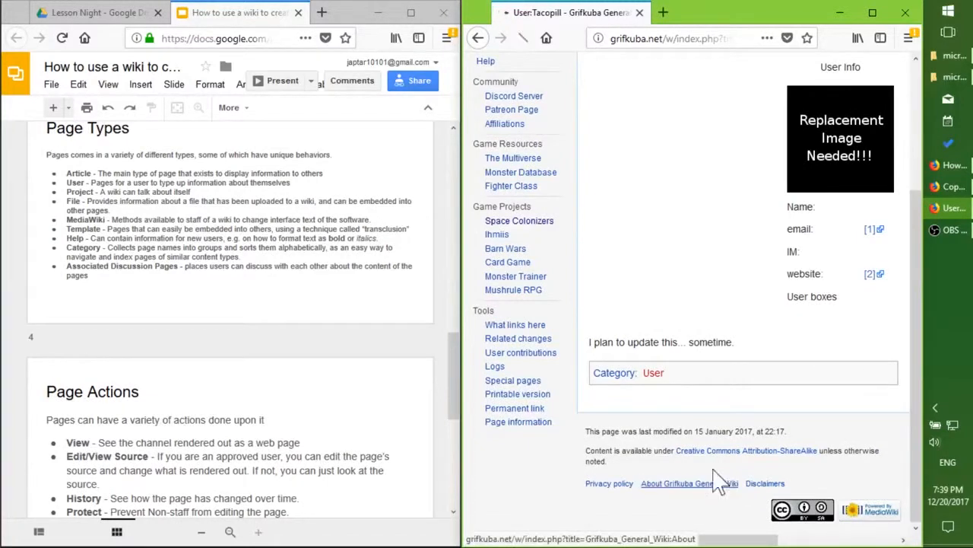
left_click(676, 483)
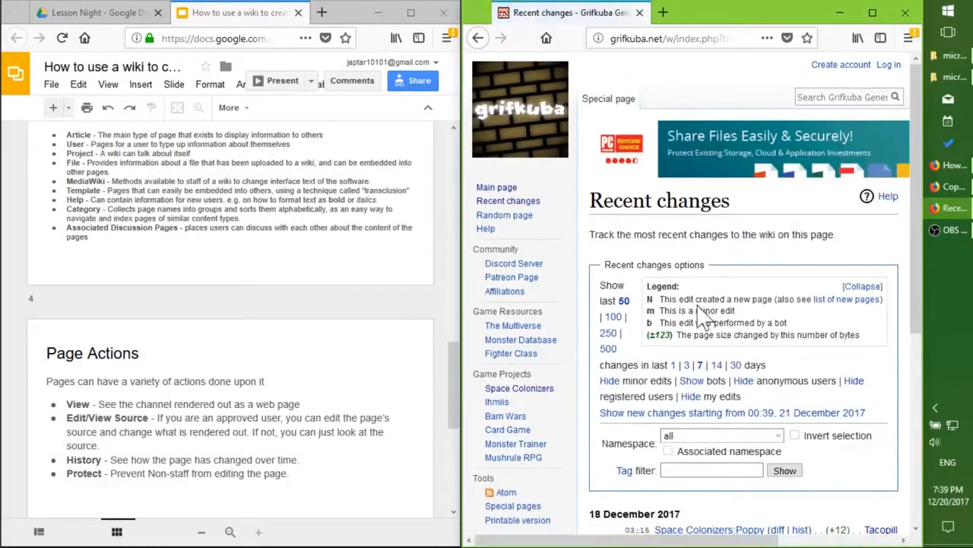
Expand the grouped Upload log entries and open File:Grifkuba Discord.png.
scroll("down", 3)
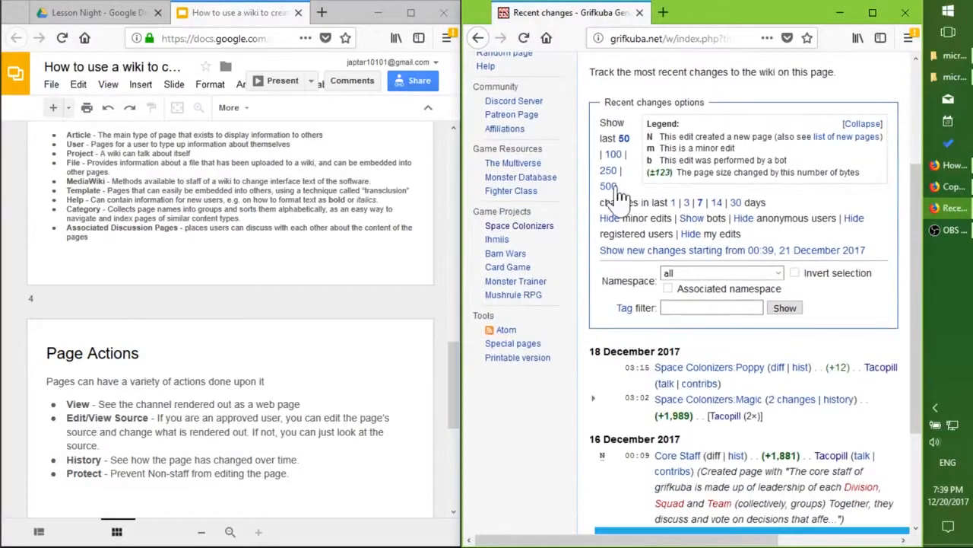
scroll("up", 3)
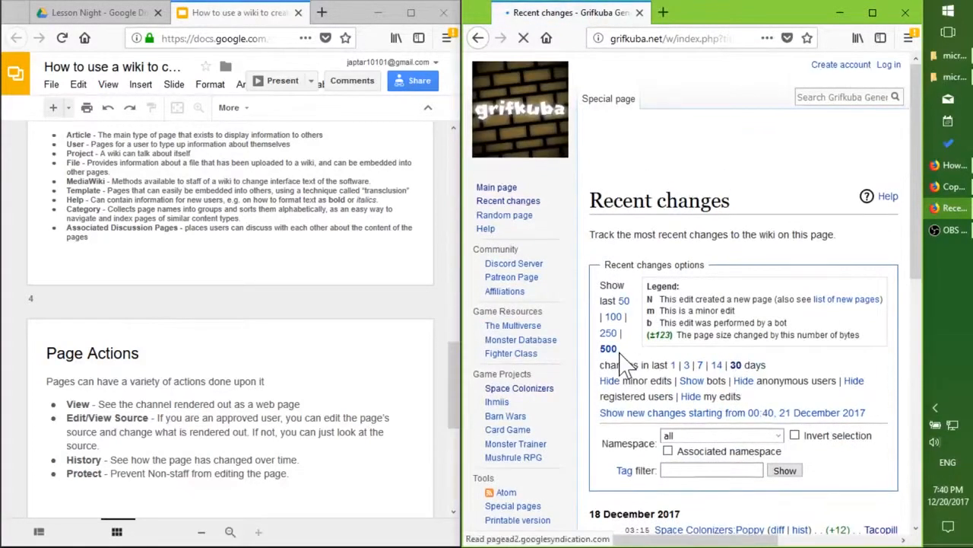
scroll("down", 3)
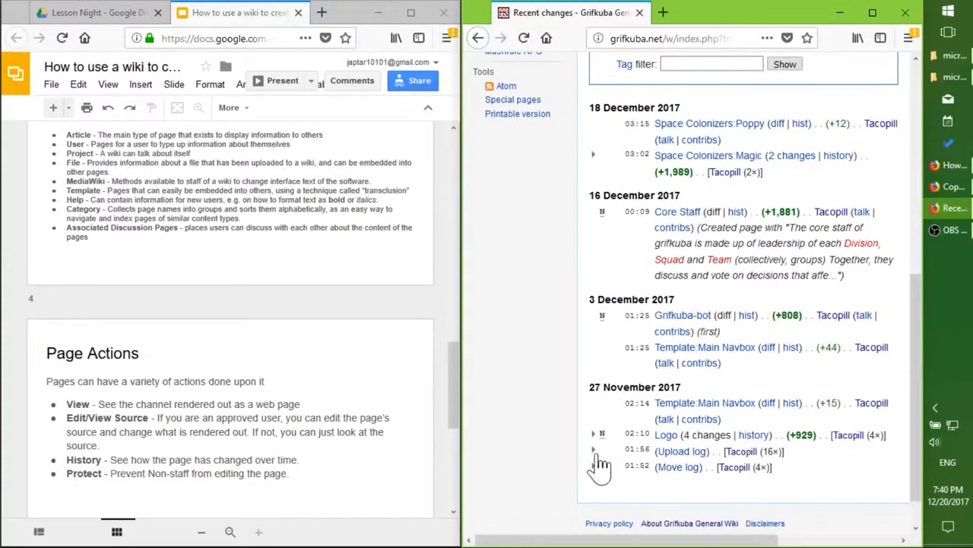
left_click(594, 451)
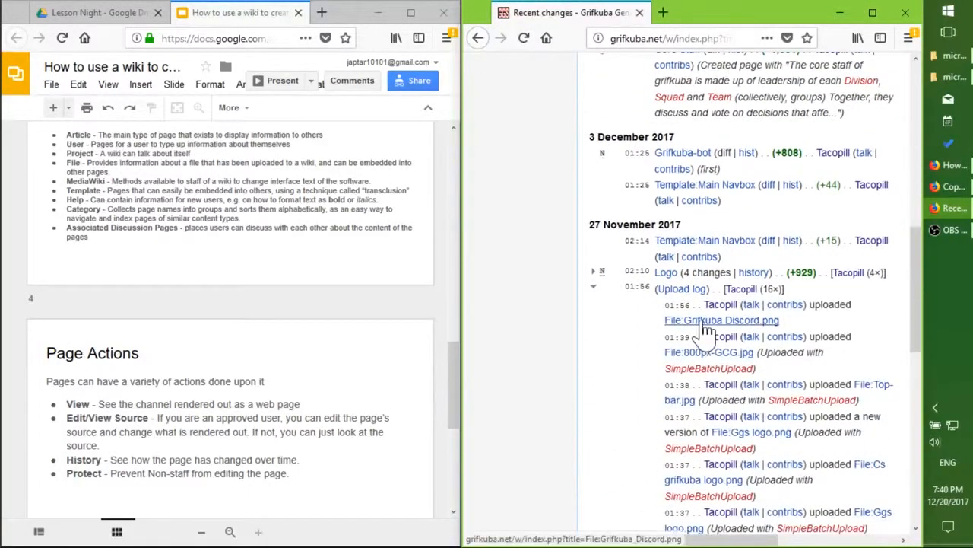
left_click(721, 319)
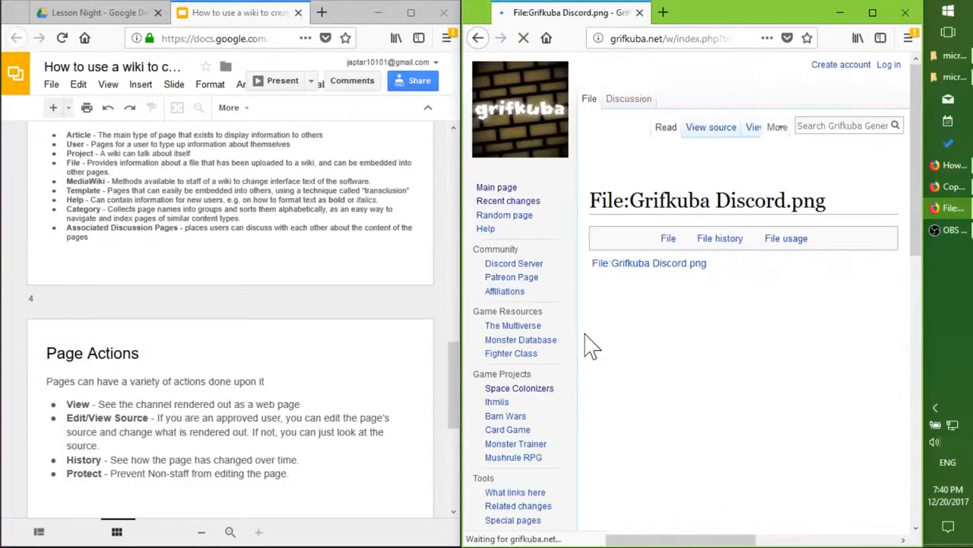
Review the Grifkuba Discord.png file page full screen, then re-split it beside the slides.
scroll("down", 3)
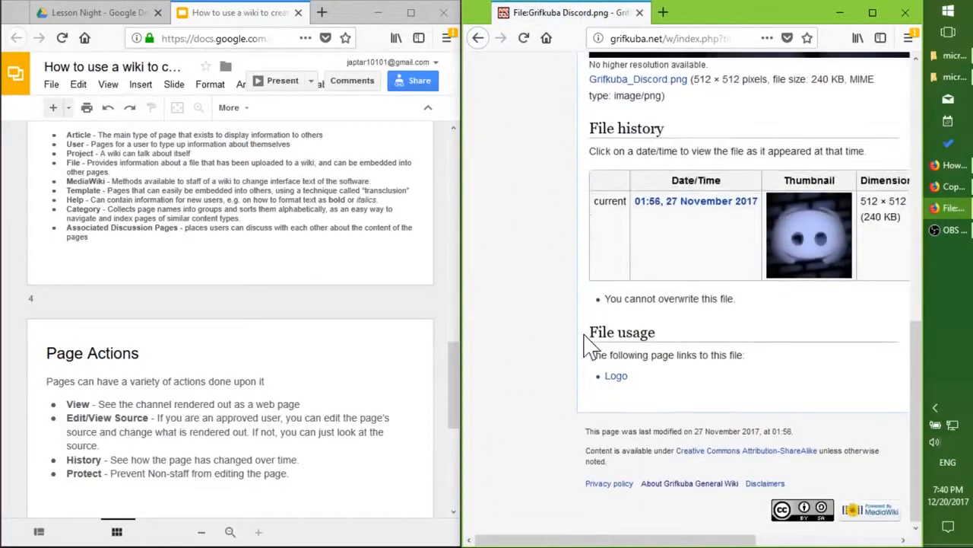
left_click(872, 12)
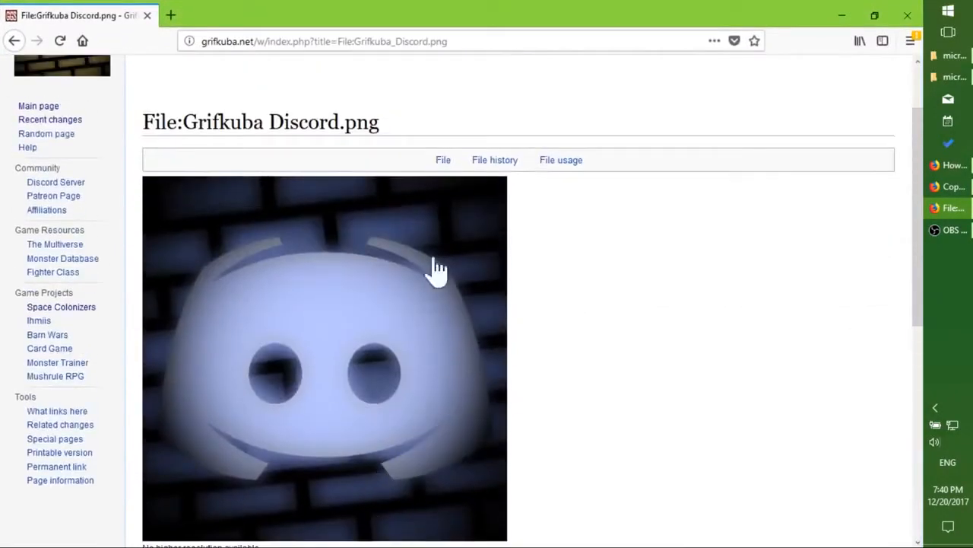
scroll("down", 3)
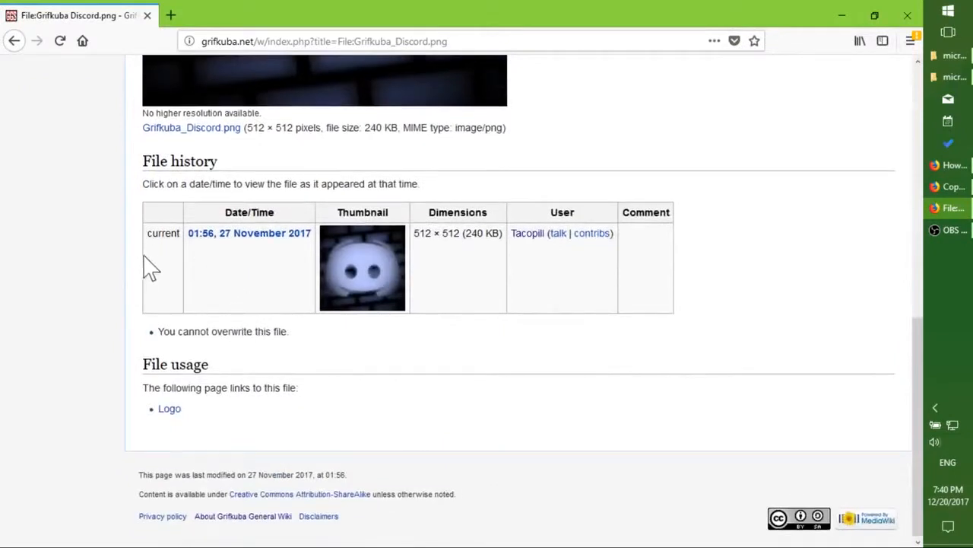
mouse_move(264, 264)
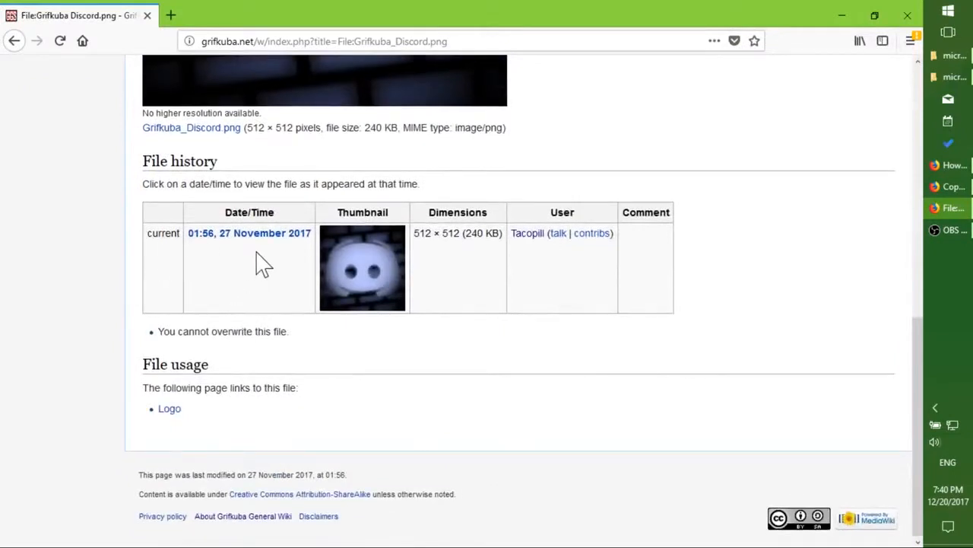
mouse_move(571, 301)
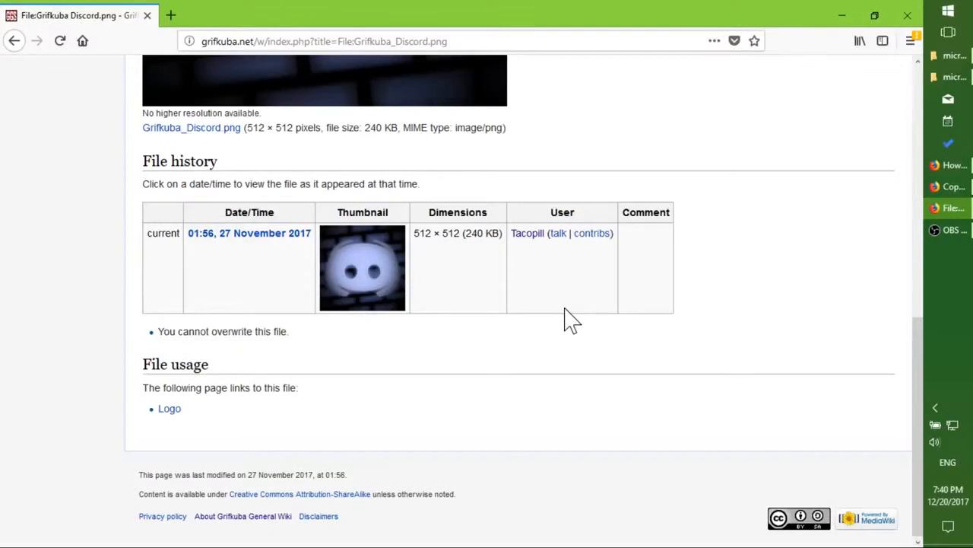
scroll("up", 3)
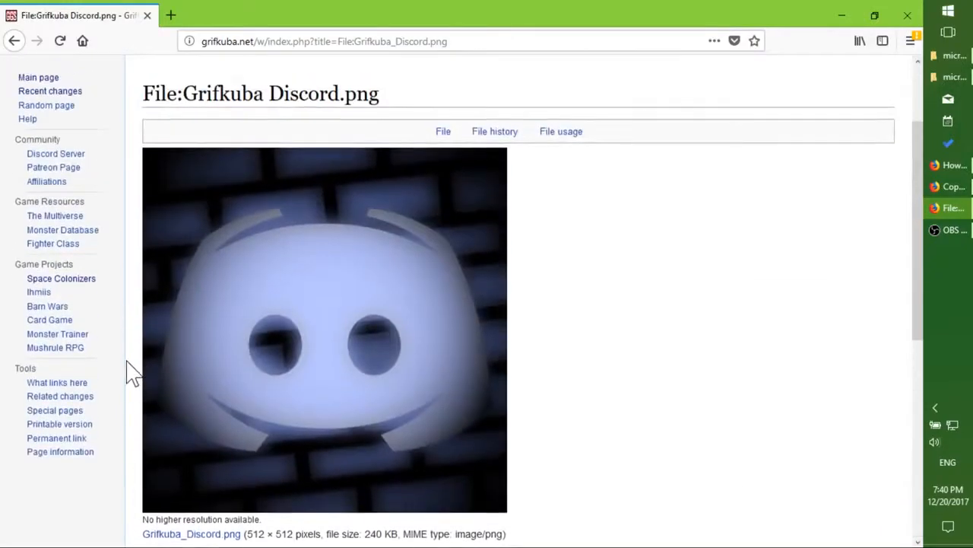
left_click(875, 15)
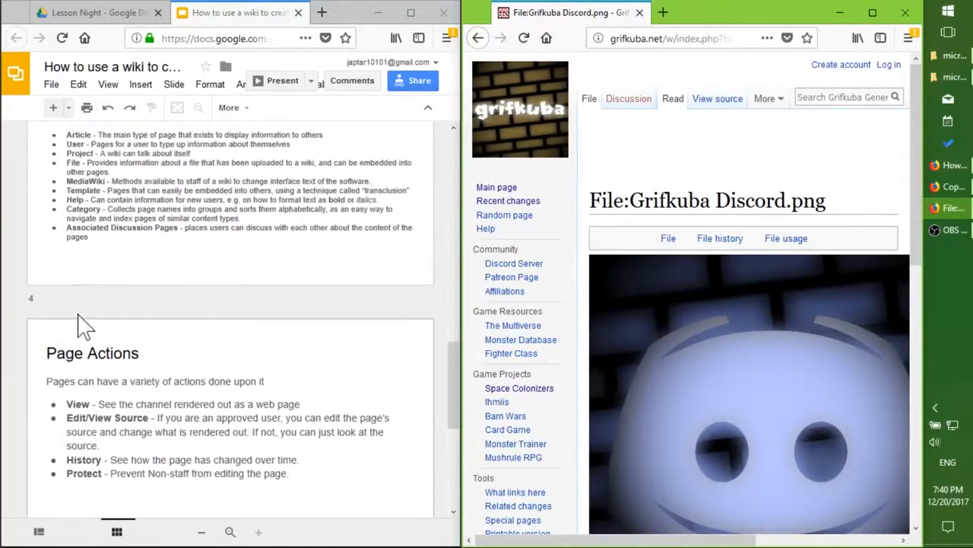
mouse_move(582, 312)
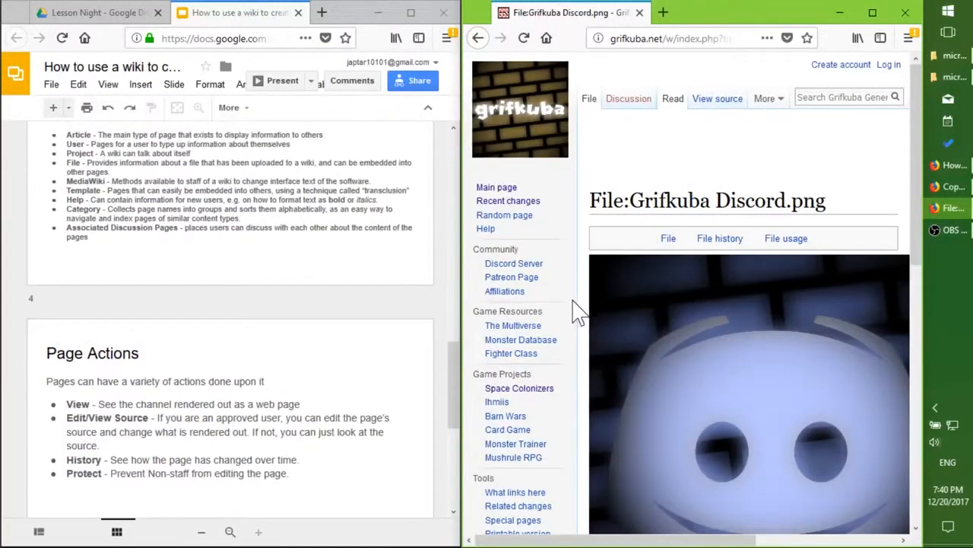
Go to the wiki's Special pages list and open All pages.
scroll("down", 3)
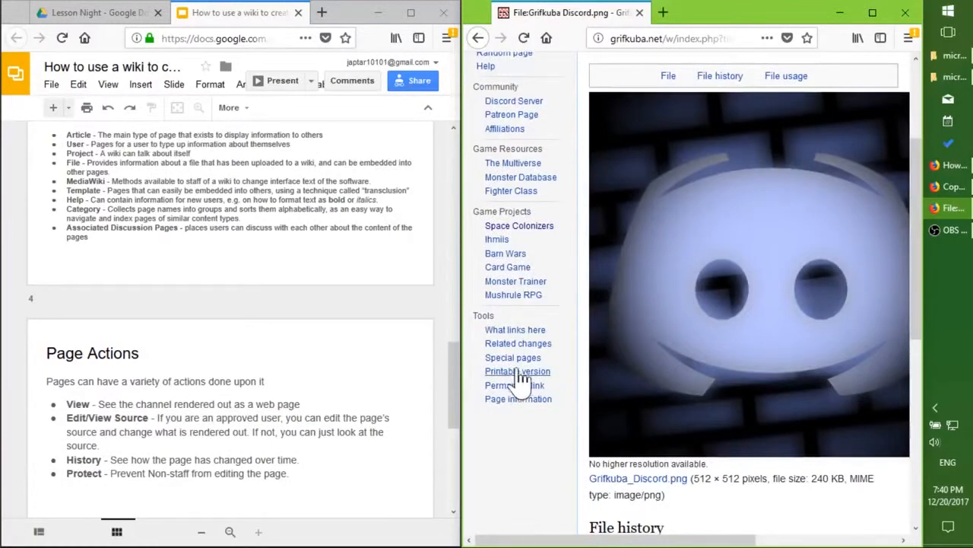
left_click(513, 358)
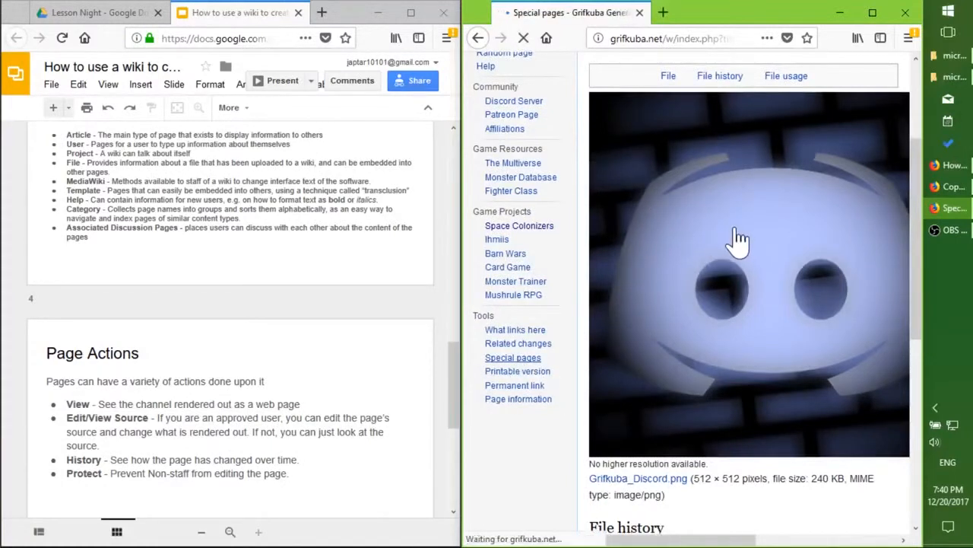
left_click(512, 356)
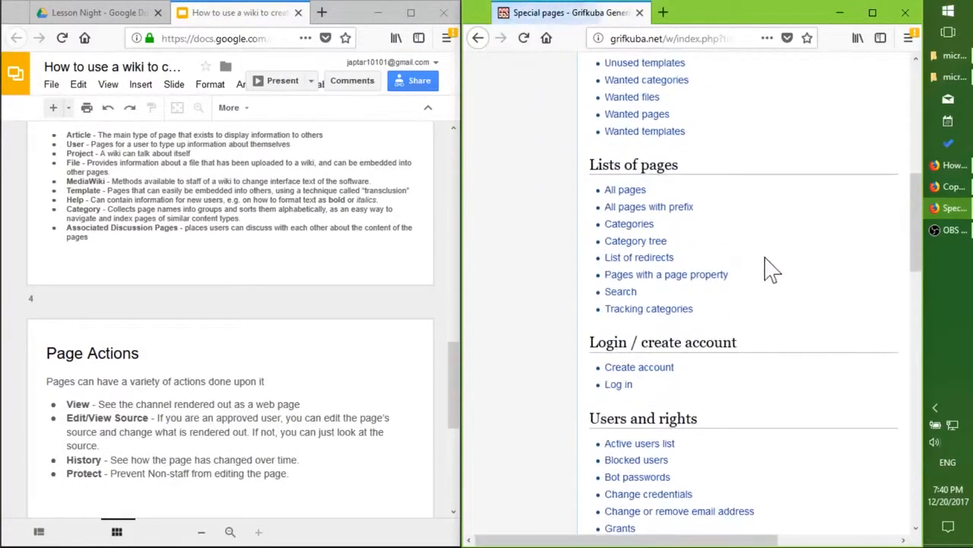
left_click(625, 190)
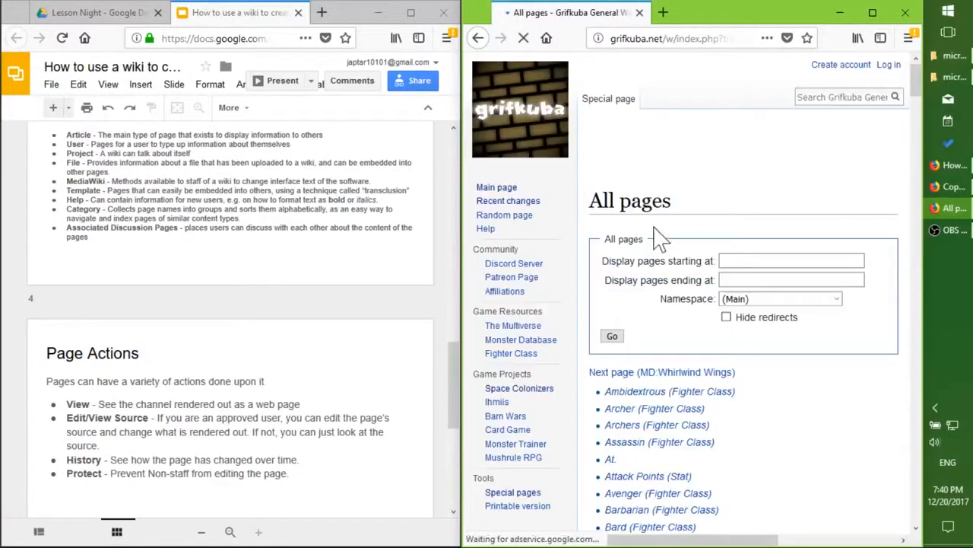
List all pages in the MediaWiki namespace and browse the results.
left_click(779, 298)
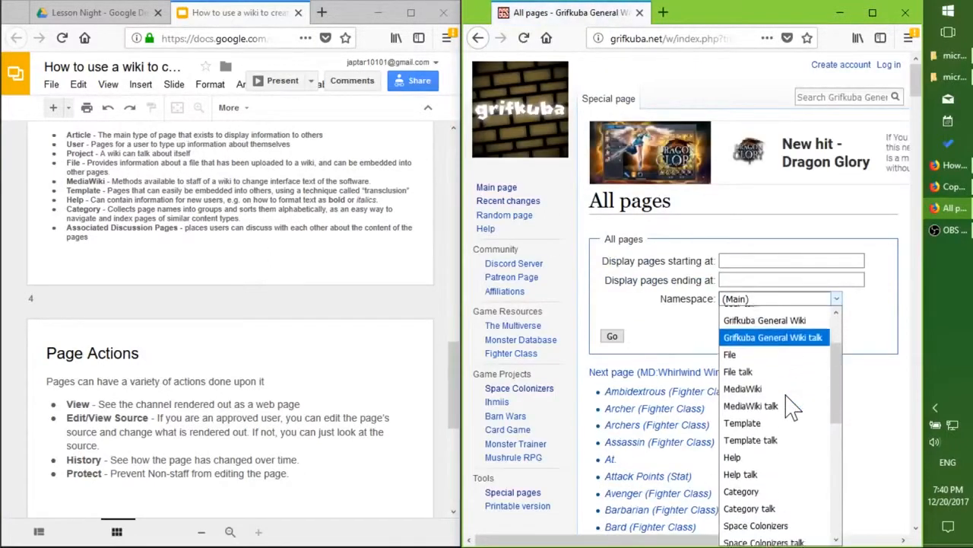
left_click(743, 388)
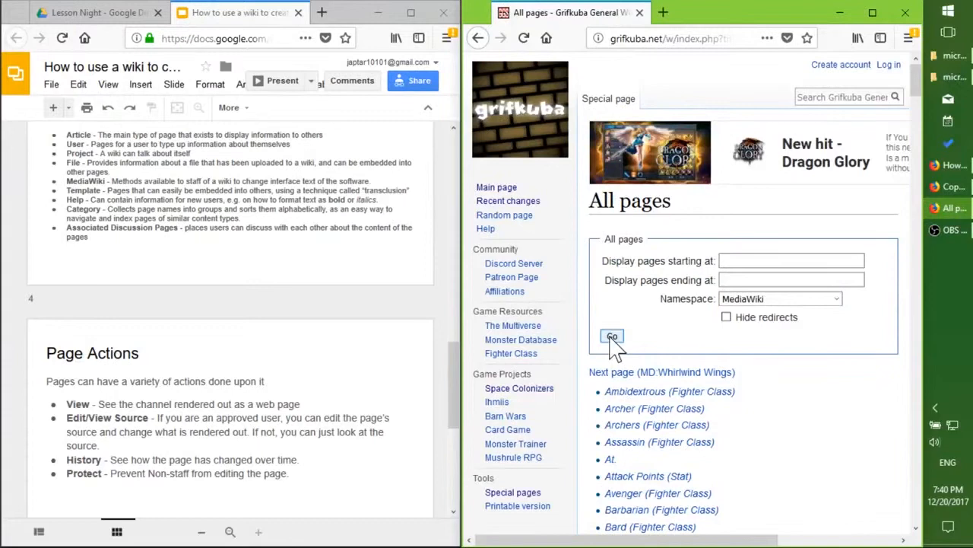
left_click(612, 336)
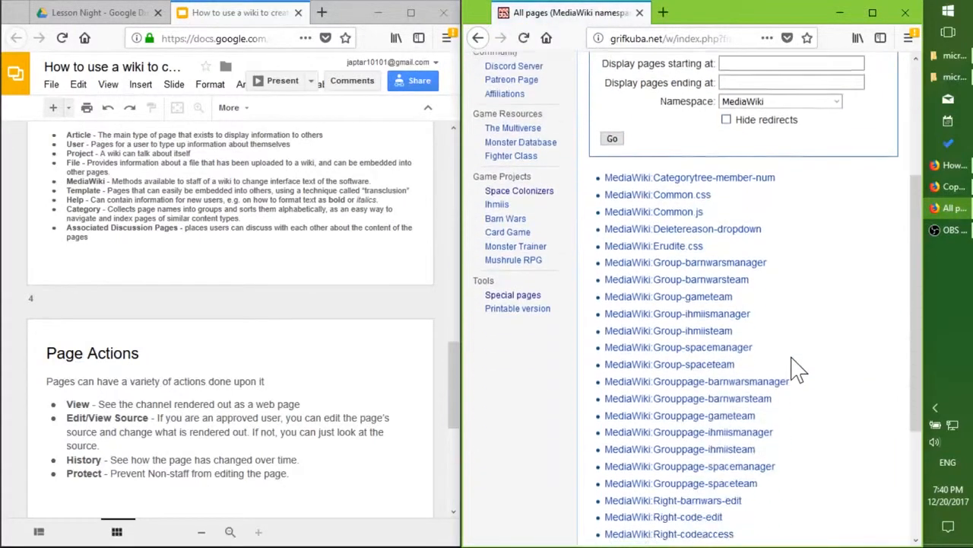
scroll("down", 3)
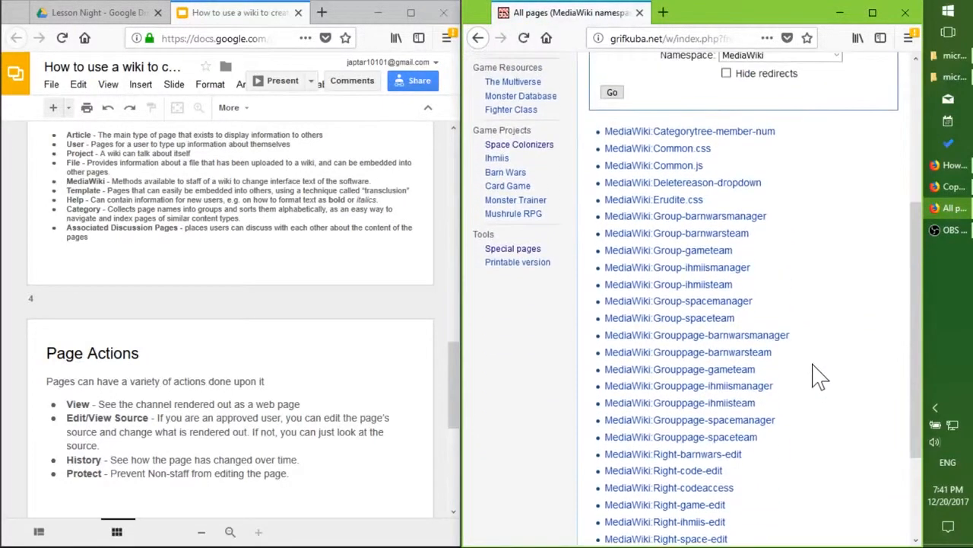
scroll("down", 3)
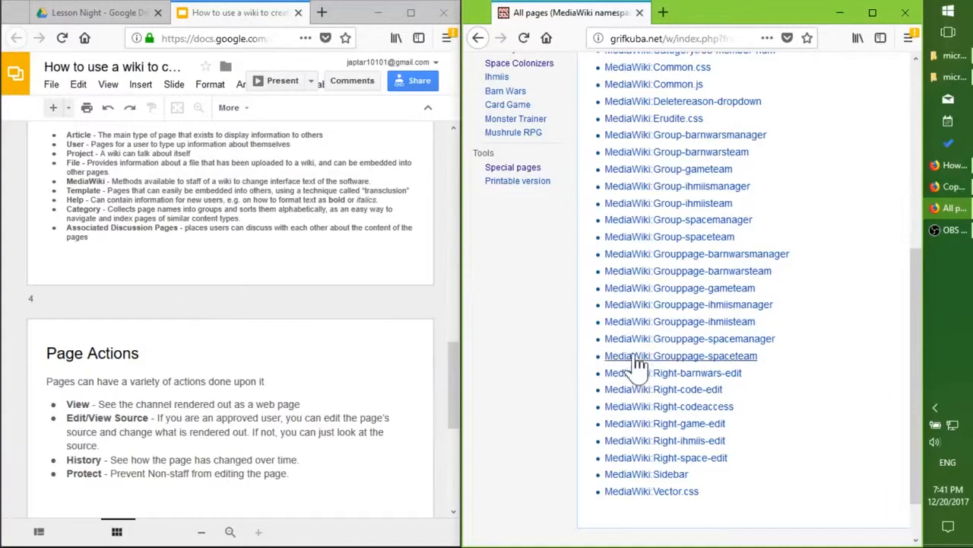
scroll("up", 3)
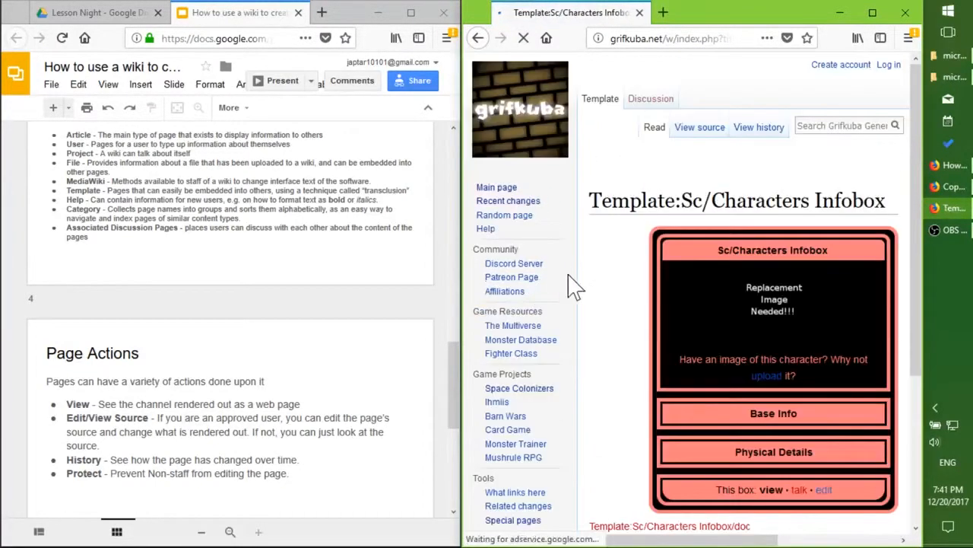
Maximize the infobox template, check What links here, and open Space Colonizers:Samantha.
left_click(872, 13)
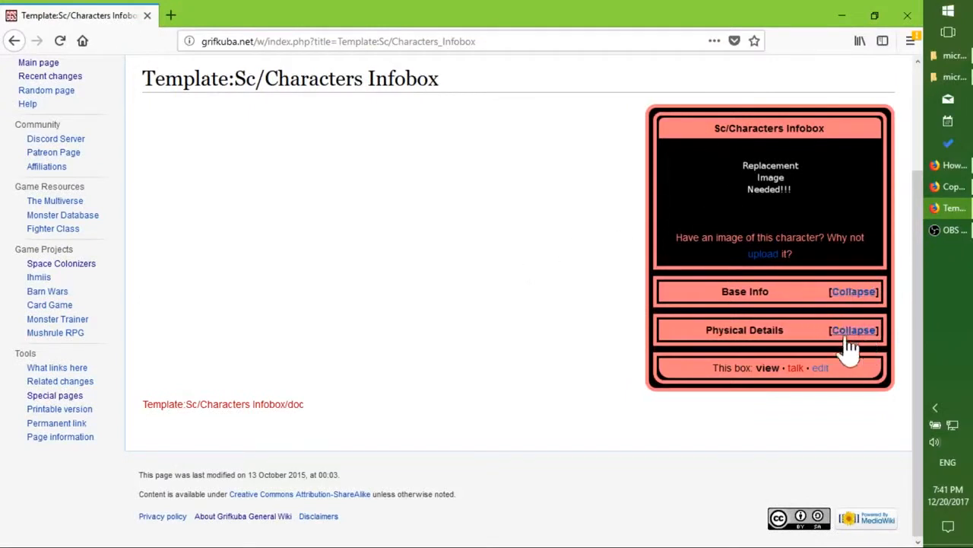
left_click(57, 368)
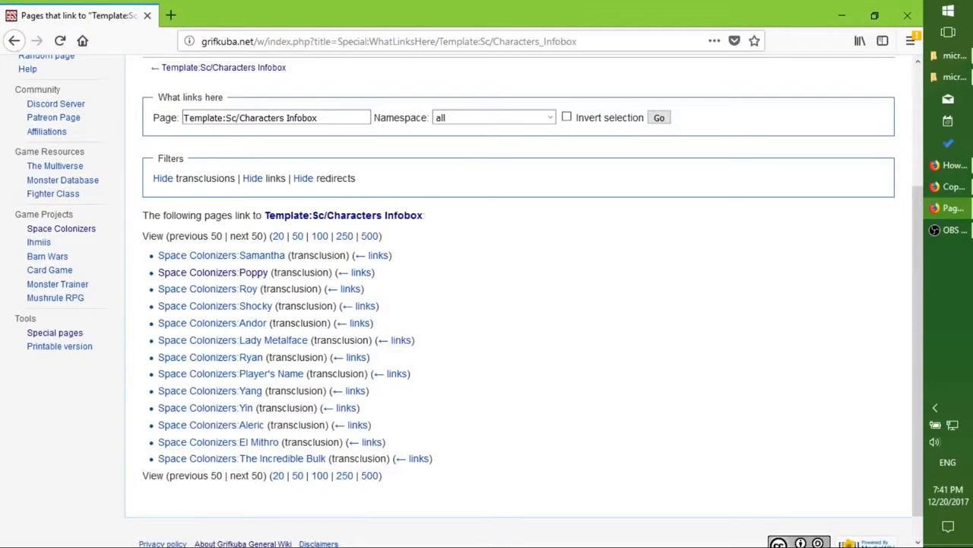
left_click(222, 254)
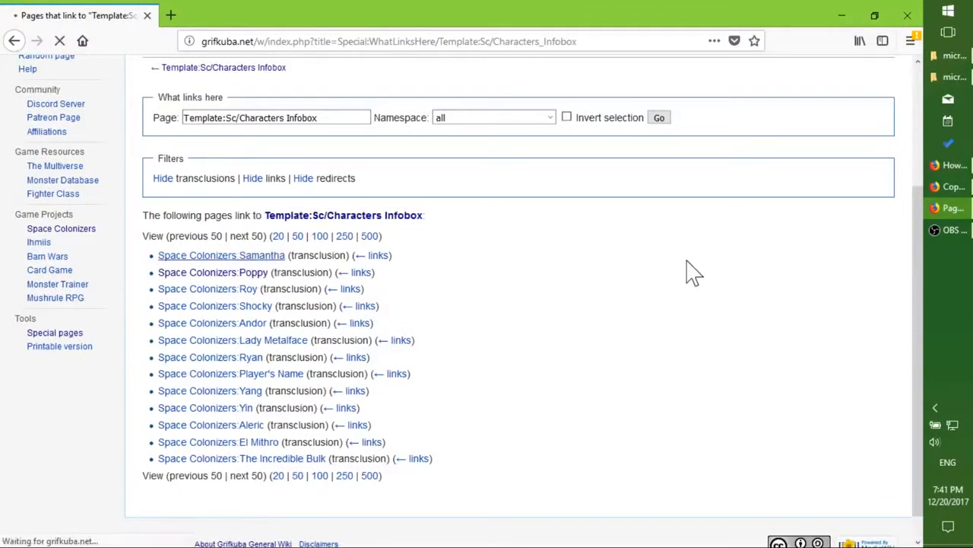
left_click(221, 254)
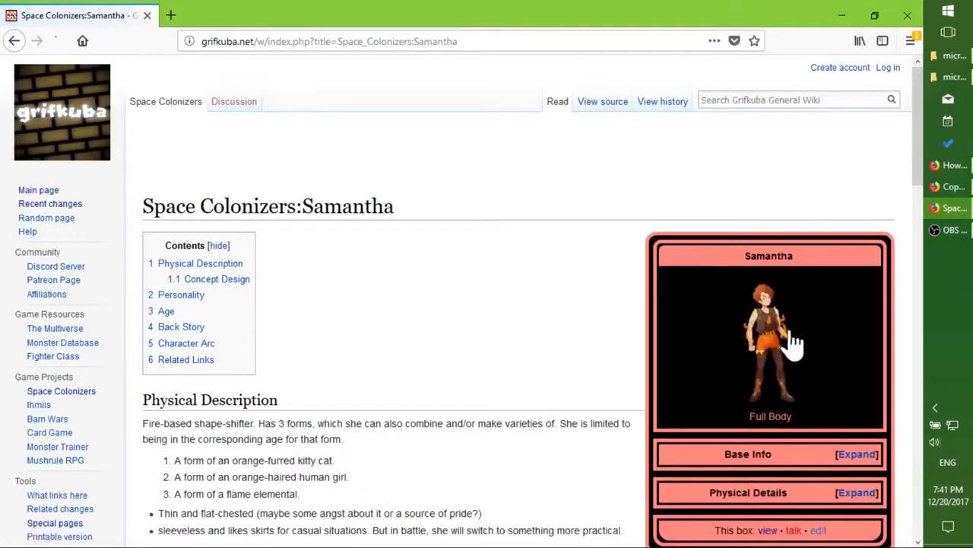
Expand the Base Info and Physical Details sections of Samantha's infobox.
left_click(856, 454)
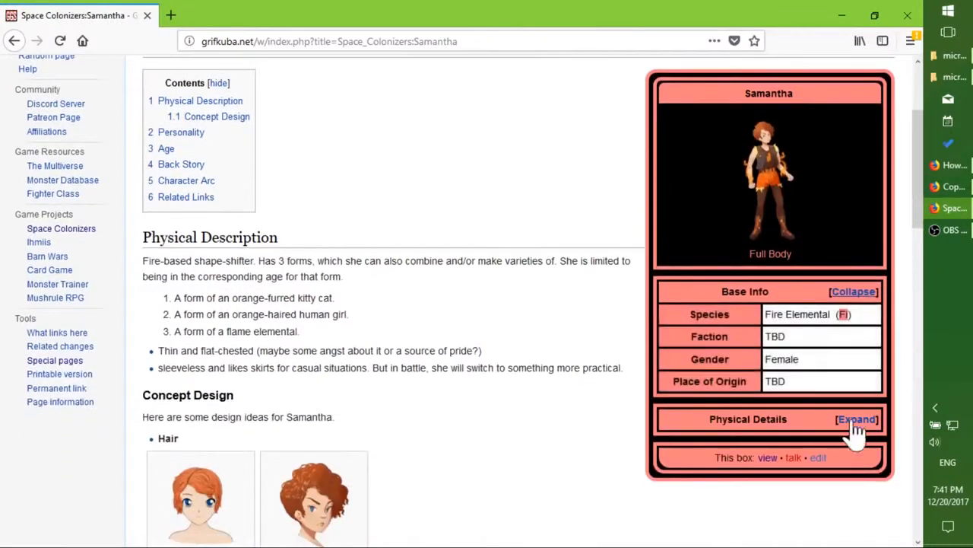
left_click(857, 419)
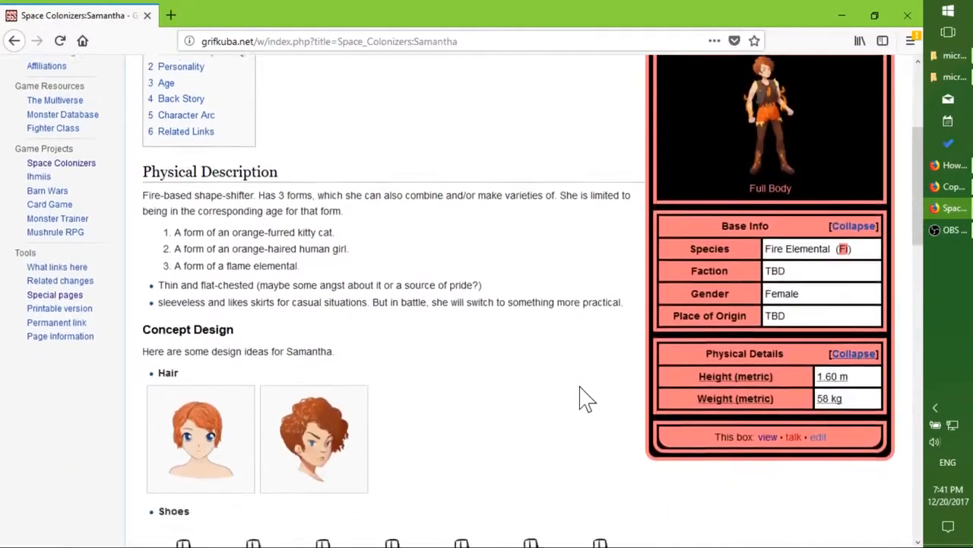
scroll("down", 3)
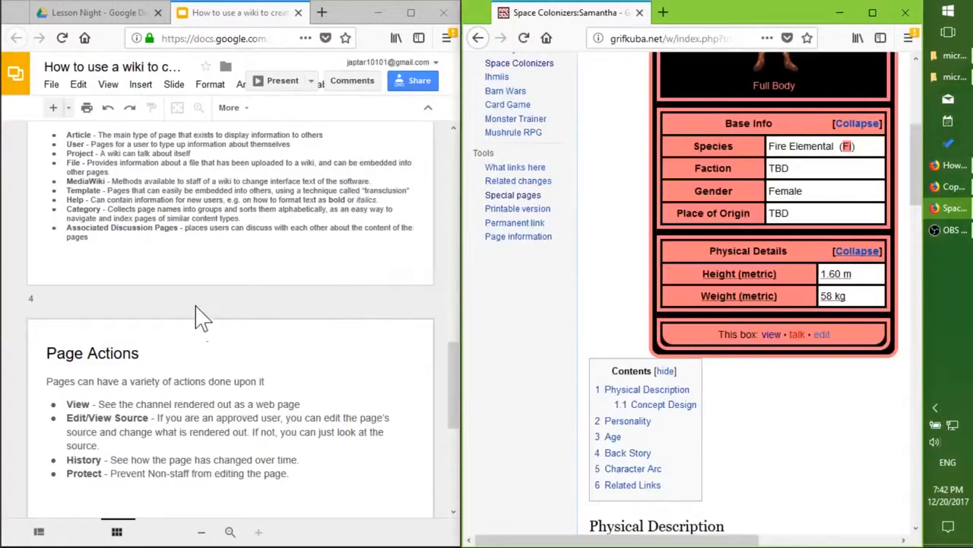
Search the wiki for 'Help' and open the Help:Images page.
scroll("down", 3)
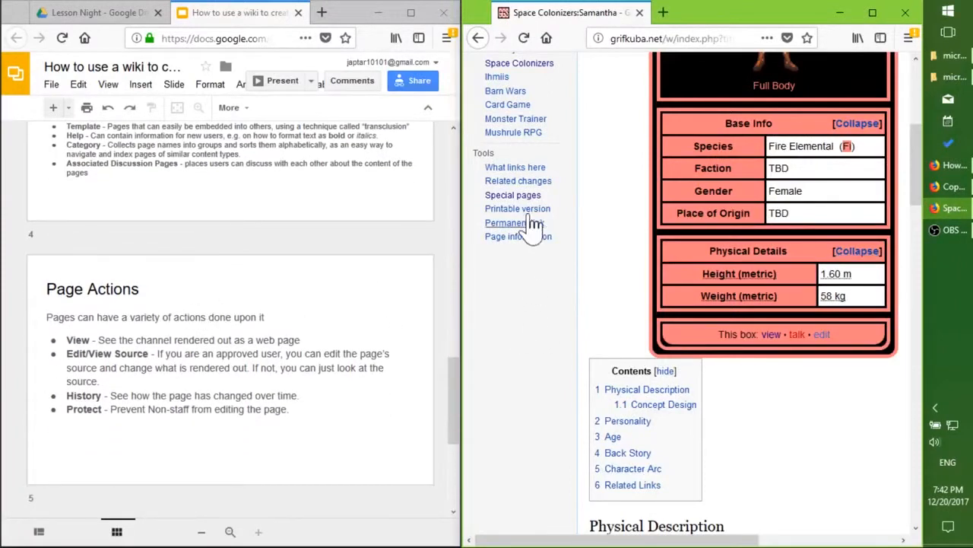
scroll("up", 3)
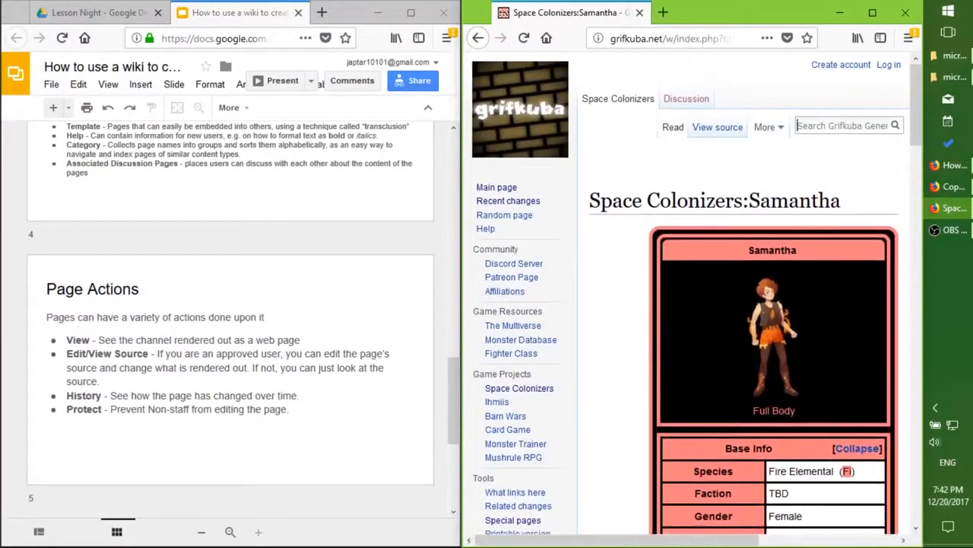
type("Help:")
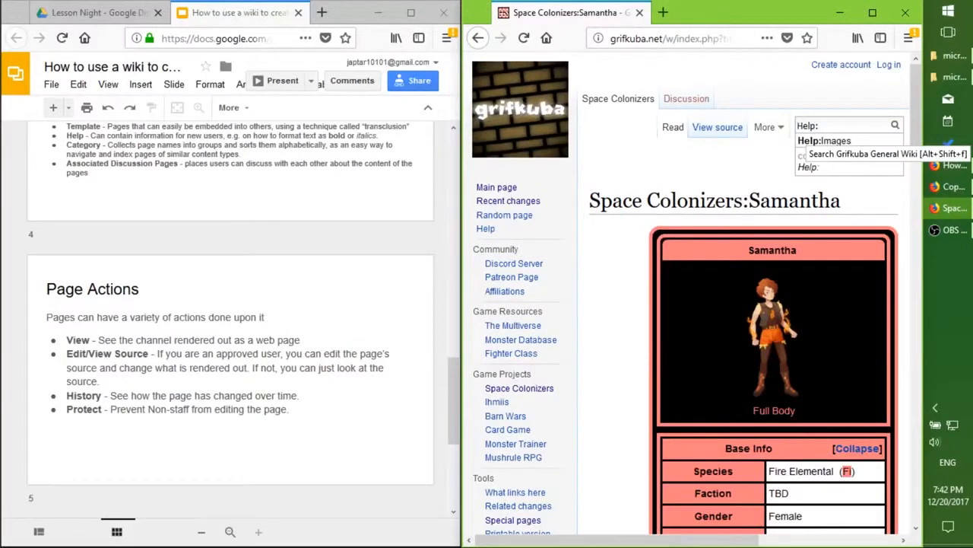
left_click(824, 140)
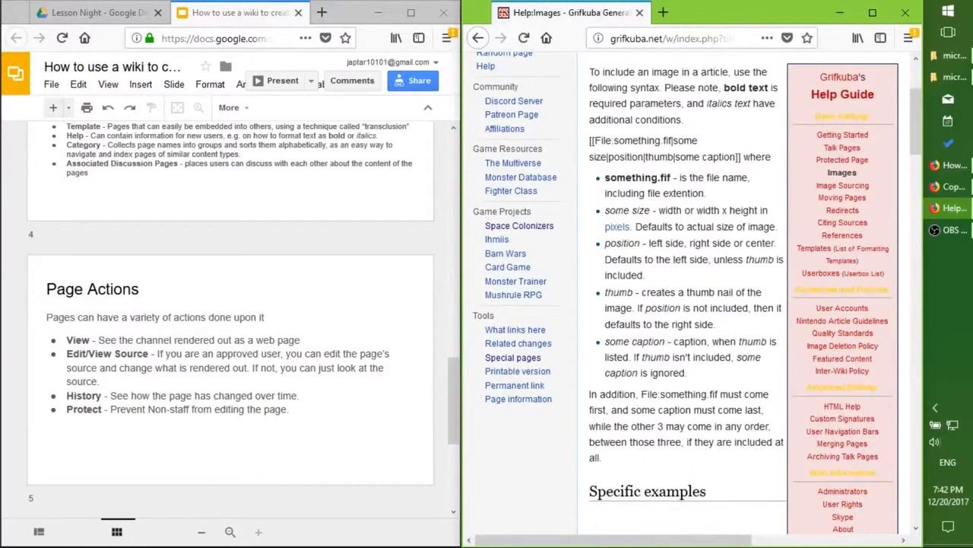
Read through the Help:Images syntax and examples, then open Special pages.
scroll("down", 3)
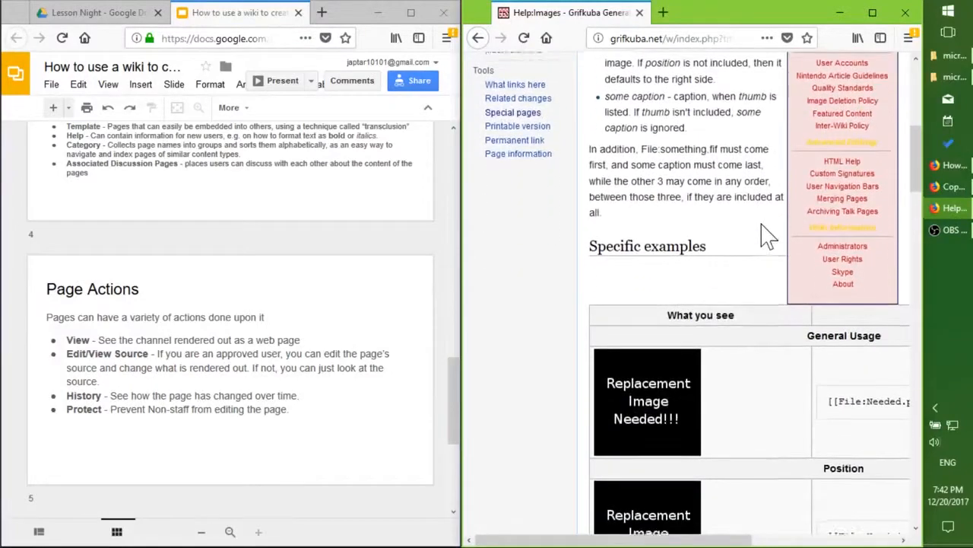
scroll("down", 3)
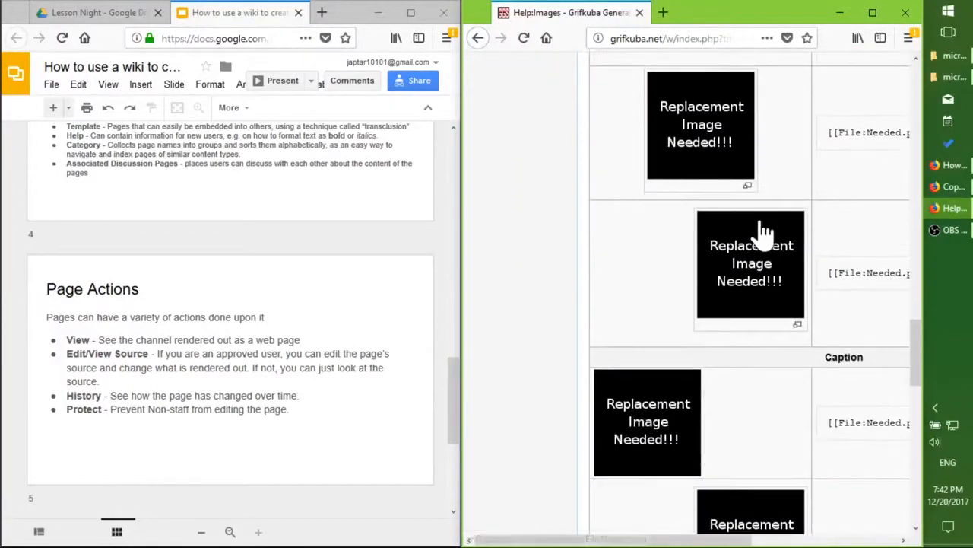
scroll("down", 3)
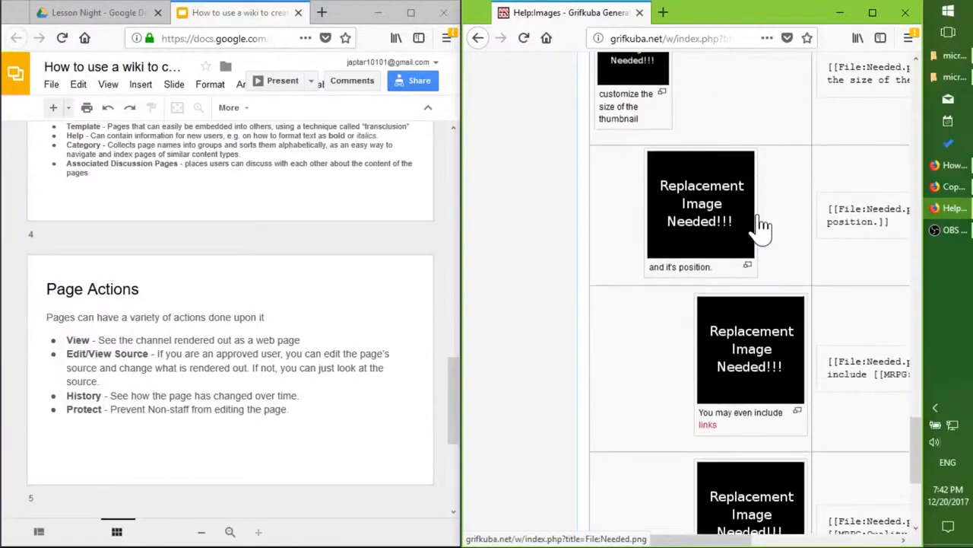
scroll("up", 3)
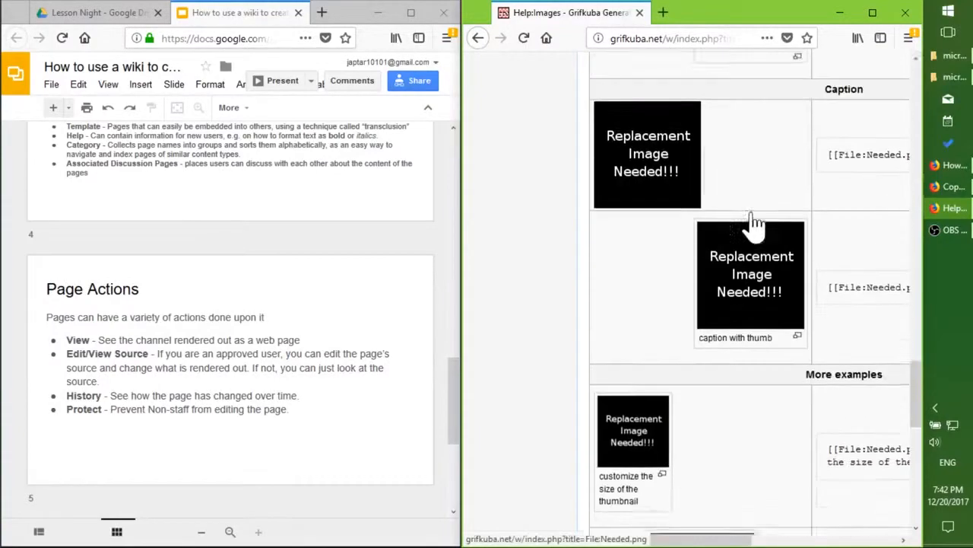
scroll("up", 3)
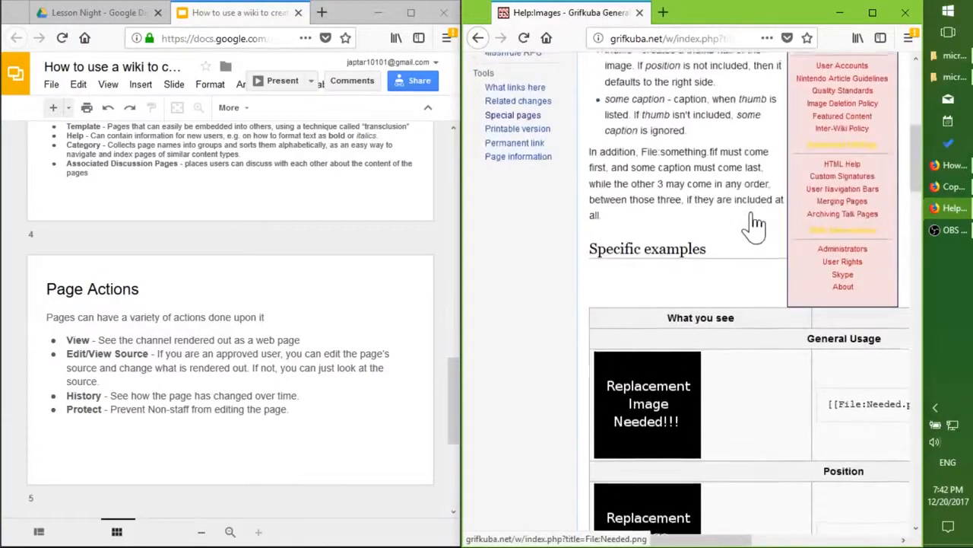
scroll("up", 3)
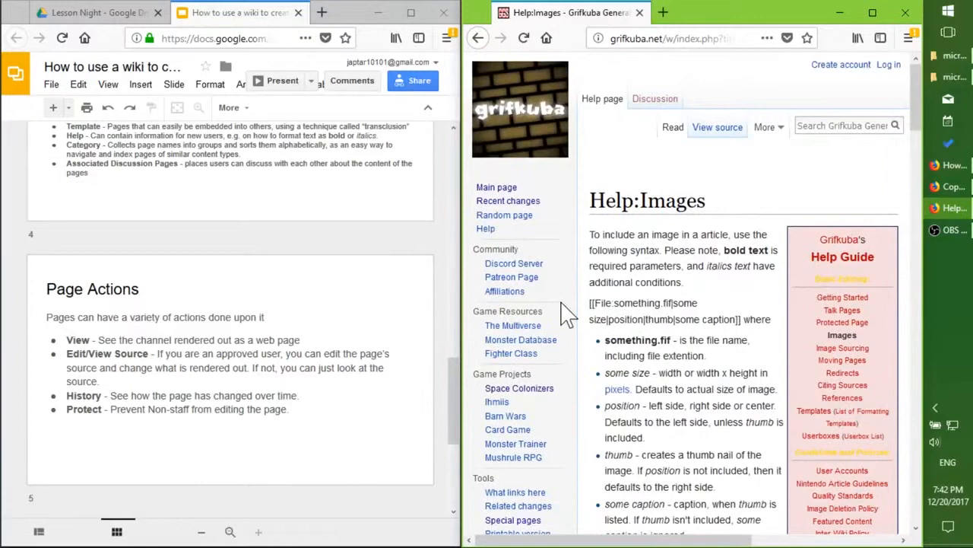
scroll("down", 3)
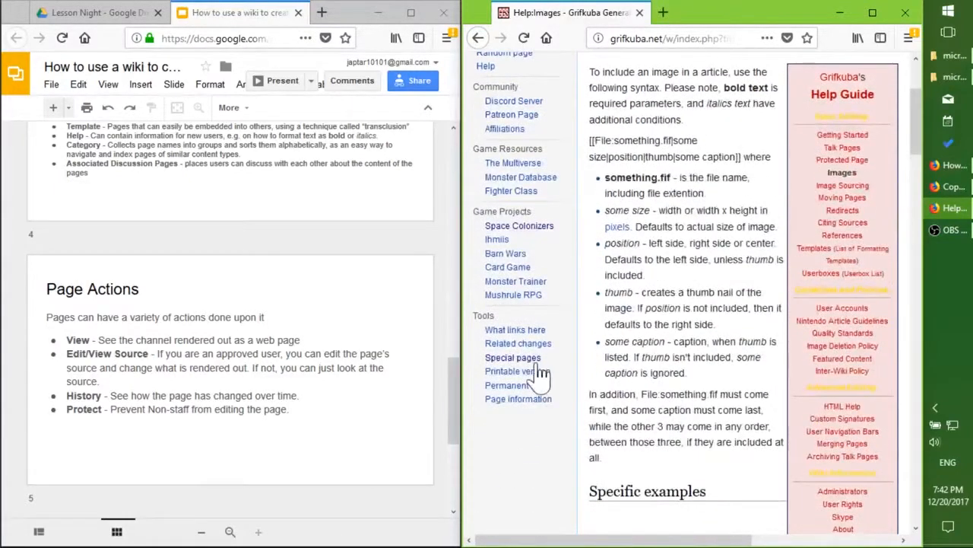
left_click(512, 356)
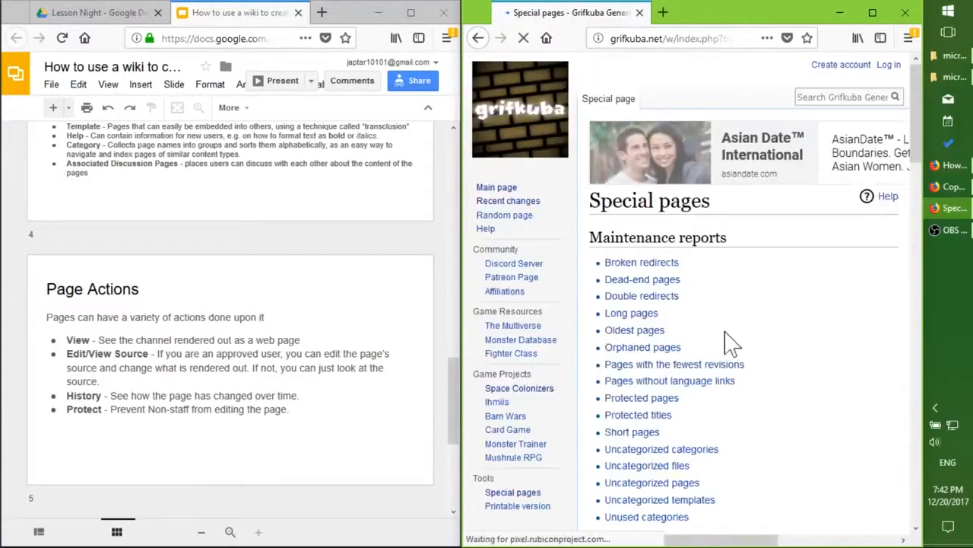
Open Category:MD:Basic Clime from the All pages list filtered to the Category namespace.
scroll("down", 3)
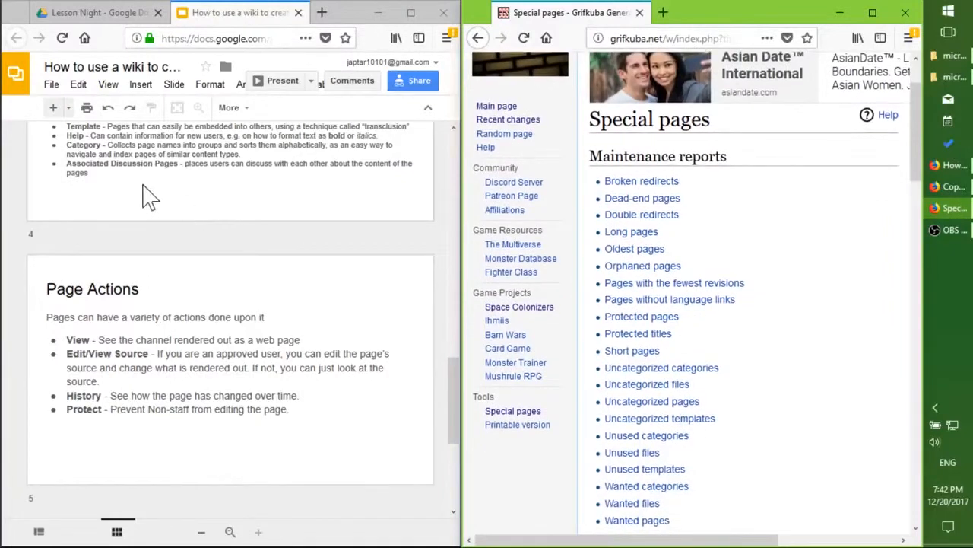
scroll("down", 3)
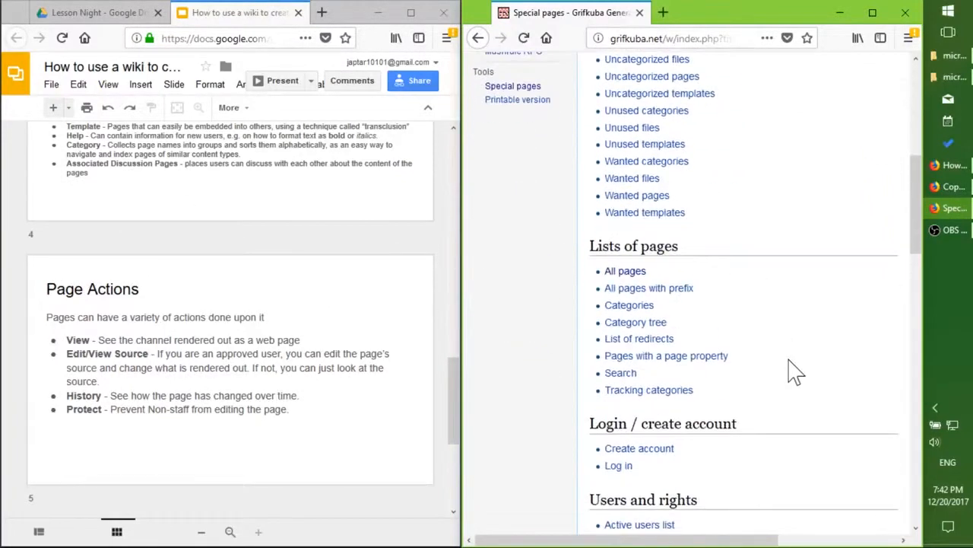
left_click(625, 270)
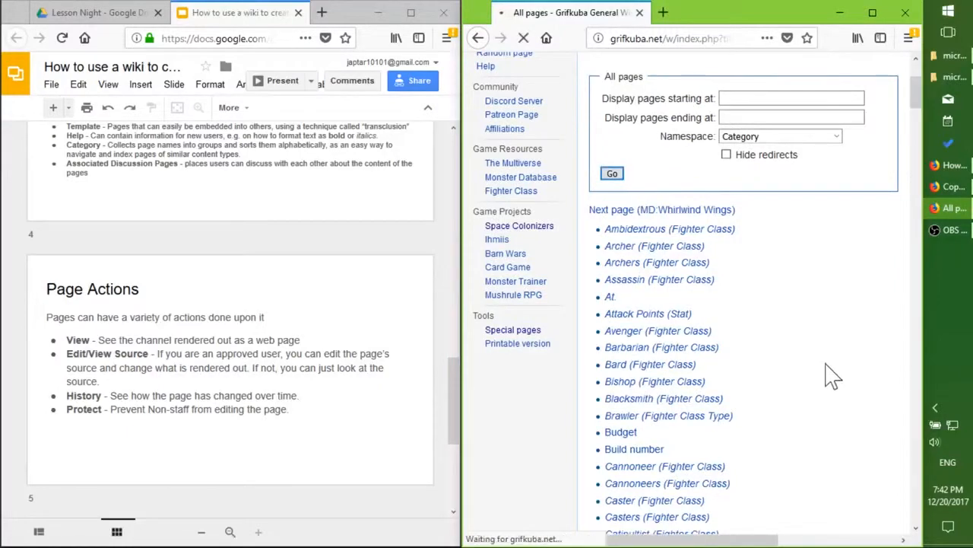
left_click(612, 173)
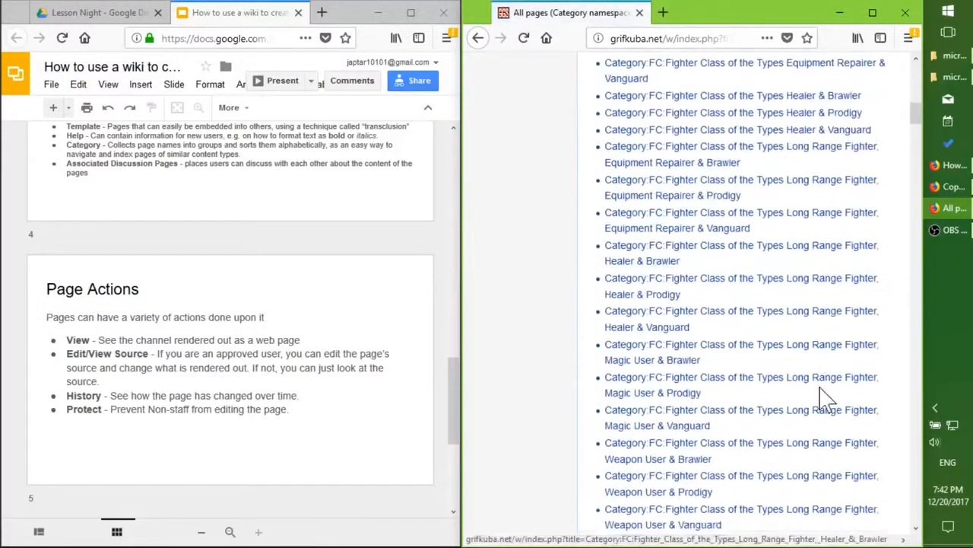
scroll("down", 3)
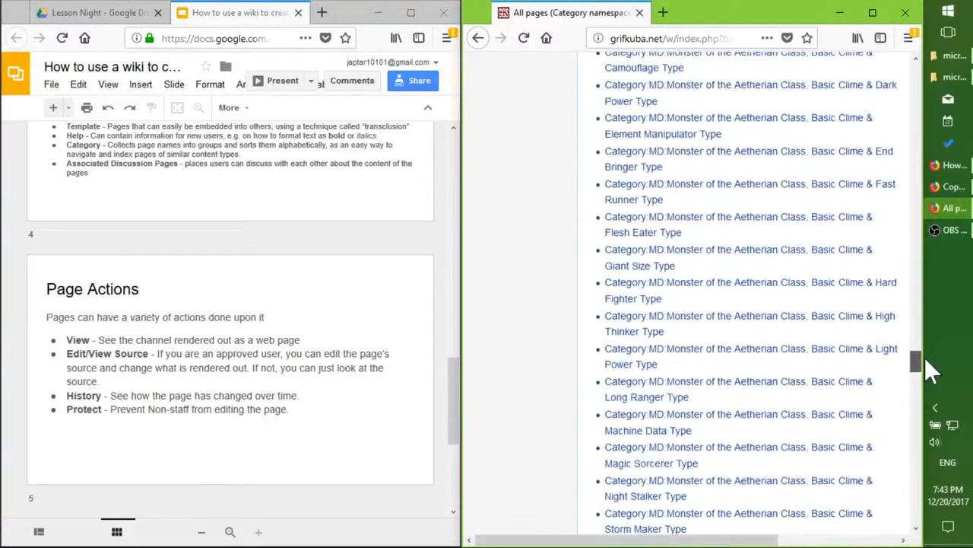
scroll("up", 3)
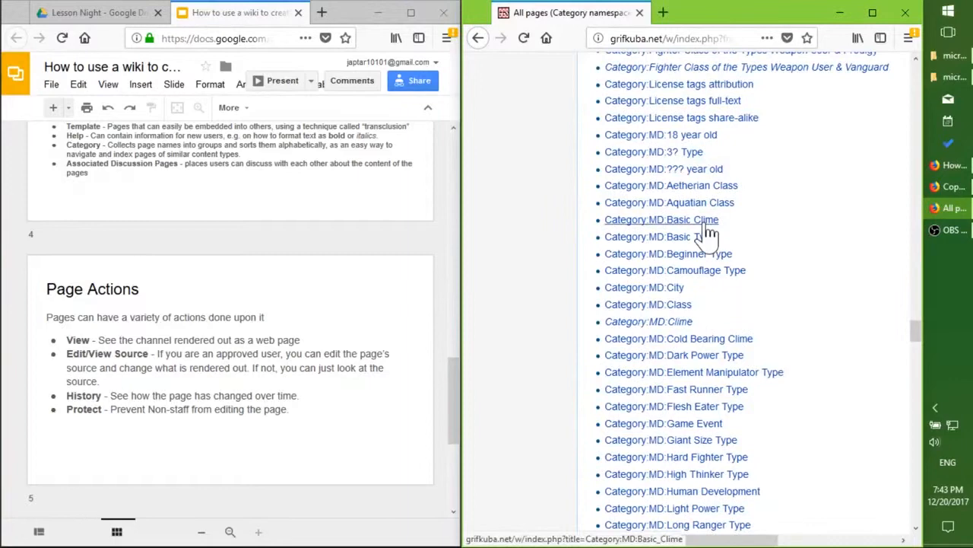
left_click(660, 220)
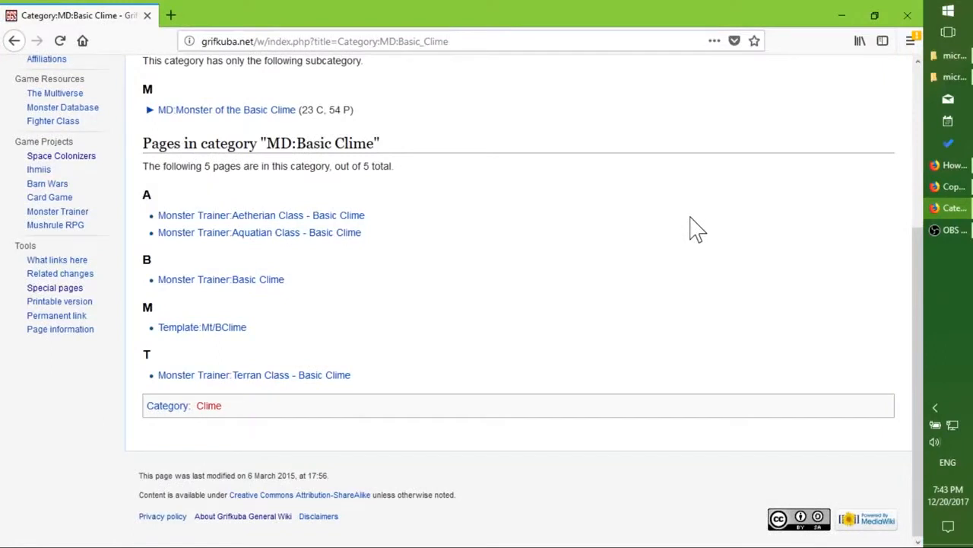
Open the Monster Trainer:Aquatian Class - Basic Clime article and scroll to its Categories bar.
scroll("up", 3)
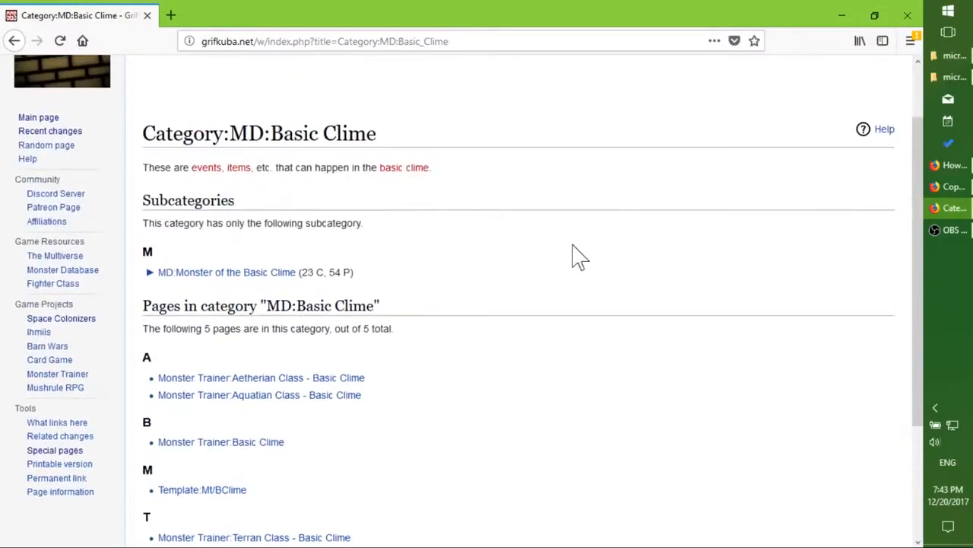
mouse_move(410, 305)
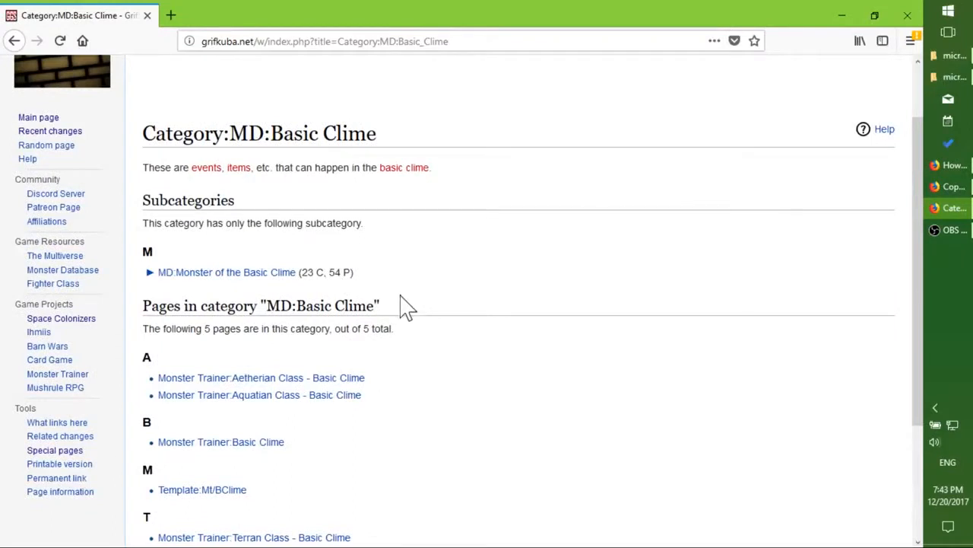
mouse_move(392, 293)
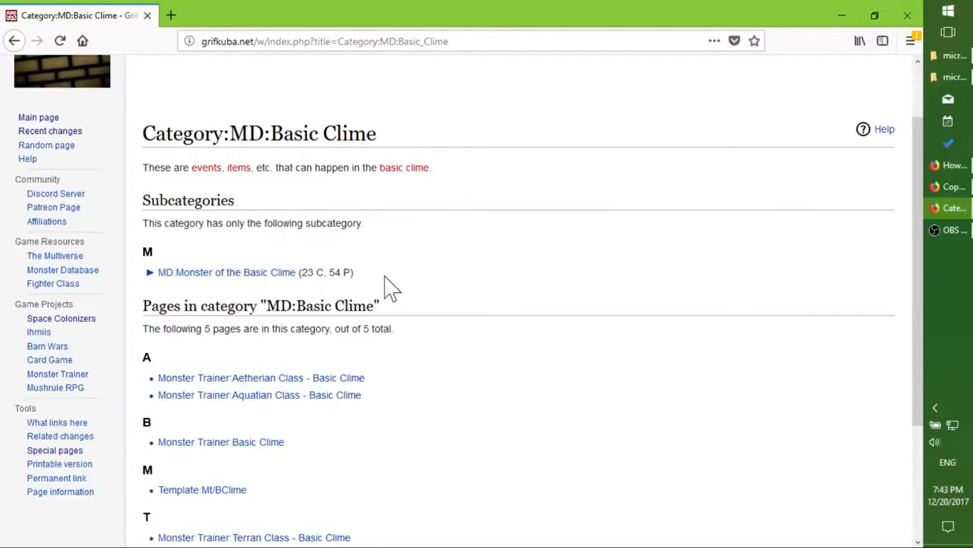
scroll("down", 3)
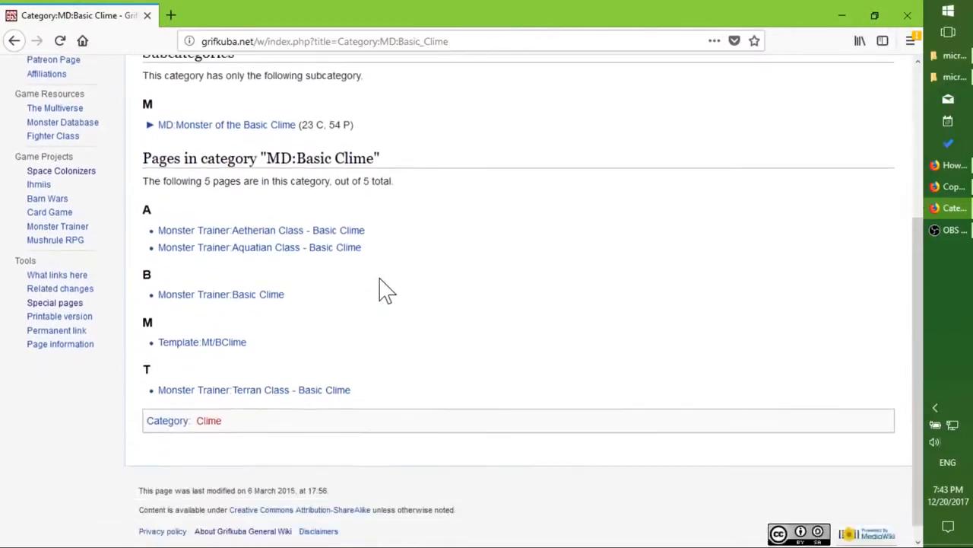
left_click(260, 247)
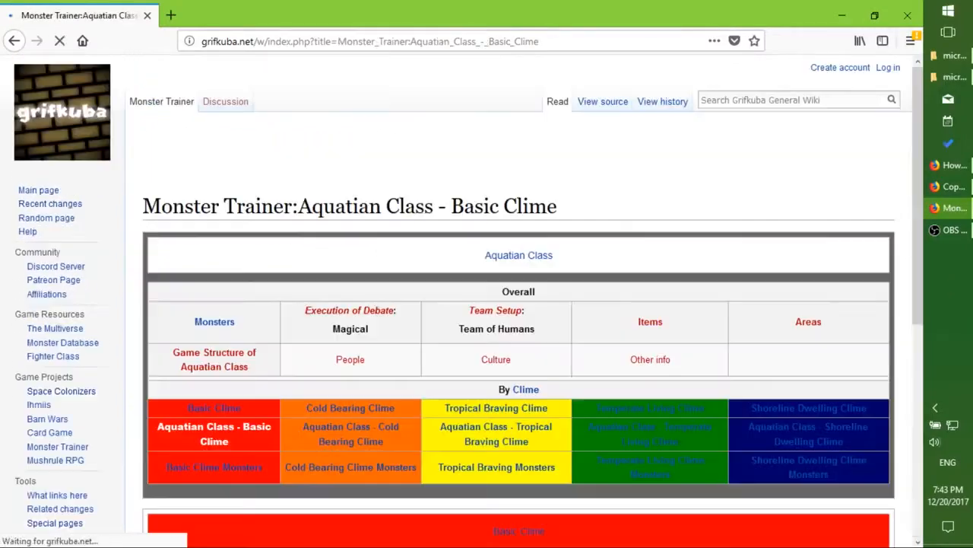
scroll("down", 3)
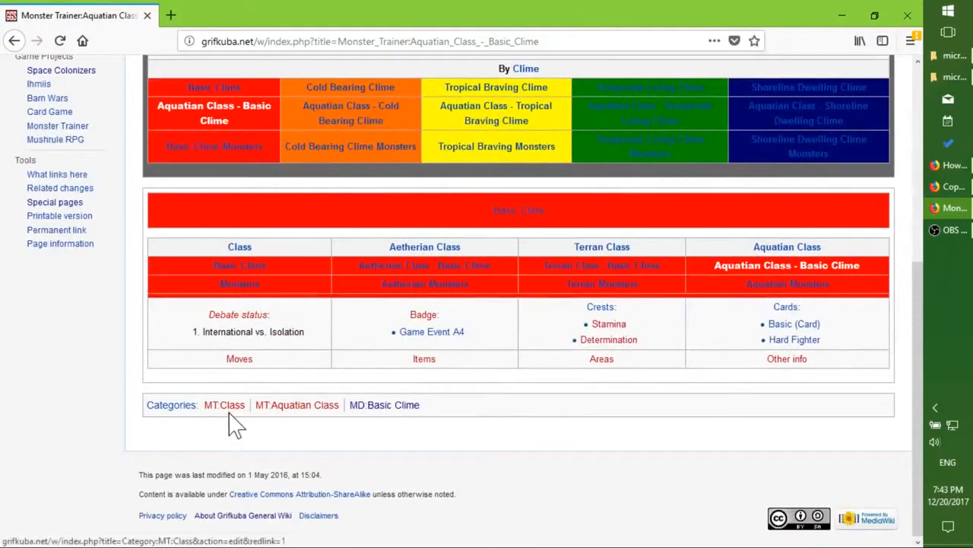
mouse_move(391, 437)
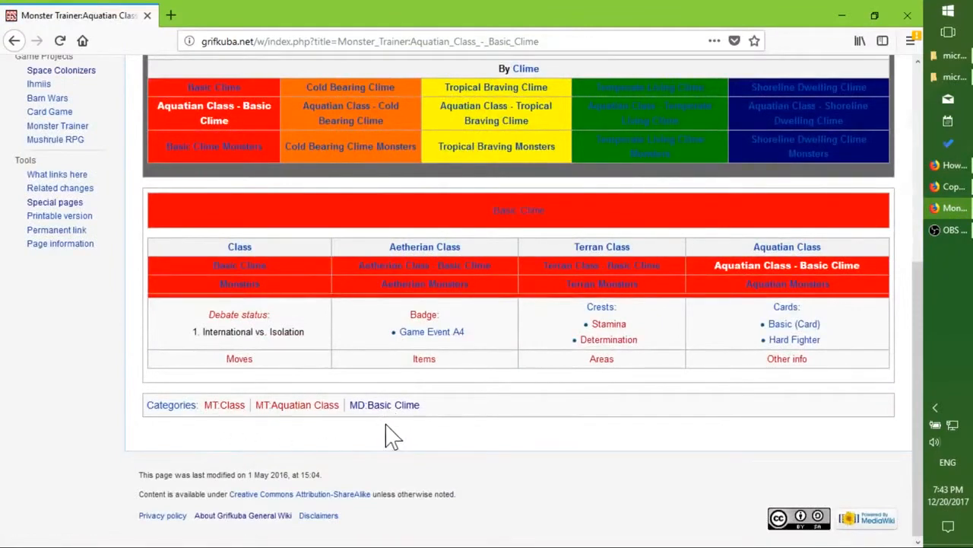
mouse_move(389, 432)
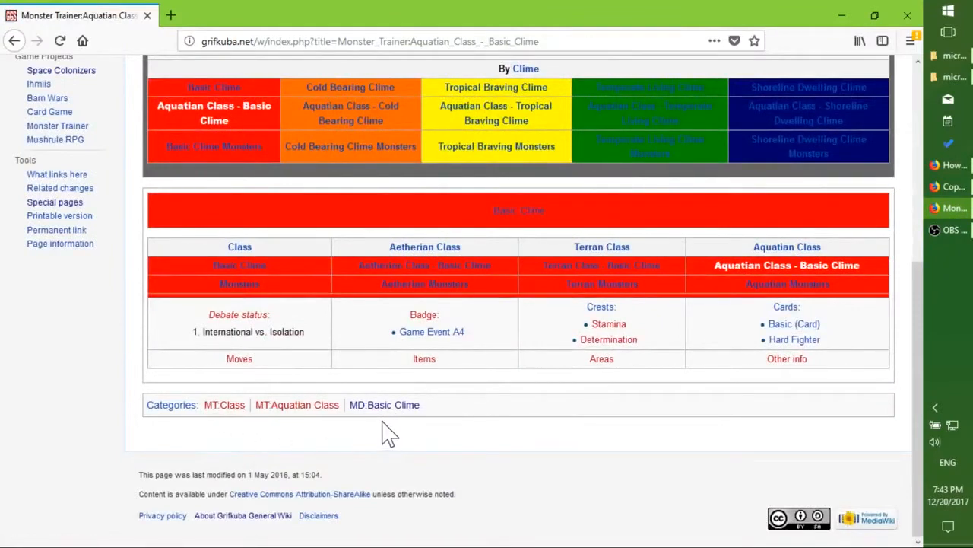
scroll("up", 3)
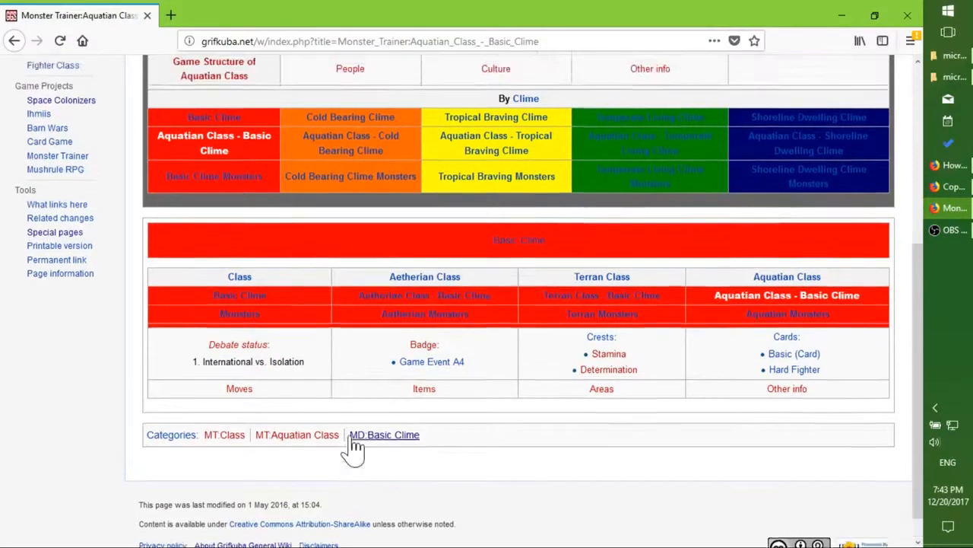
scroll("up", 3)
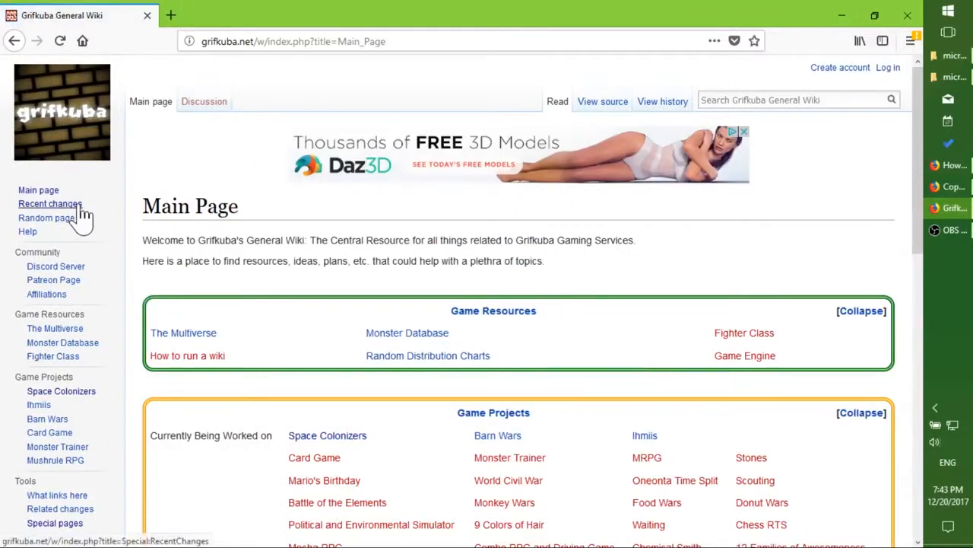
Filter Recent changes to the Talk namespace over 500 days, then go to Special pages.
left_click(50, 203)
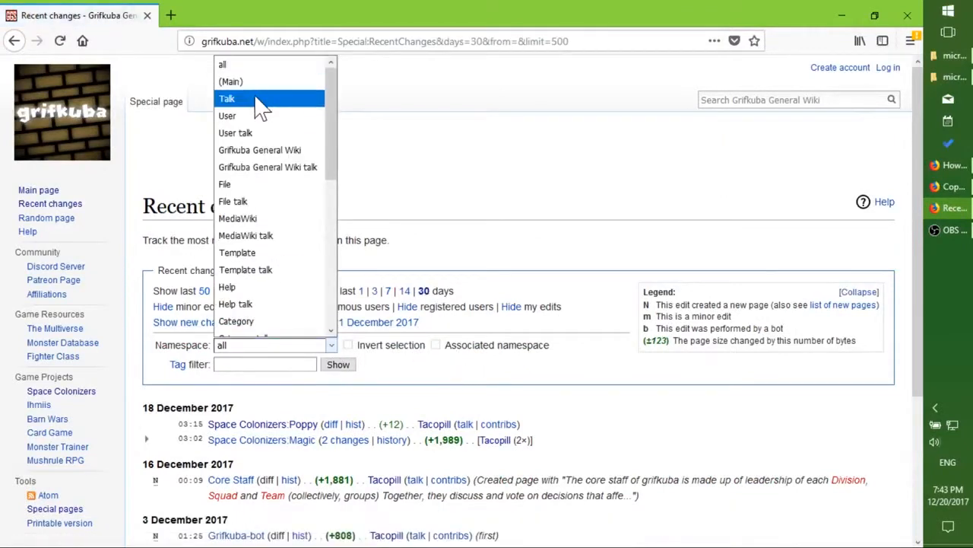
left_click(227, 98)
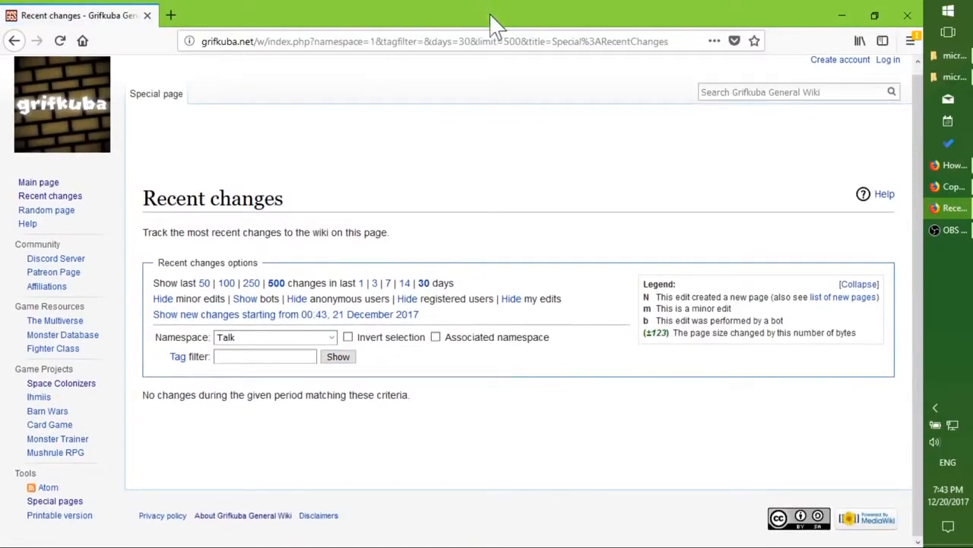
left_click(464, 41)
type("50")
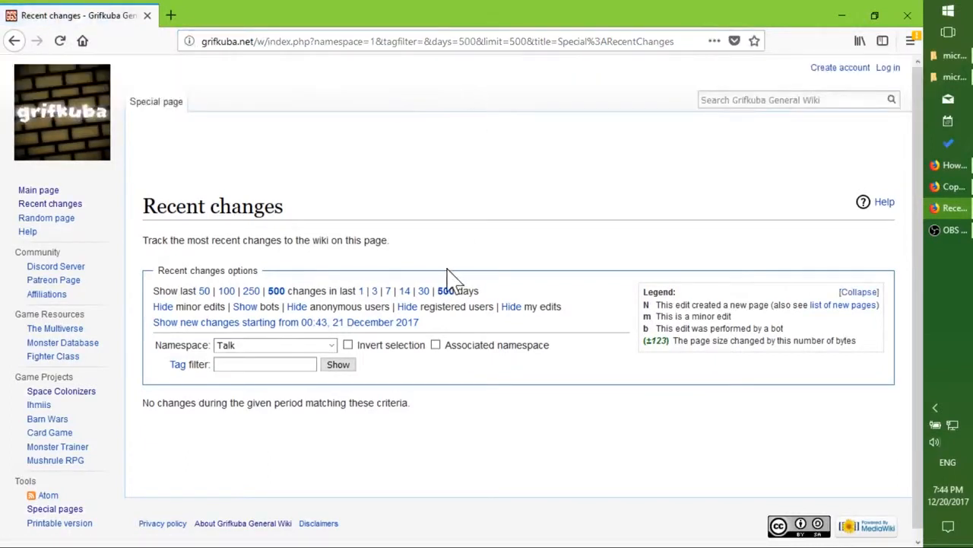
mouse_move(68, 529)
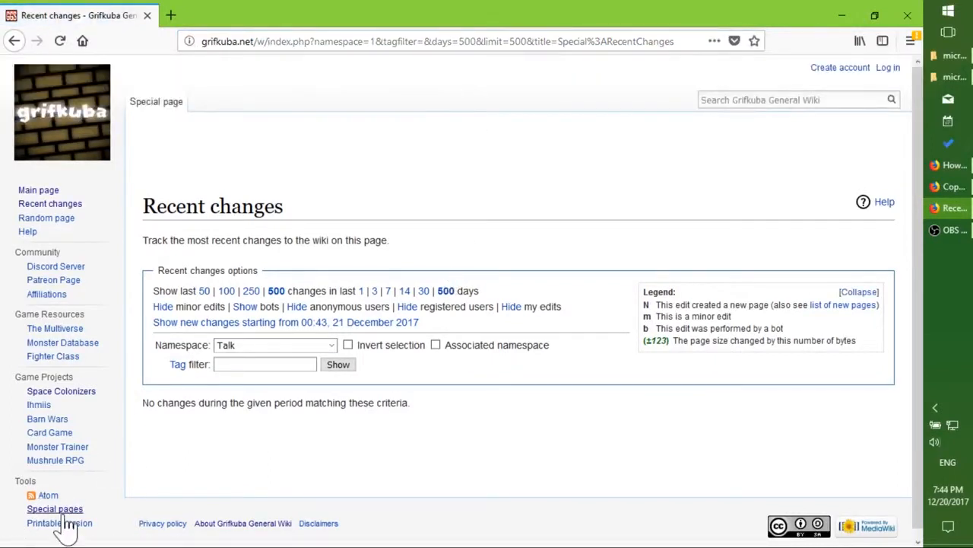
left_click(54, 508)
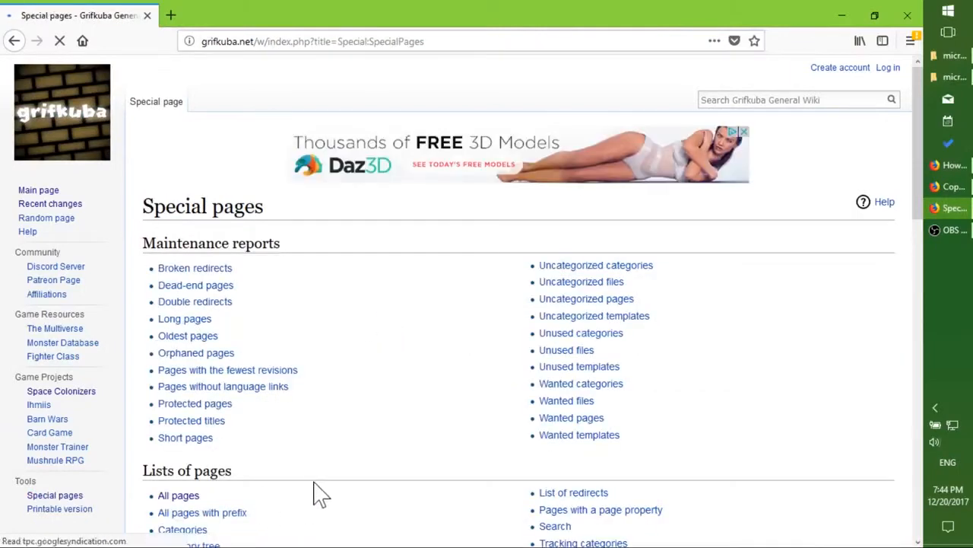
List All pages in the Talk namespace, finding none, then return to the Main Page.
scroll("down", 3)
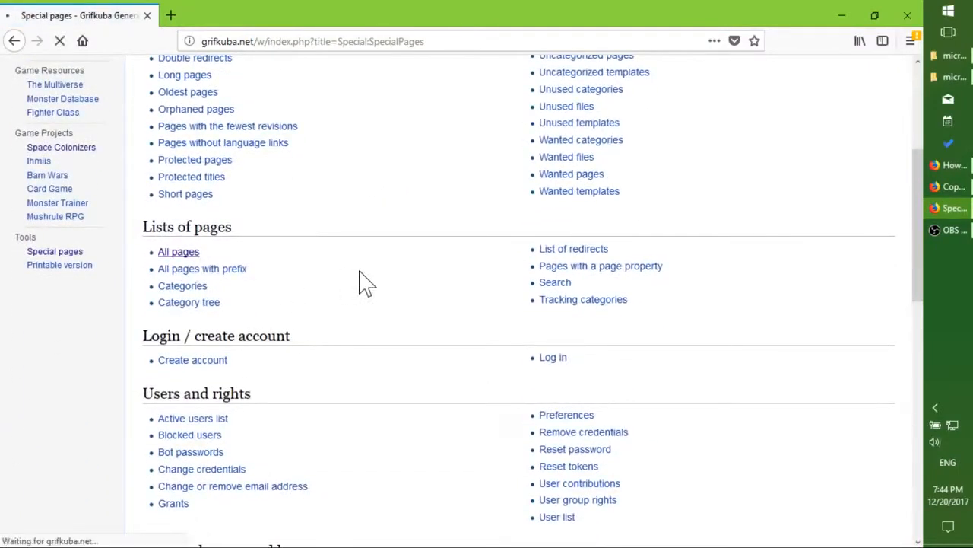
left_click(178, 251)
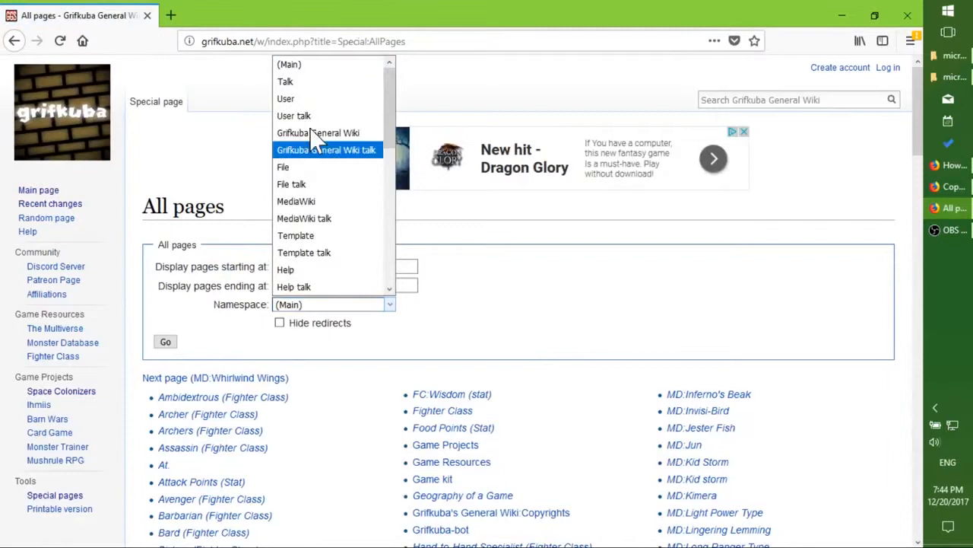
left_click(285, 81)
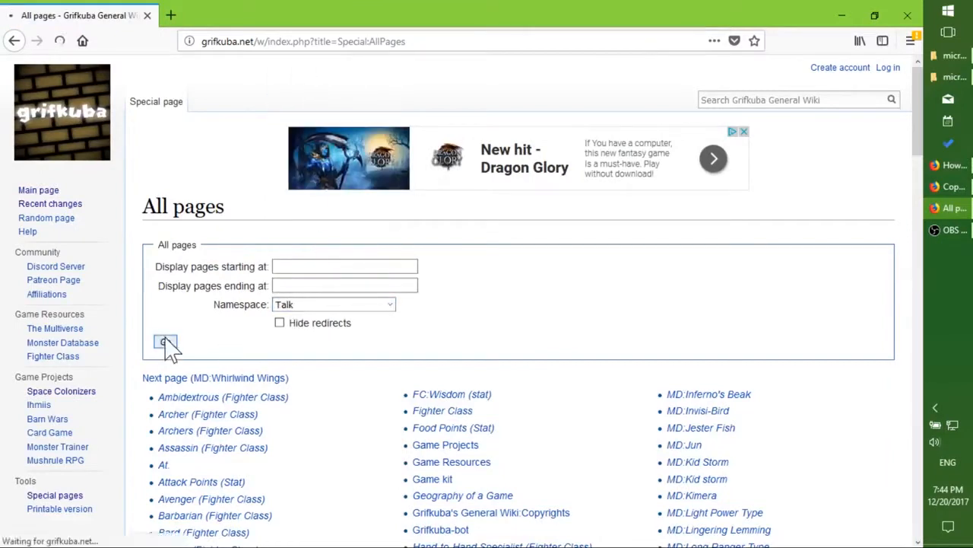
left_click(165, 341)
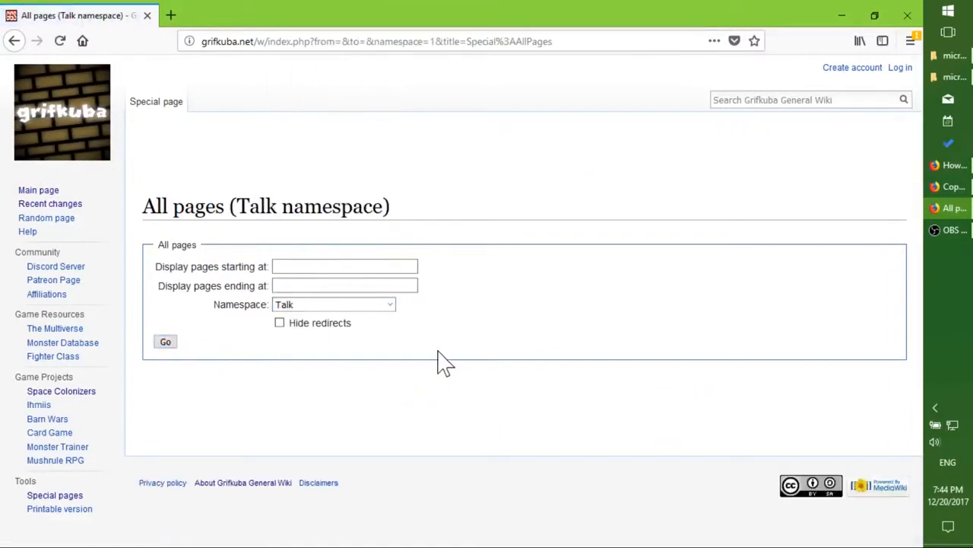
mouse_move(136, 240)
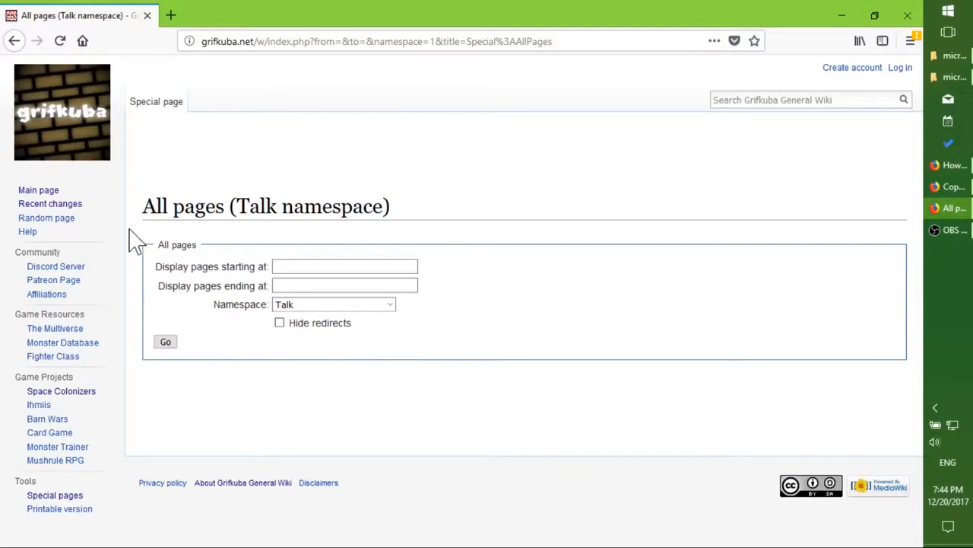
left_click(38, 189)
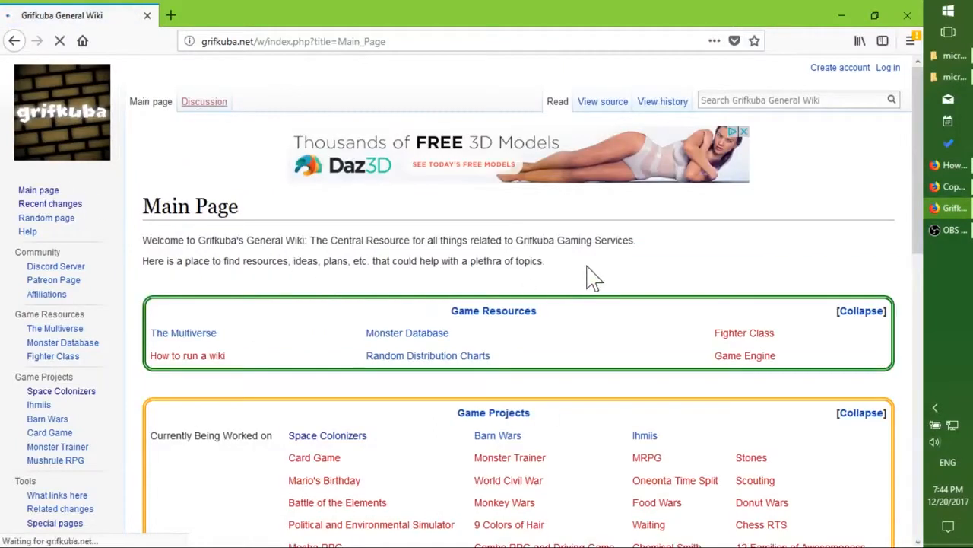
Open Talk:Main Page from the Discussion tab, showing it has no text.
left_click(204, 101)
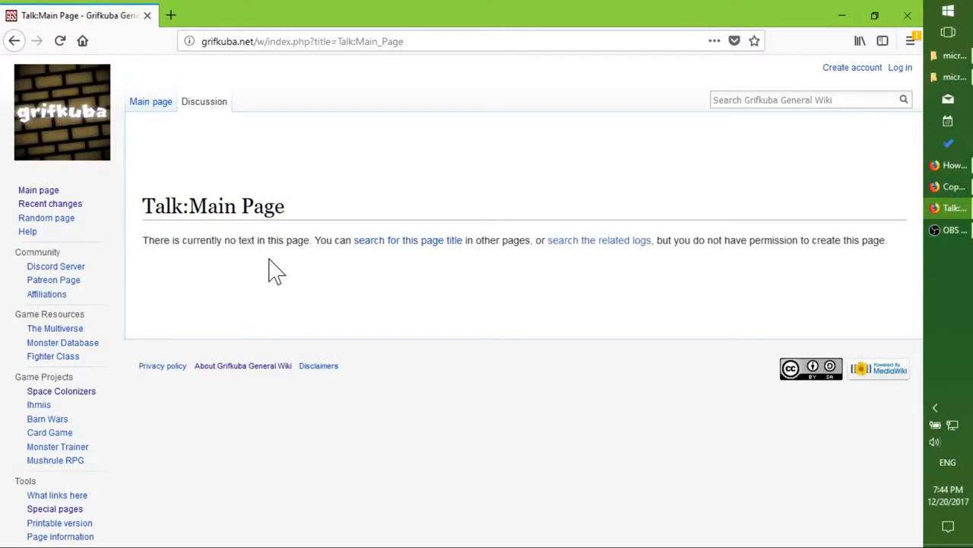
mouse_move(150, 101)
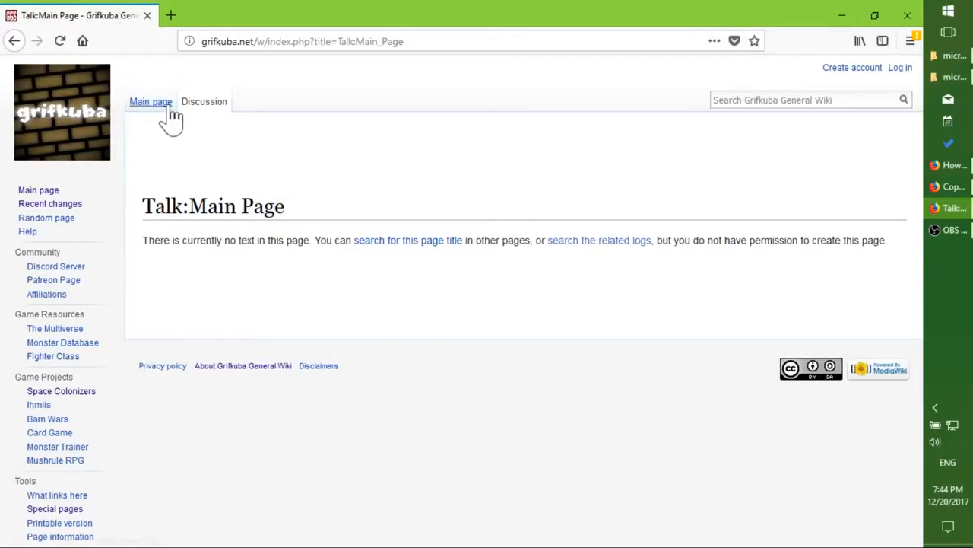
Return to the Main Page and view its read-only protected source.
left_click(150, 101)
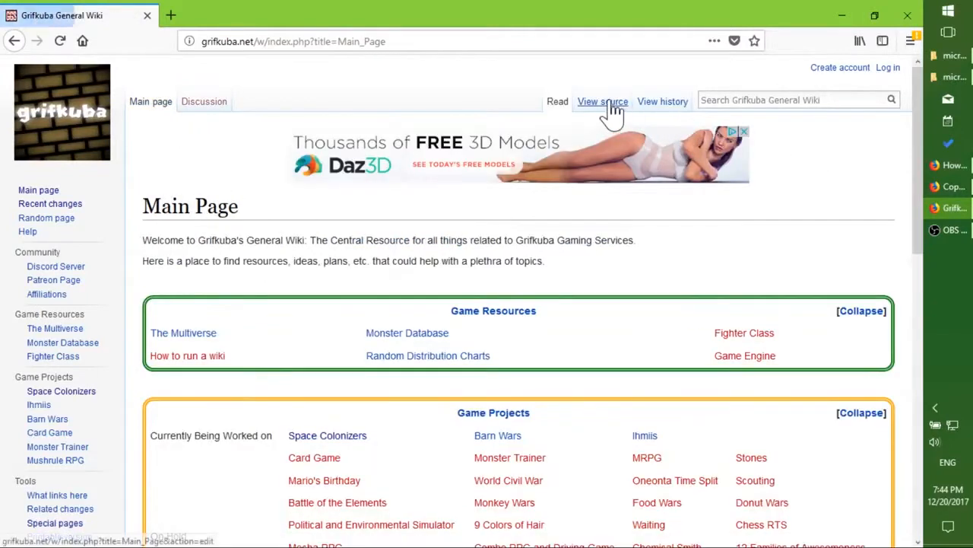
mouse_move(681, 377)
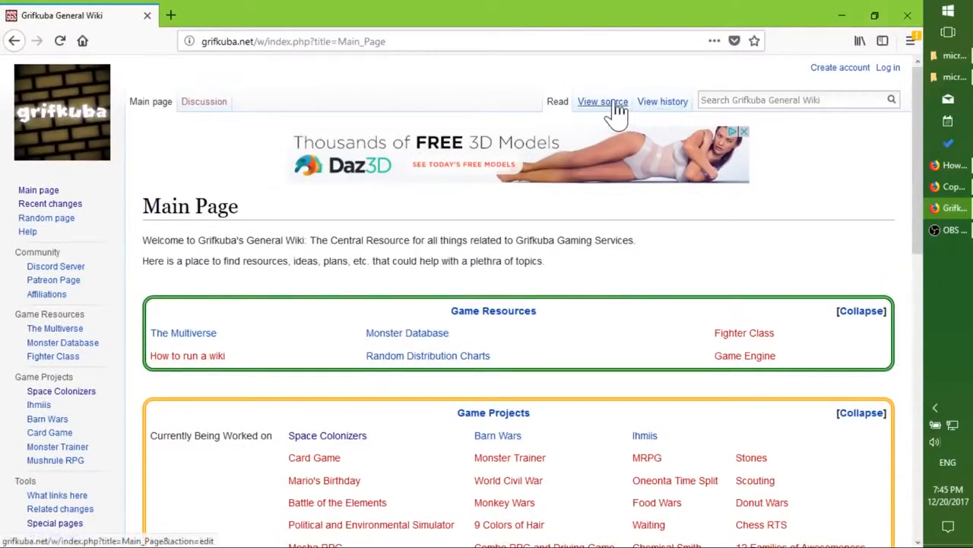
mouse_move(650, 107)
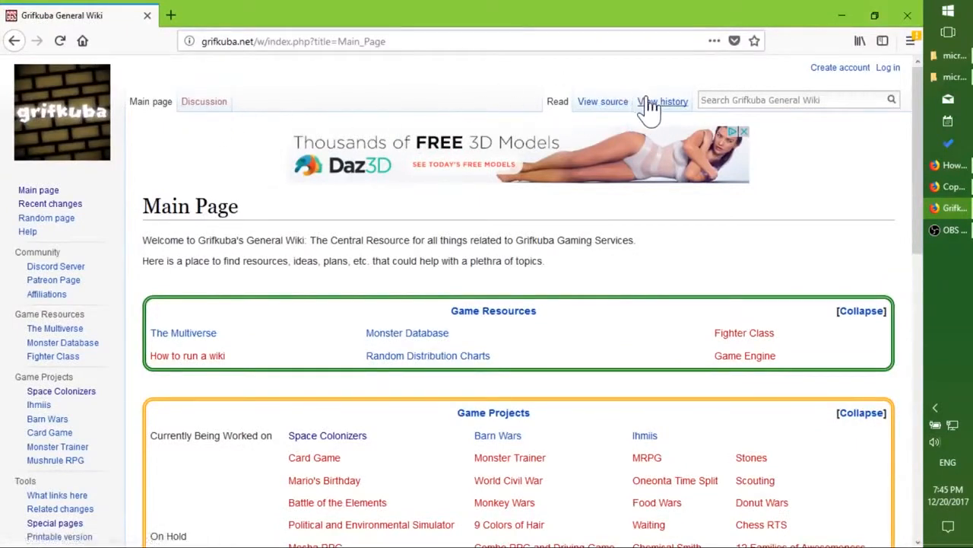
mouse_move(603, 101)
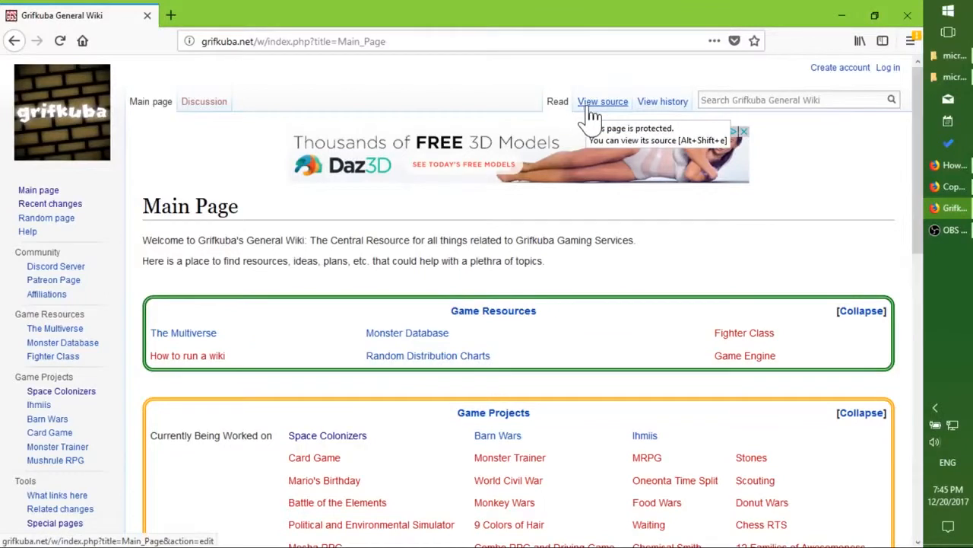
mouse_move(603, 101)
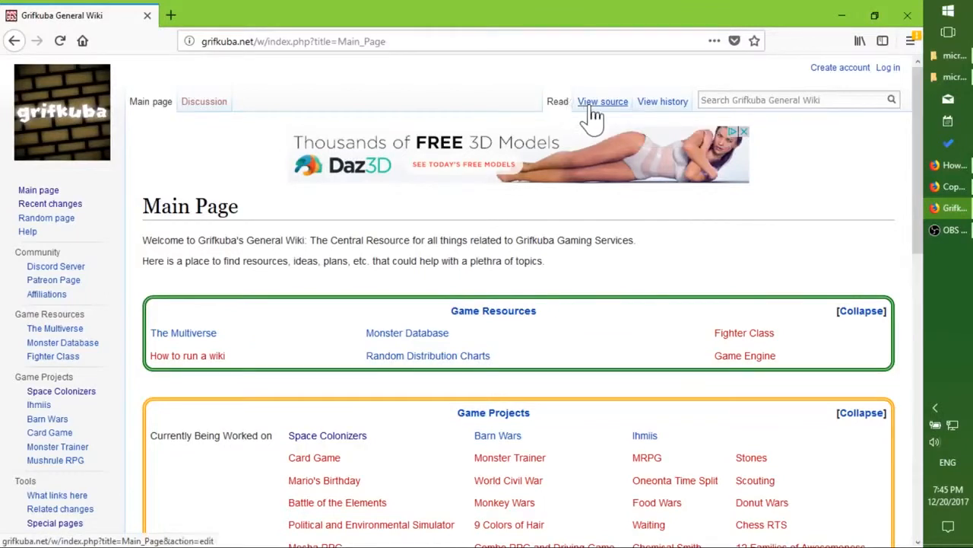
mouse_move(603, 101)
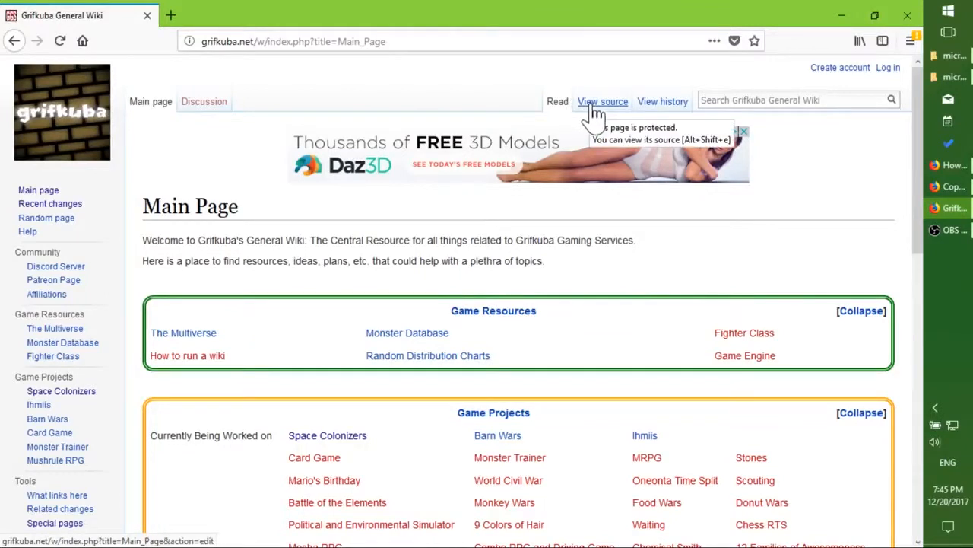
left_click(603, 101)
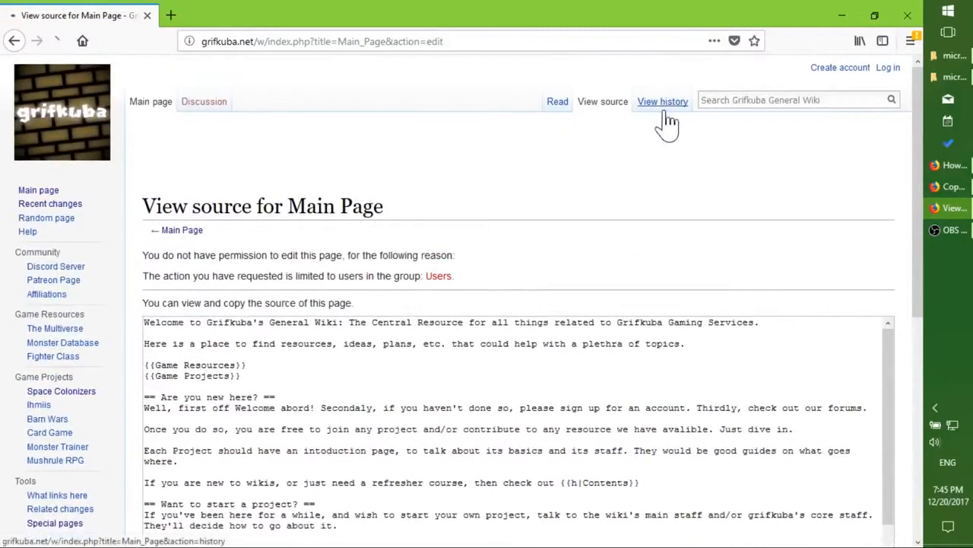
Compare the latest Main Page revisions, then step back two older edits in the diff.
left_click(662, 101)
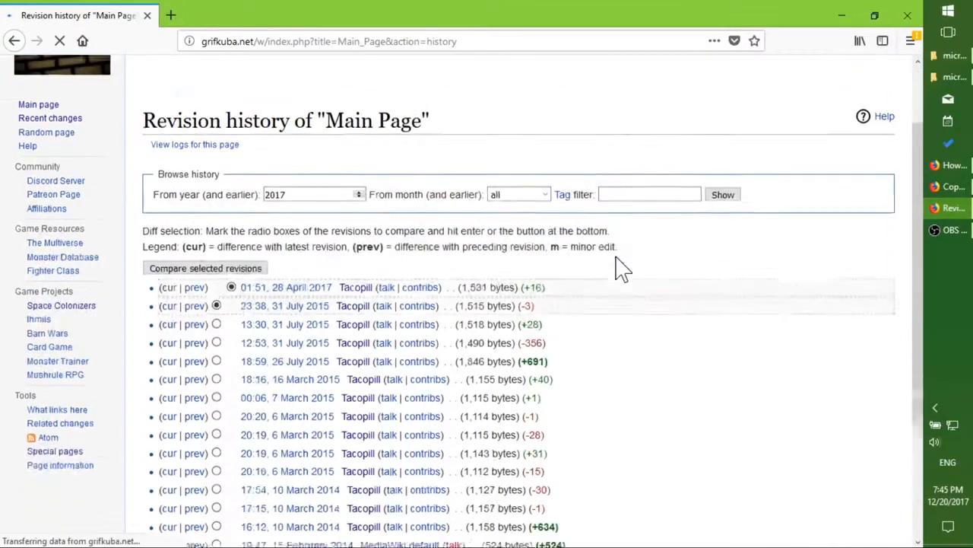
scroll("down", 3)
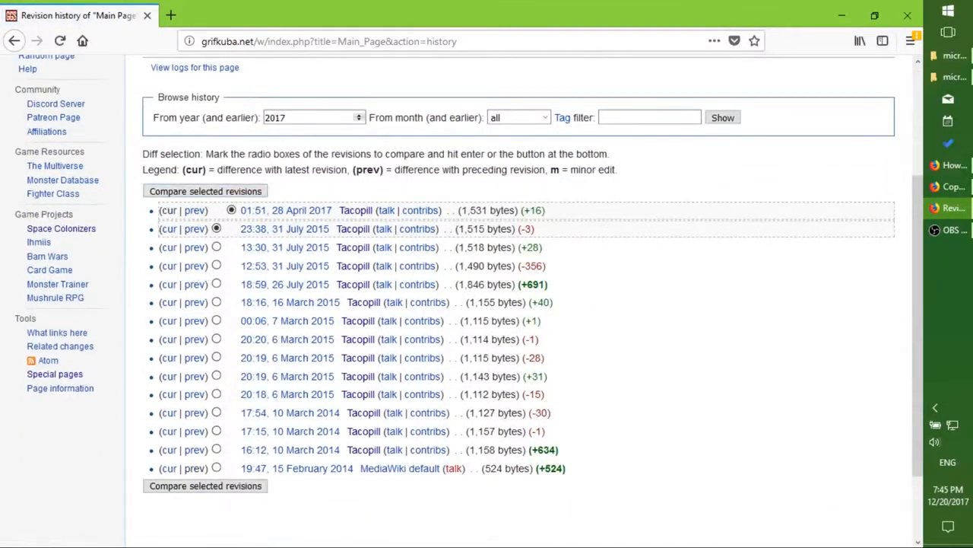
left_click(205, 191)
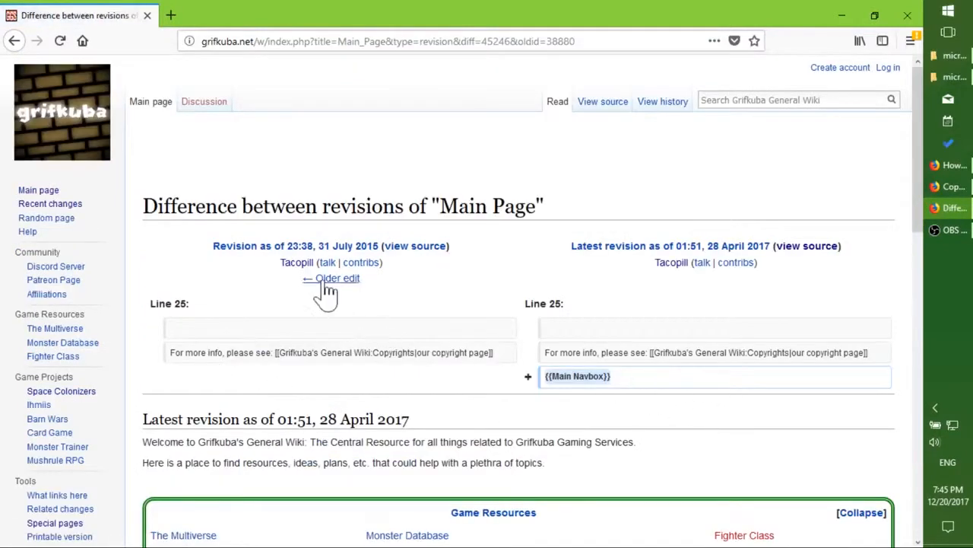
left_click(331, 278)
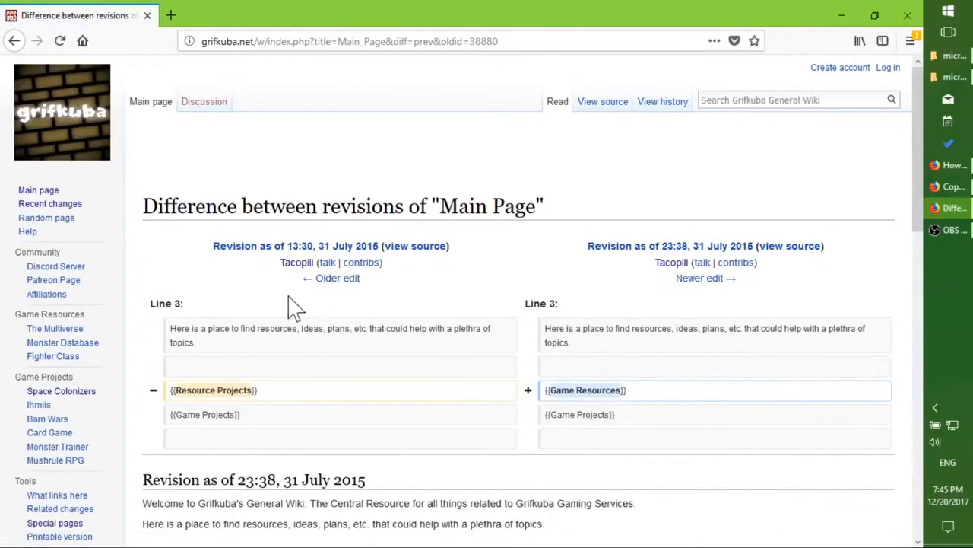
left_click(331, 278)
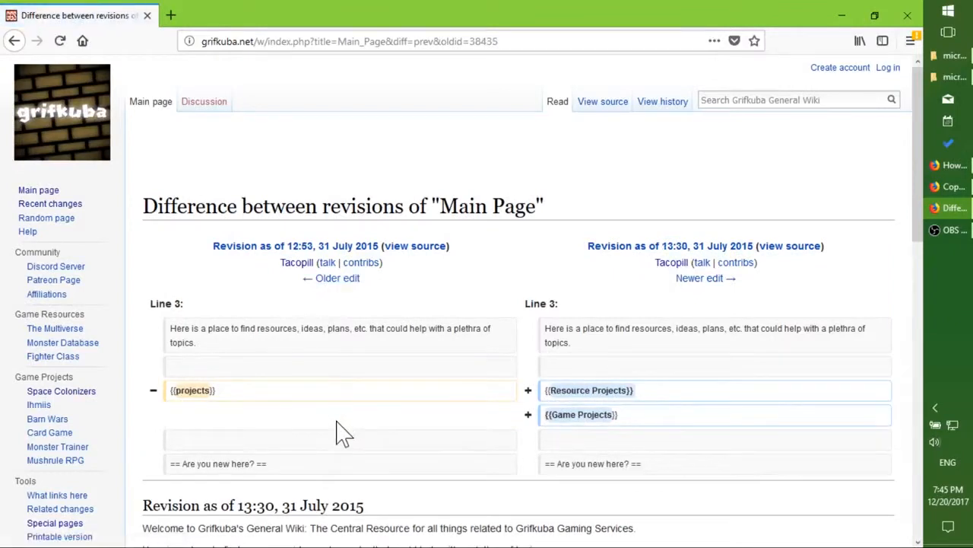
mouse_move(931, 16)
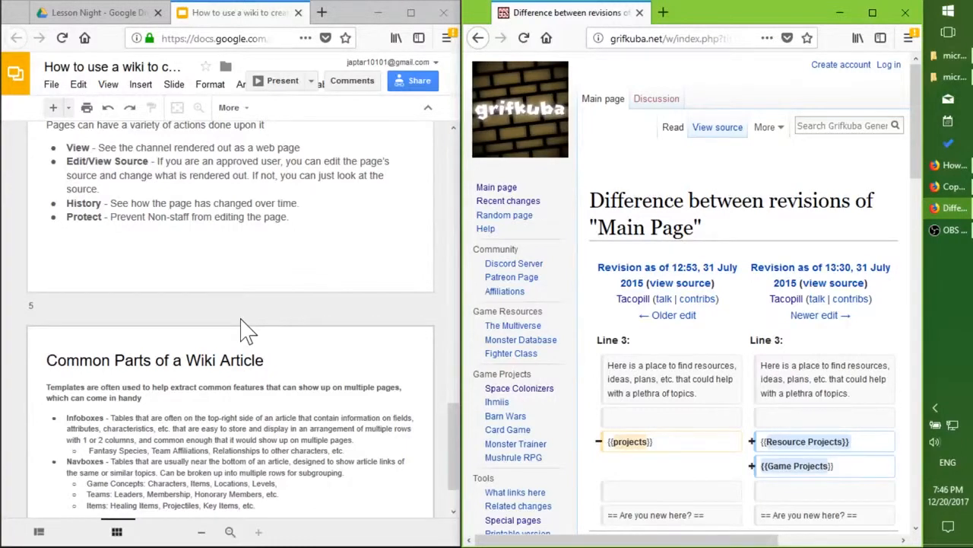
Show slide 5 and open Space Colonizers:Aleric via the wiki search 'Spa'.
scroll("down", 3)
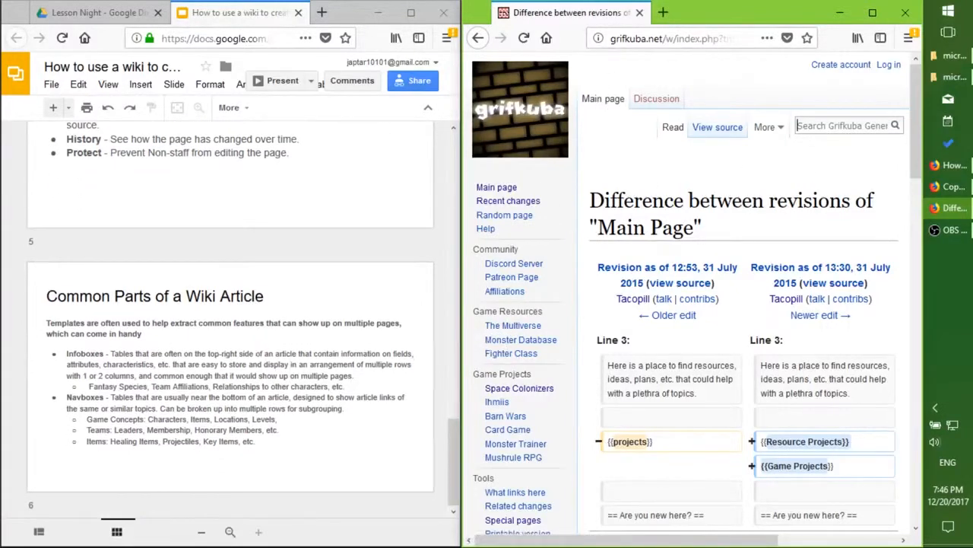
type("Space Colonizers:")
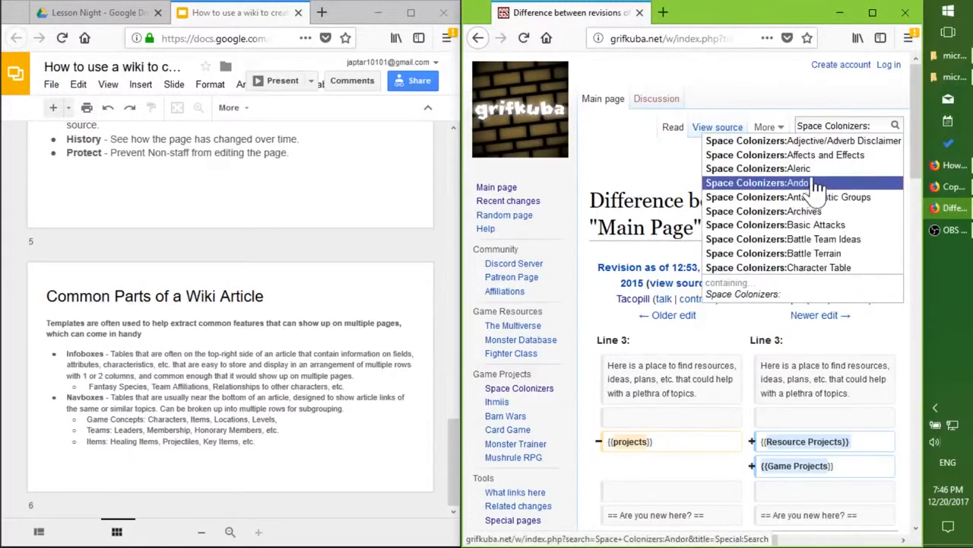
left_click(779, 168)
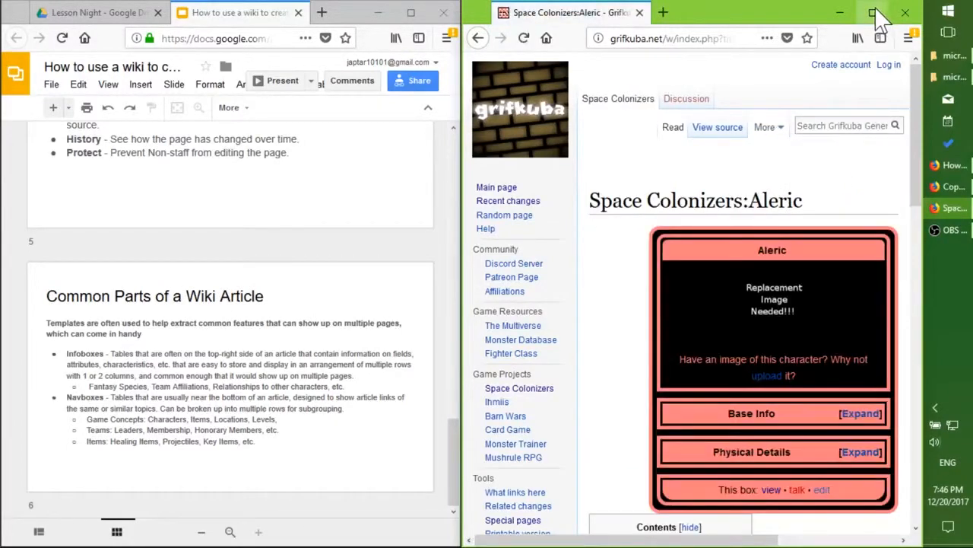
Maximize the wiki window and expand Aleric's Base Info and Physical Details infobox sections.
left_click(877, 13)
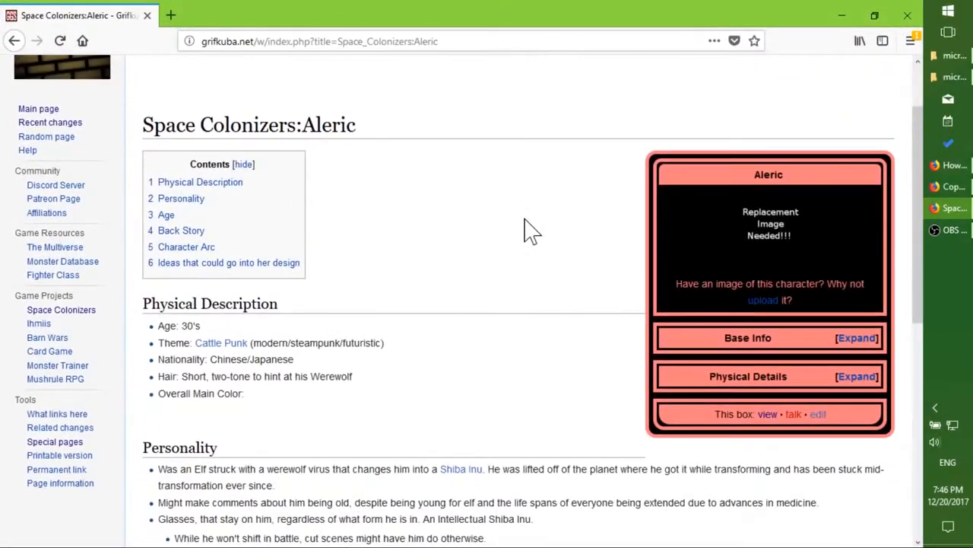
mouse_move(635, 334)
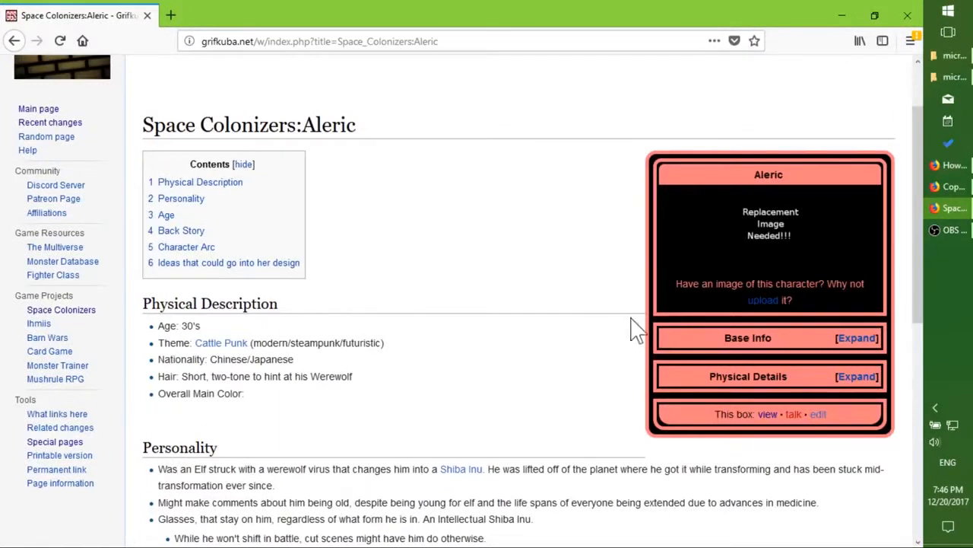
mouse_move(658, 418)
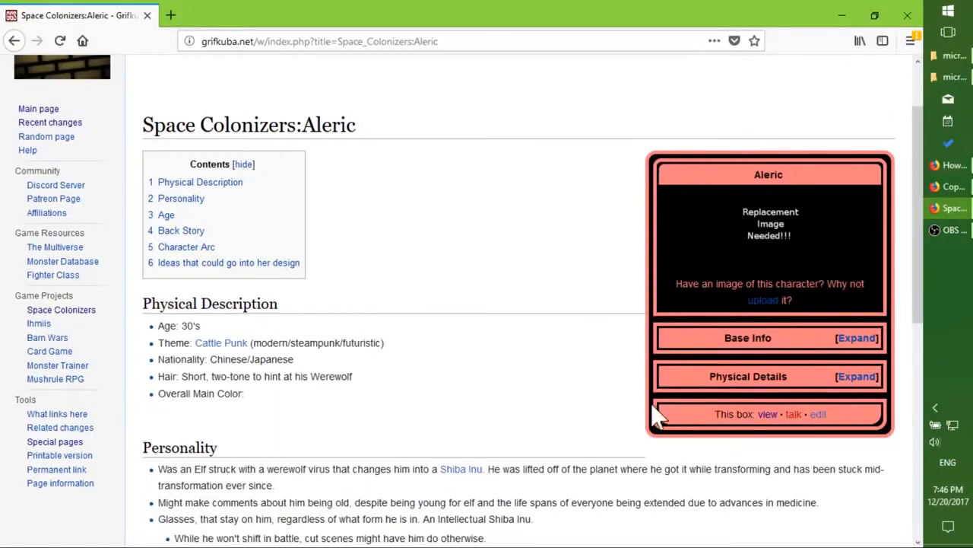
mouse_move(704, 171)
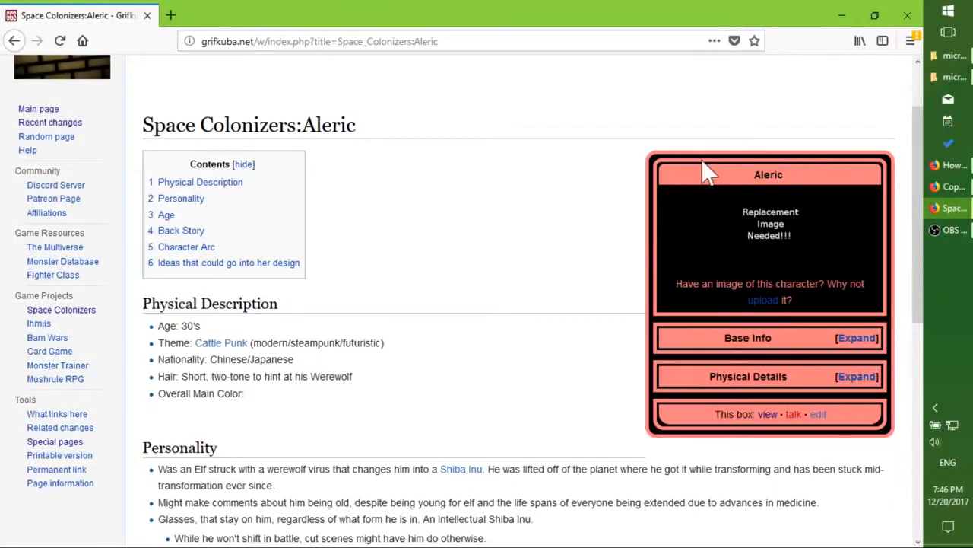
mouse_move(699, 175)
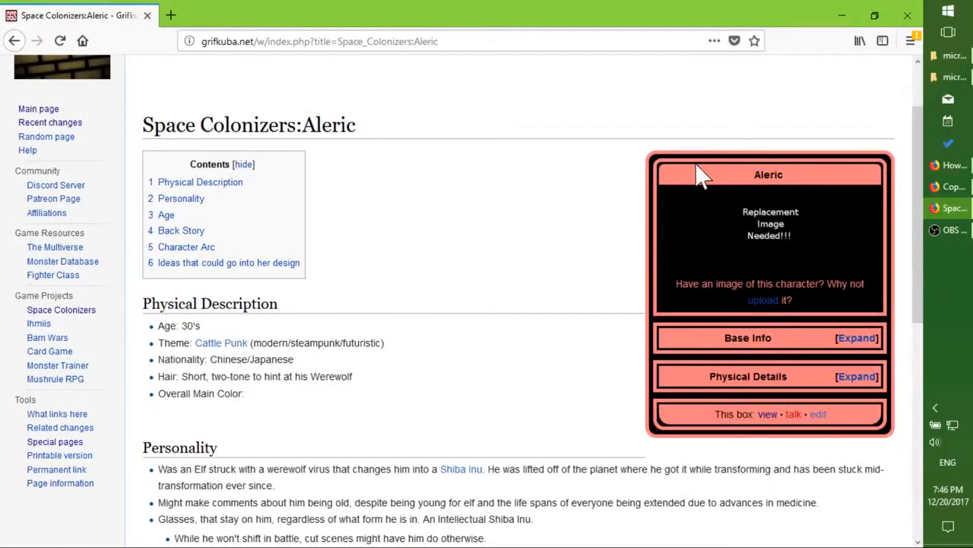
mouse_move(857, 337)
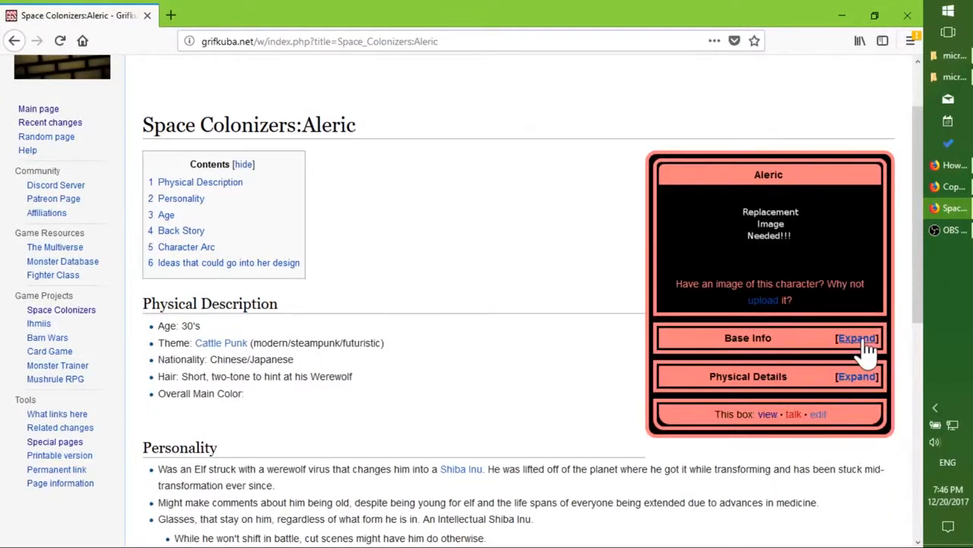
left_click(856, 338)
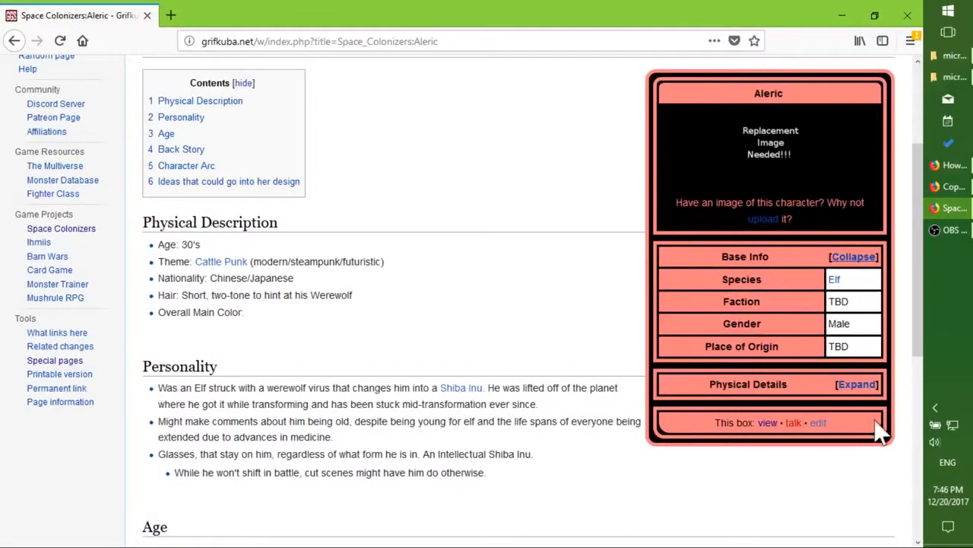
left_click(857, 384)
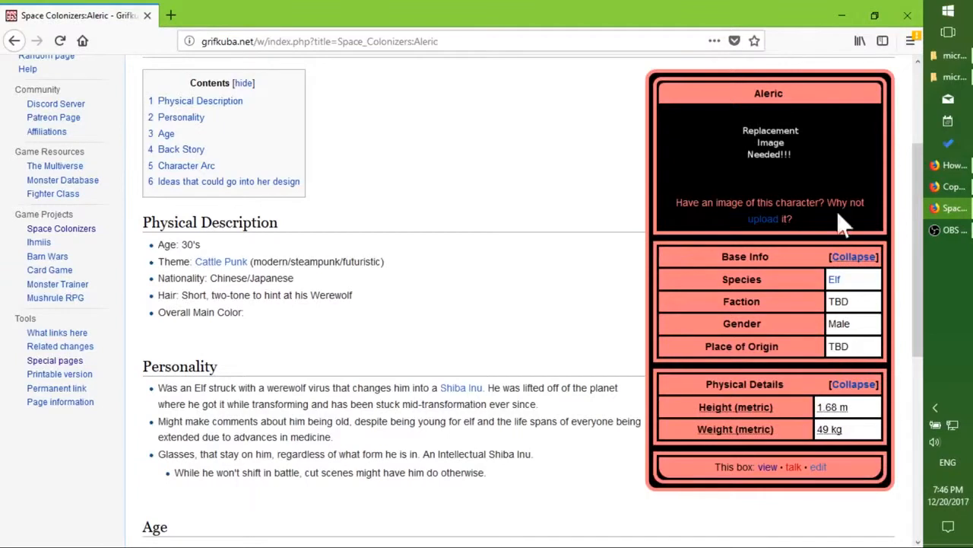
mouse_move(802, 194)
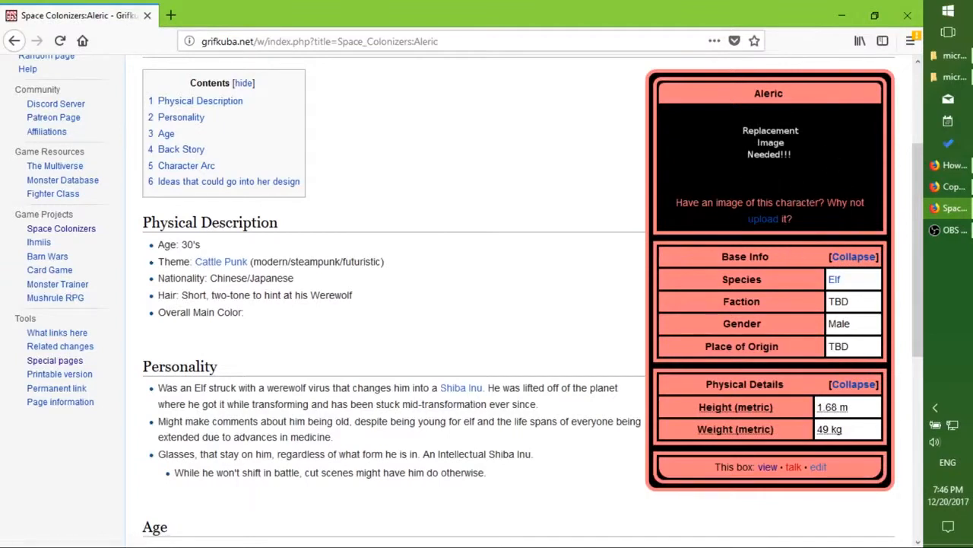
mouse_move(763, 219)
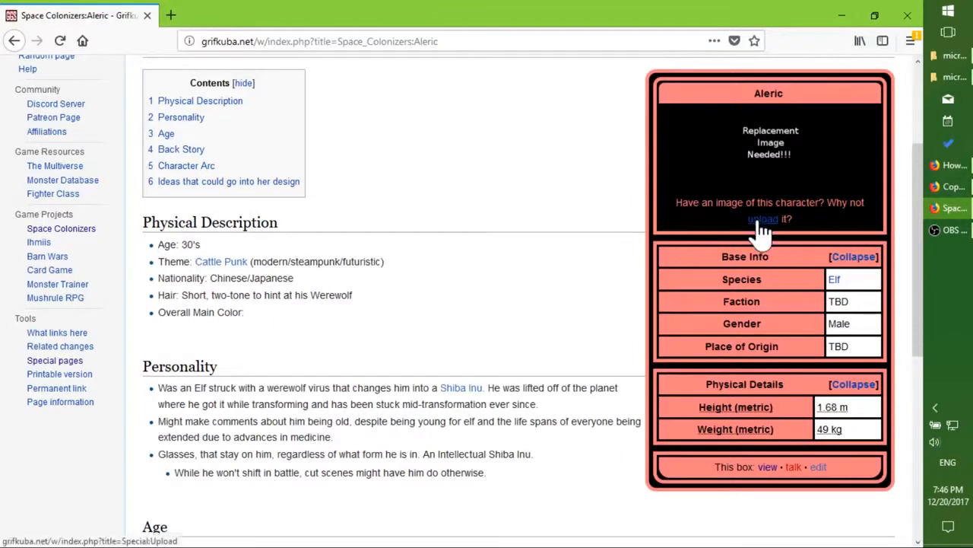
mouse_move(763, 232)
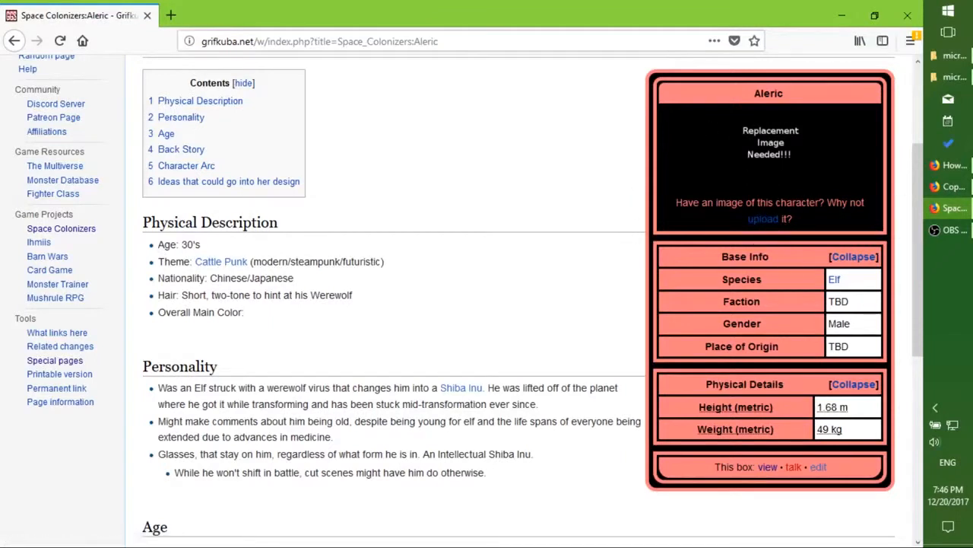
mouse_move(776, 129)
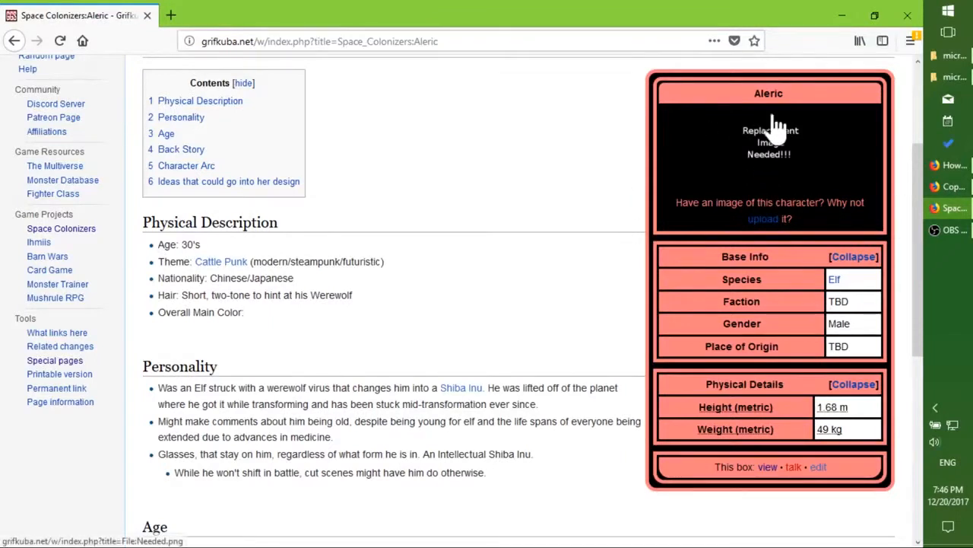
mouse_move(761, 277)
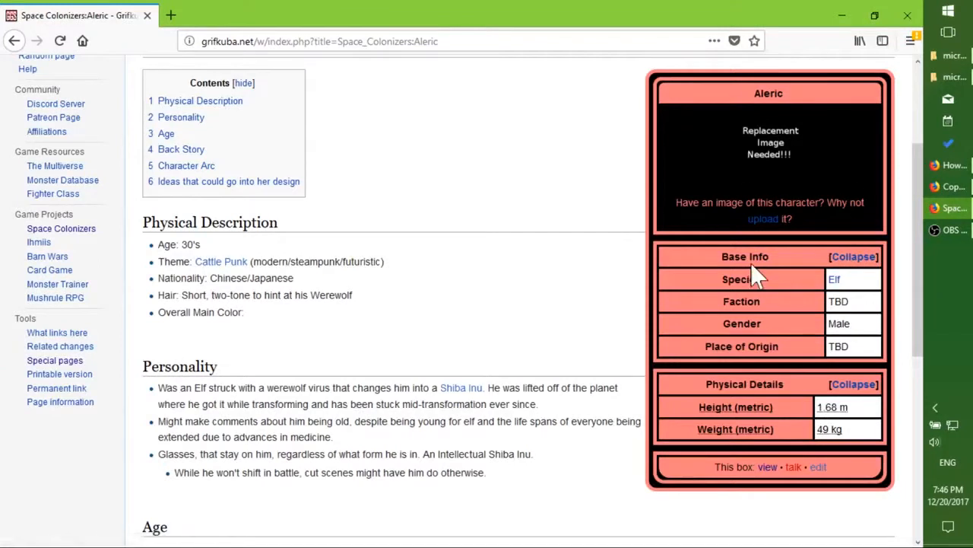
mouse_move(755, 275)
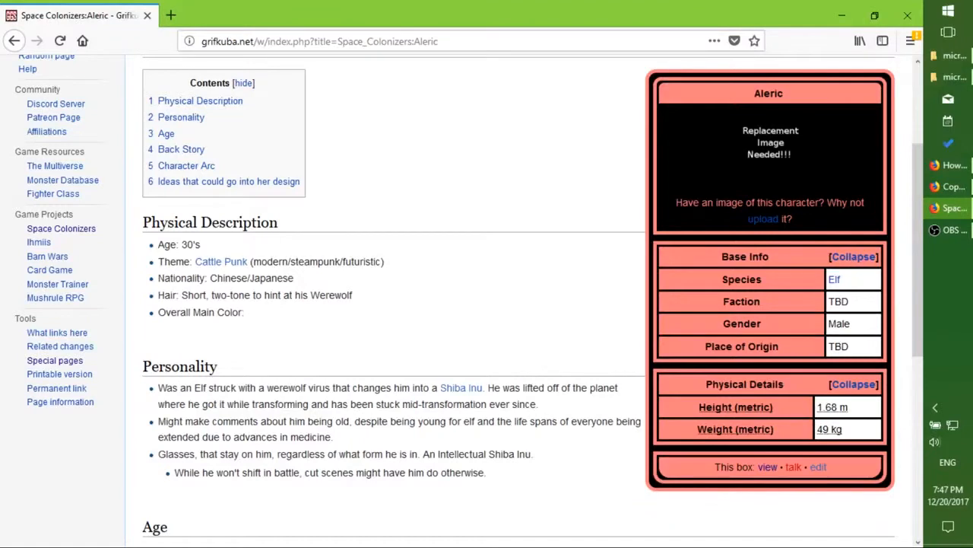
Scroll to the bottom of Aleric's page and expand the Player's Party navbox.
scroll("down", 3)
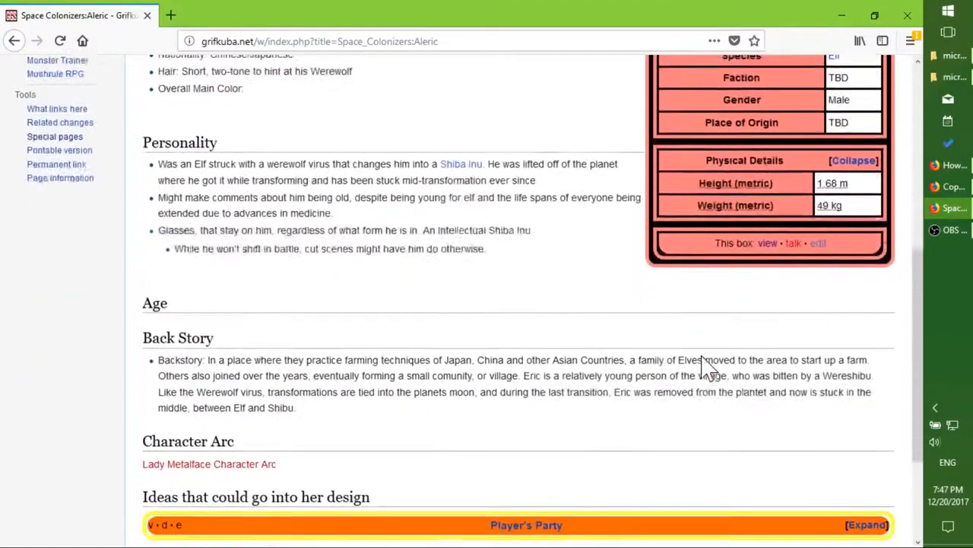
scroll("down", 3)
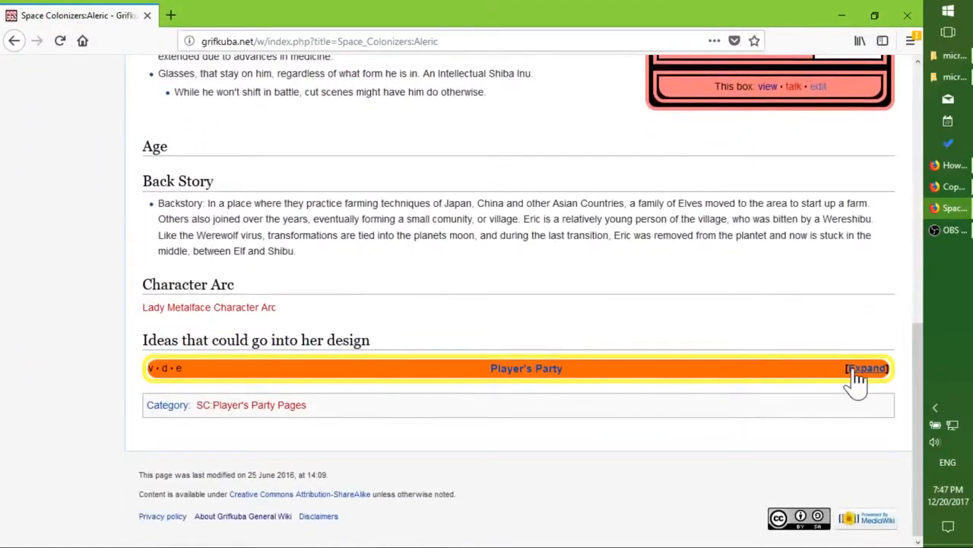
left_click(868, 368)
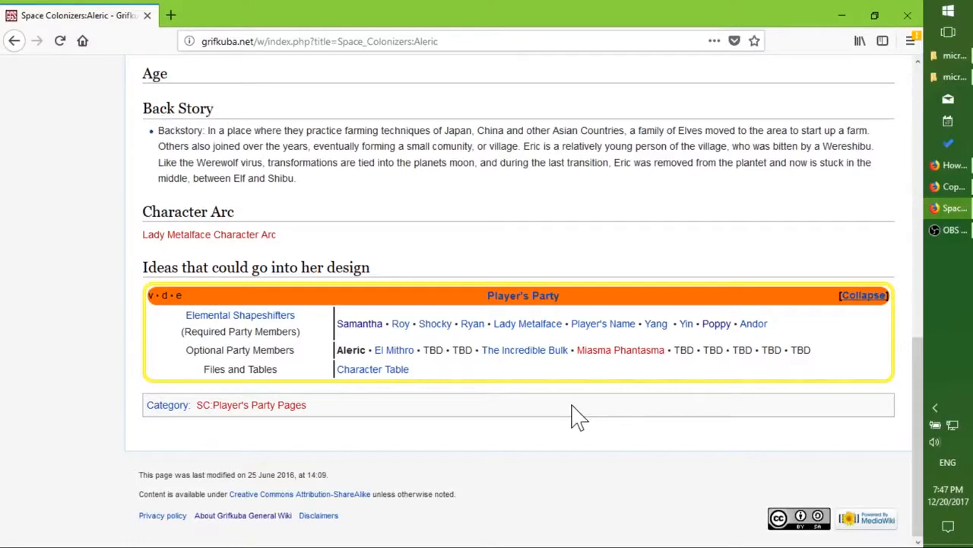
mouse_move(459, 349)
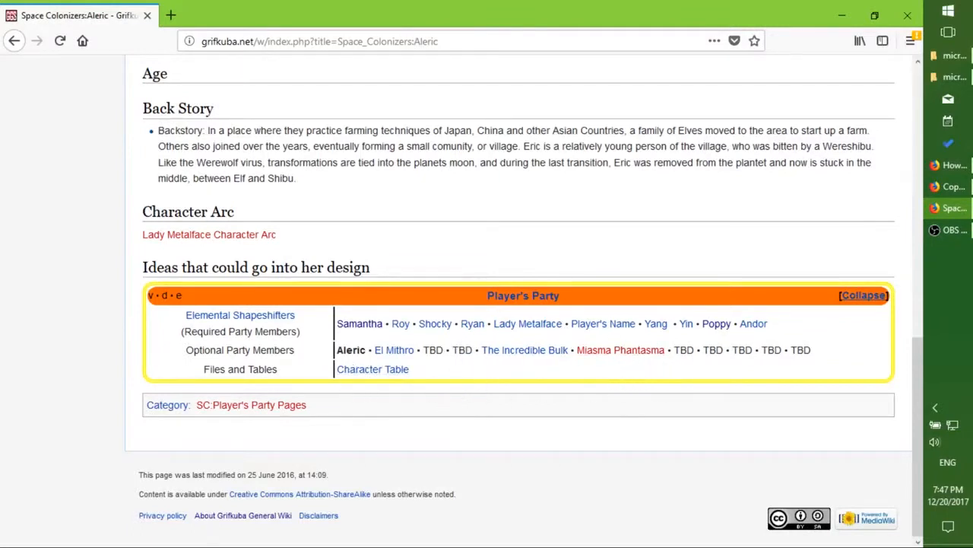
mouse_move(316, 357)
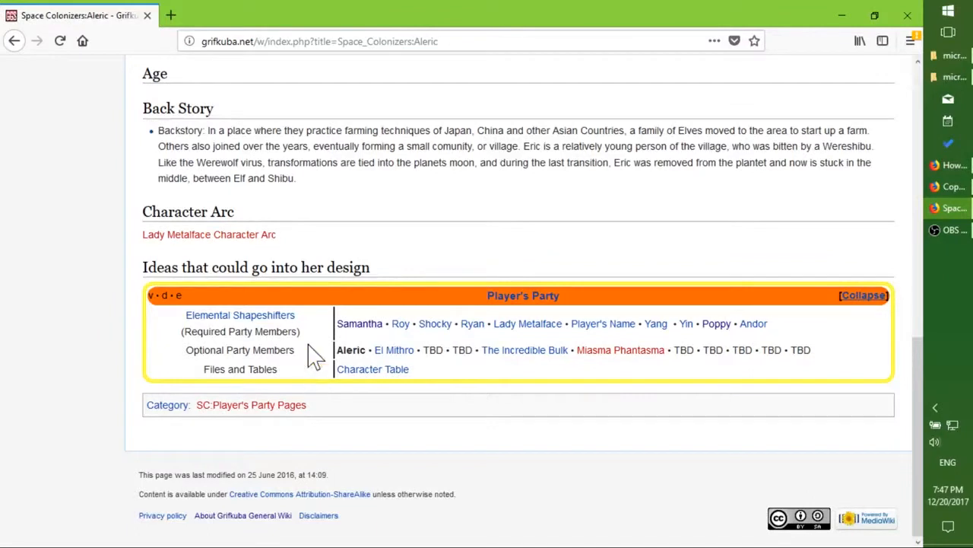
mouse_move(378, 394)
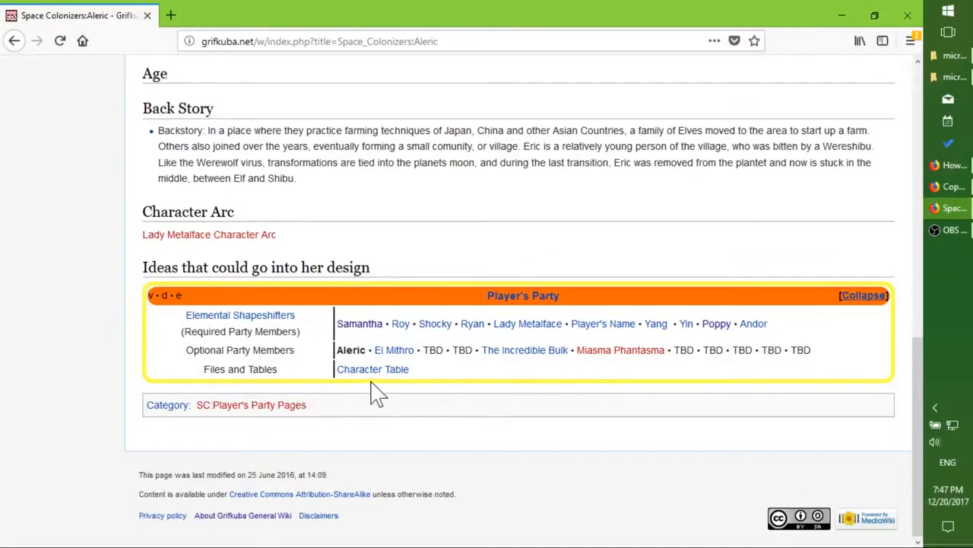
mouse_move(232, 376)
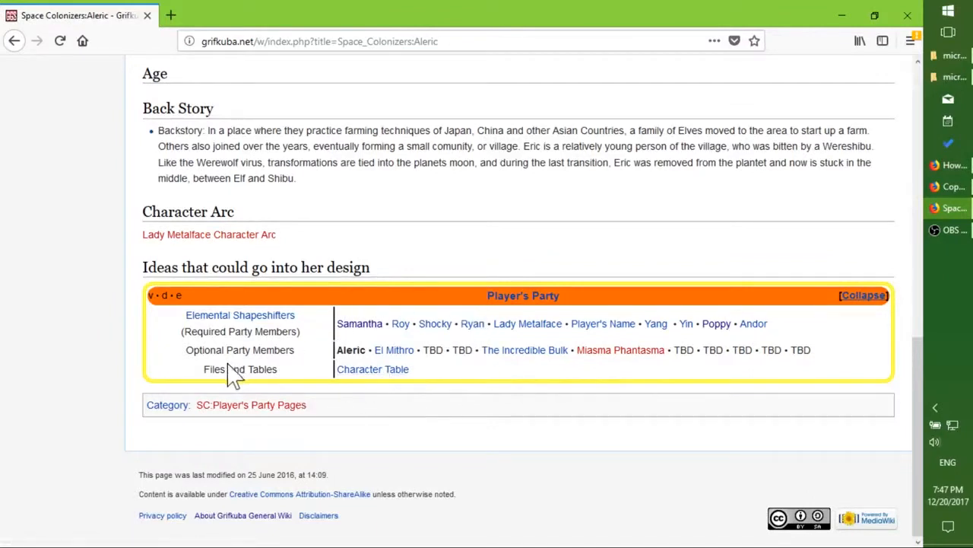
mouse_move(373, 369)
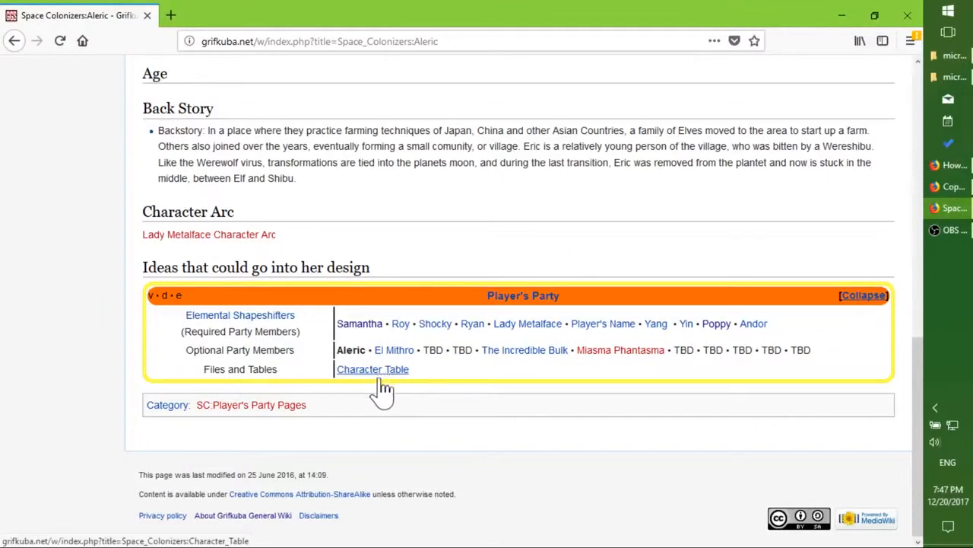
mouse_move(181, 318)
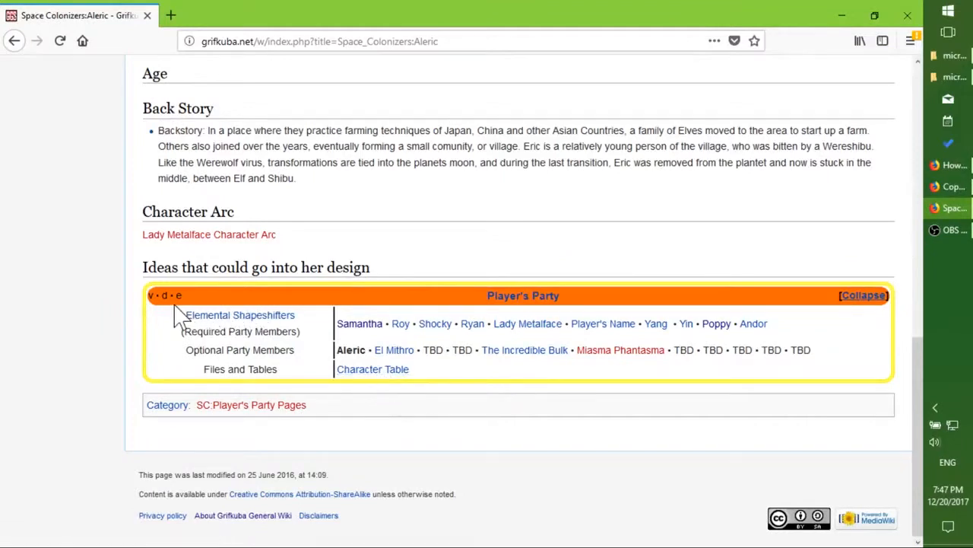
mouse_move(179, 295)
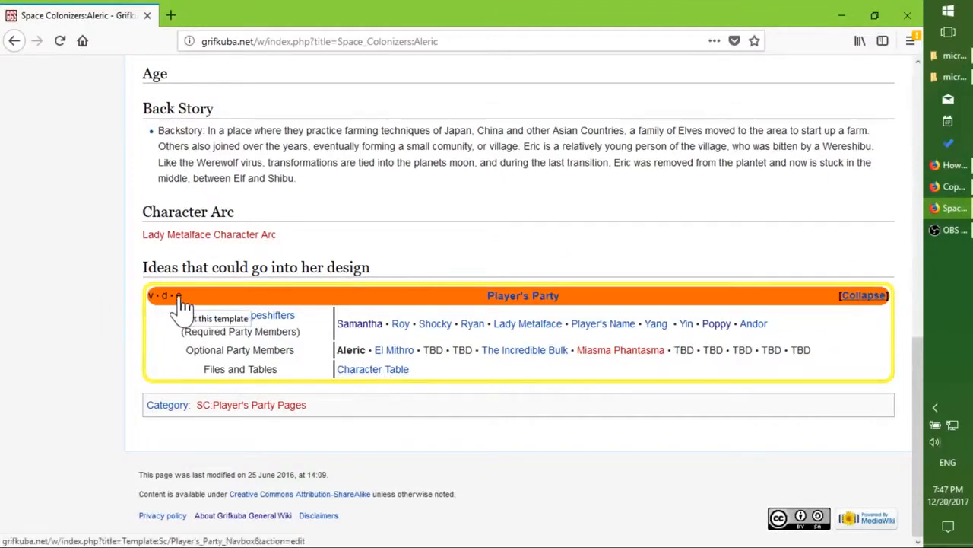
Open the Player's Party Navbox template source and list its transcluding Space Colonizers pages.
left_click(179, 295)
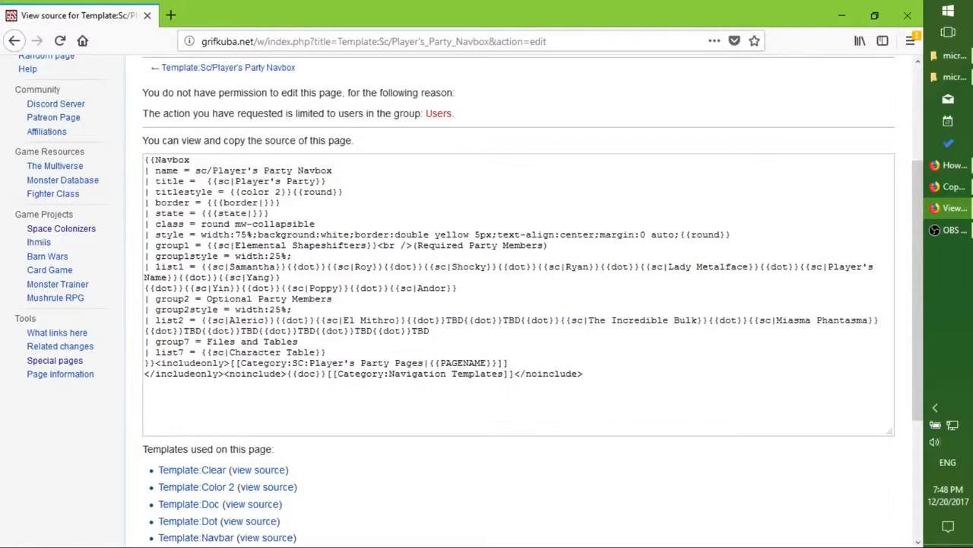
left_click(56, 332)
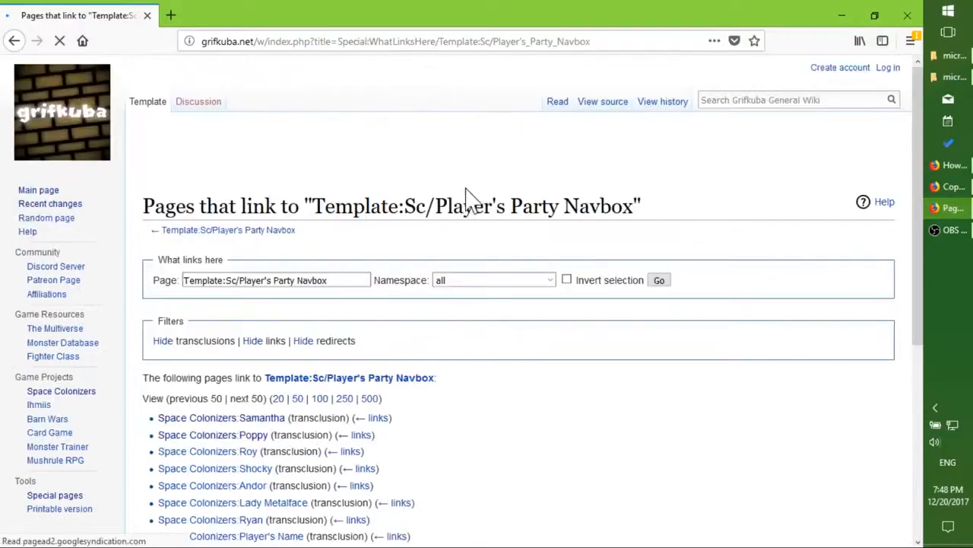
scroll("down", 3)
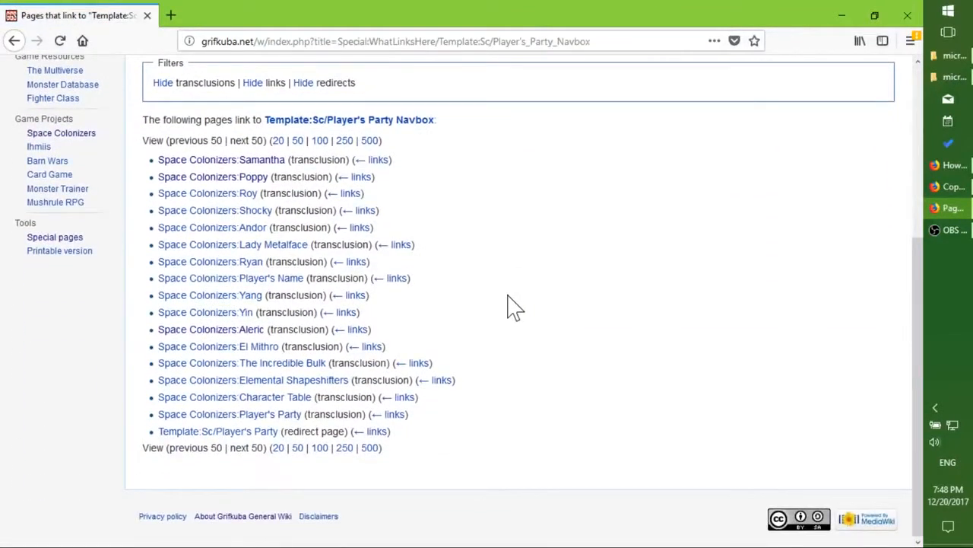
mouse_move(825, 65)
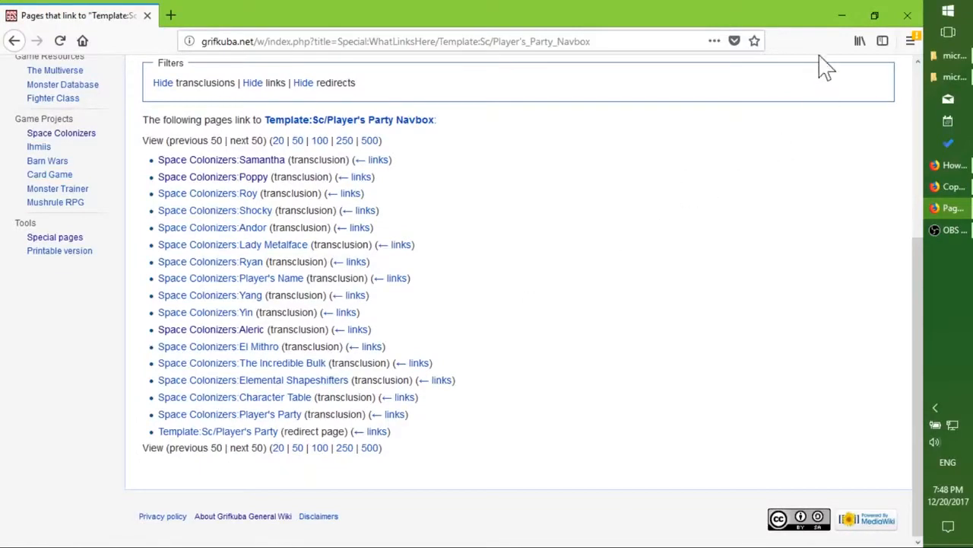